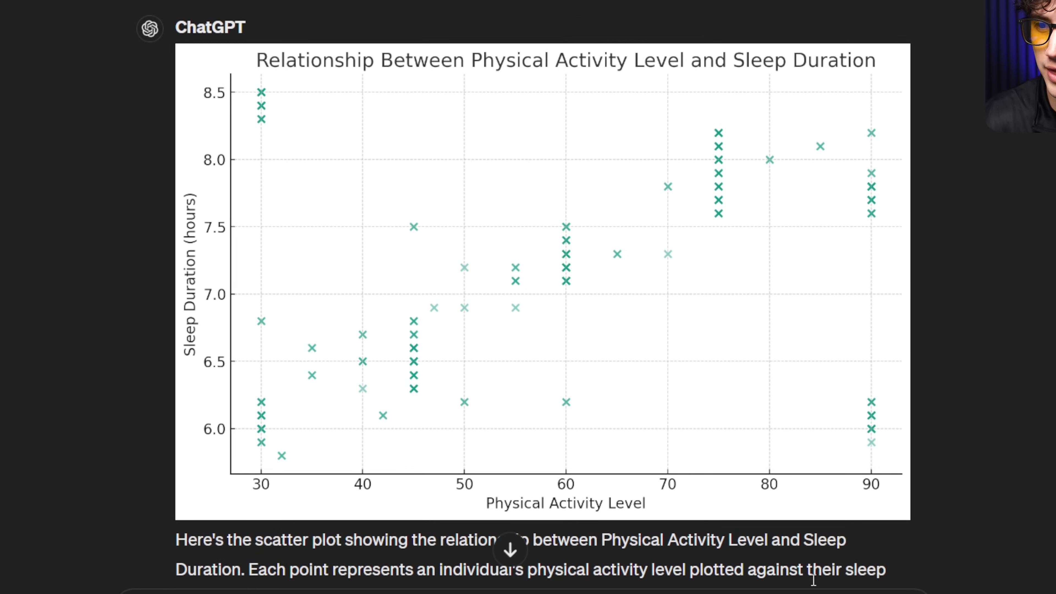
Go to the Classroom's ChatGPT Mastery Course and start its 'Introduction to charts' lesson.
scroll("down", 3)
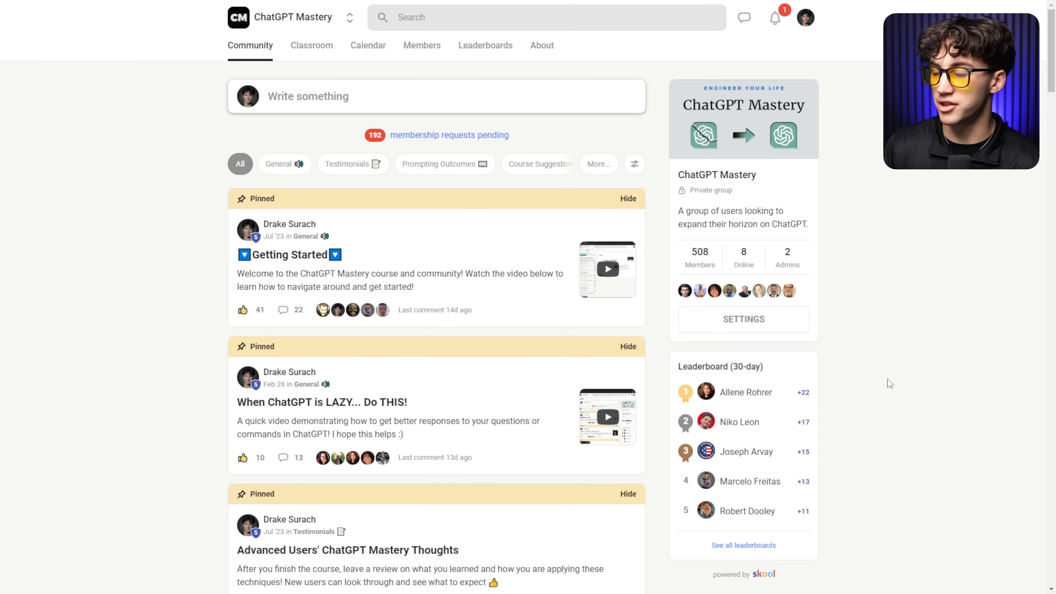
mouse_move(699, 239)
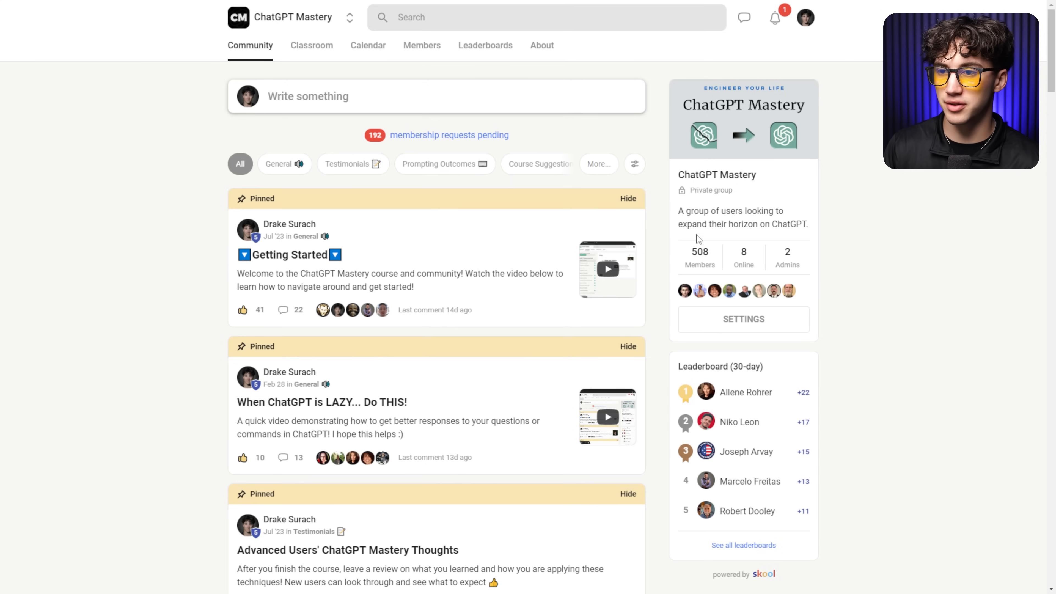
mouse_move(848, 291)
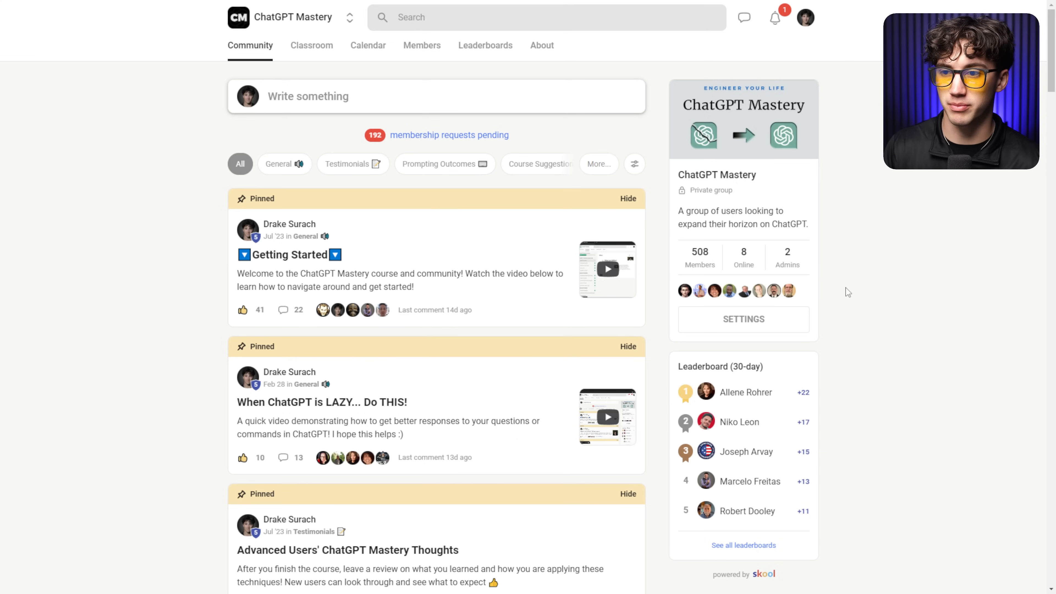
mouse_move(352, 164)
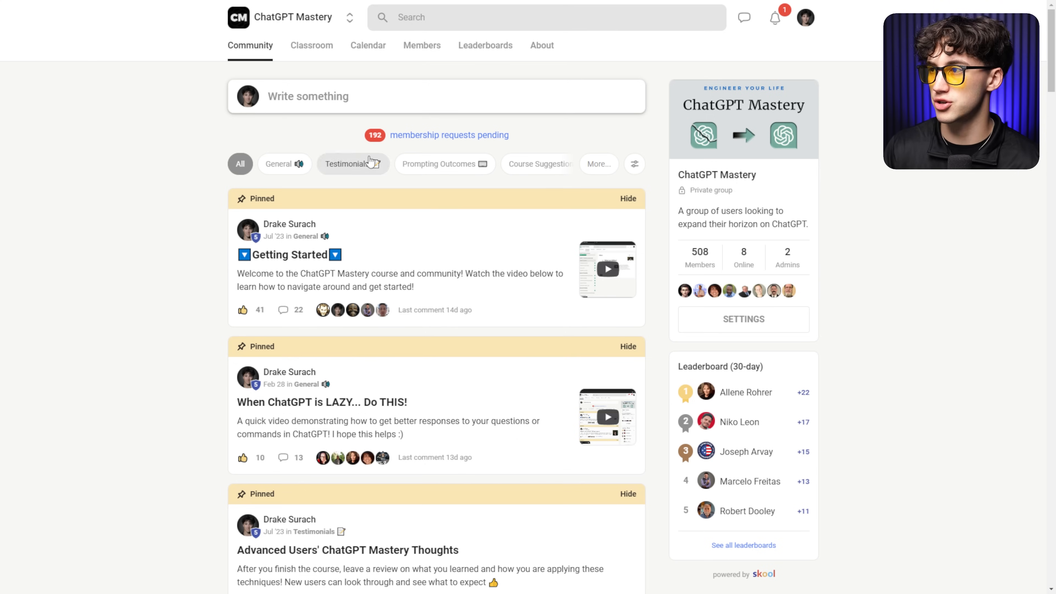
mouse_move(686, 240)
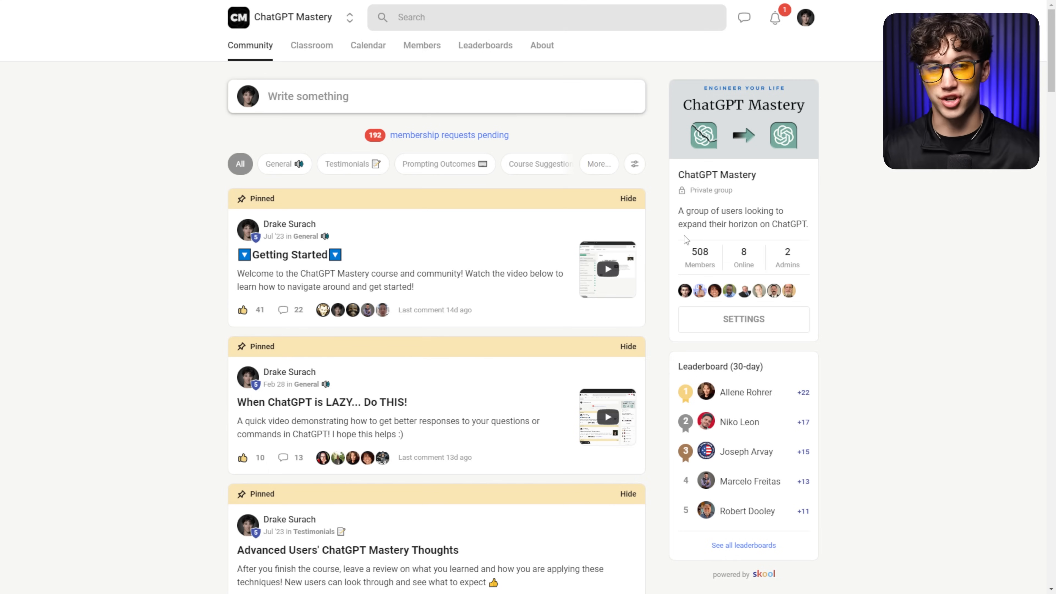
left_click(436, 95)
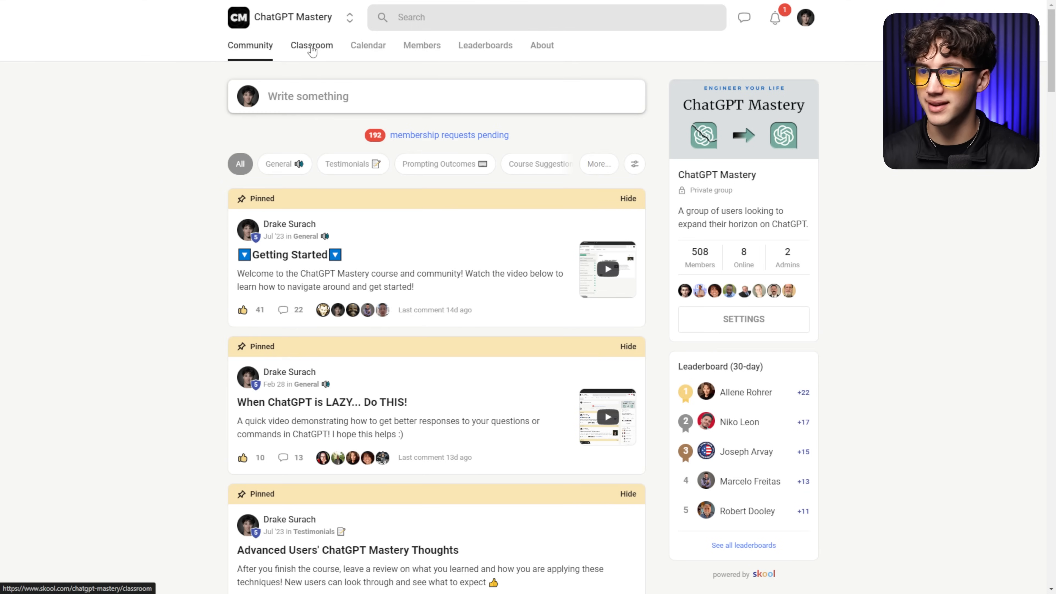
left_click(312, 45)
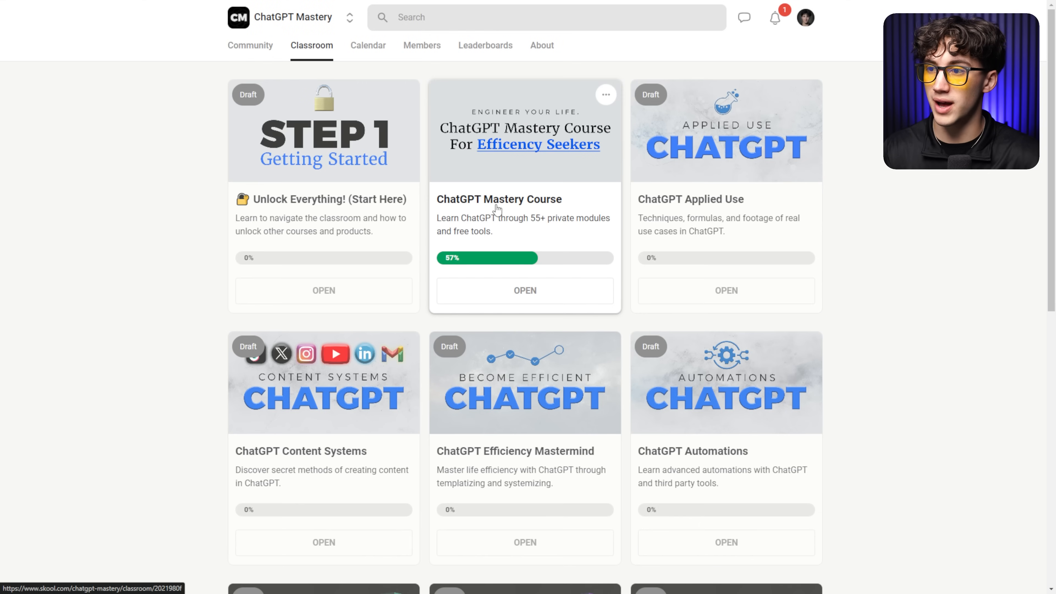
left_click(525, 290)
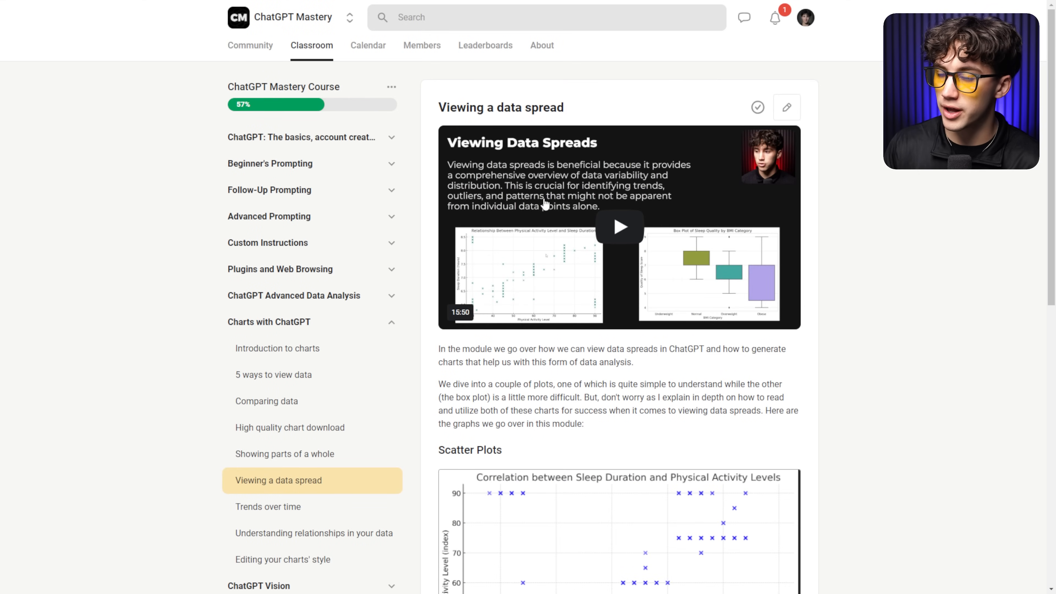
scroll("down", 3)
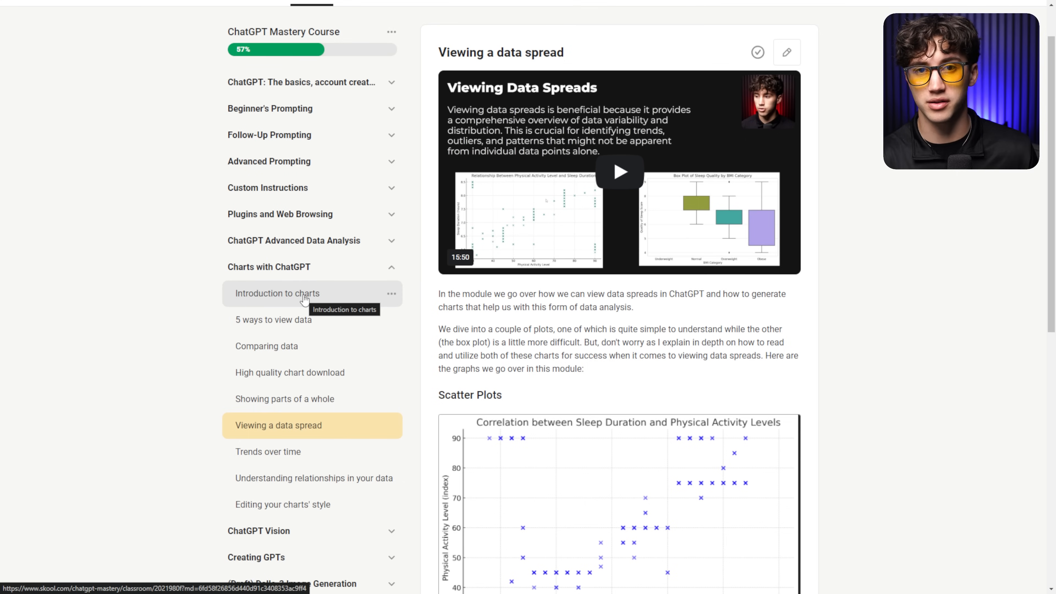
left_click(277, 293)
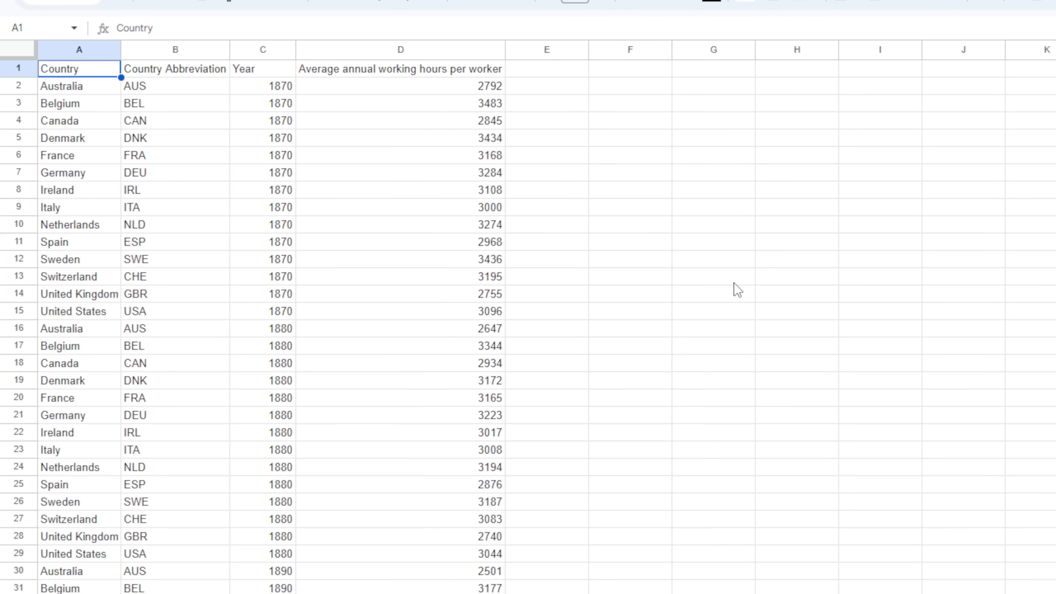
left_click(399, 69)
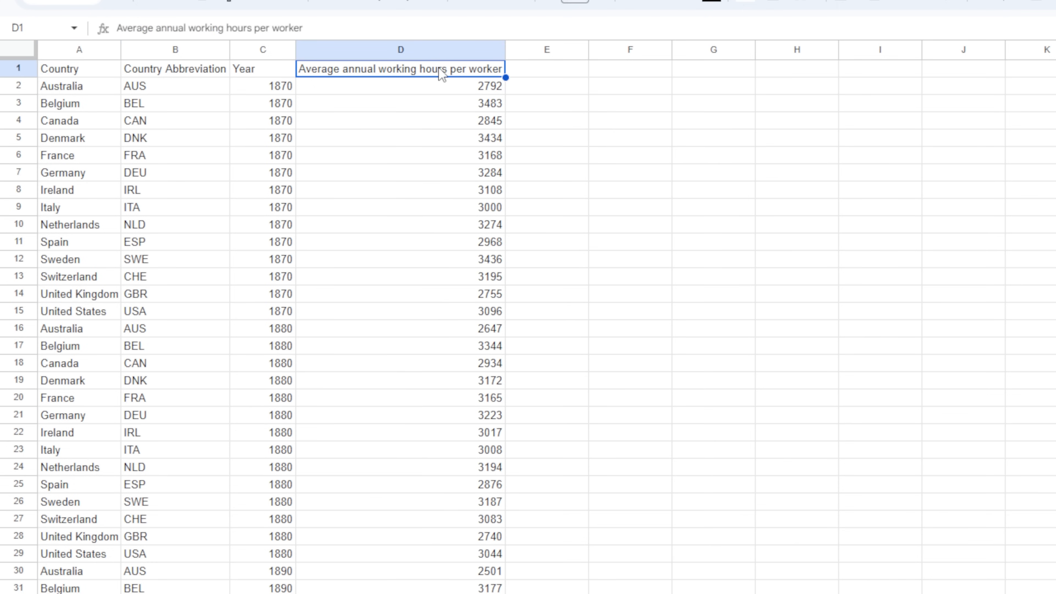
left_click(400, 86)
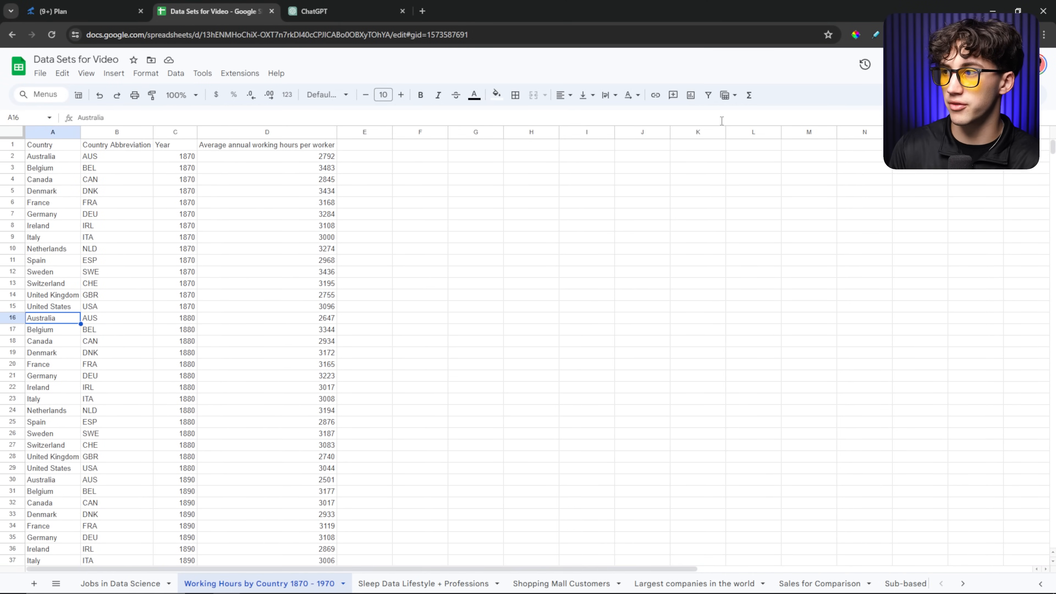
mouse_move(306, 280)
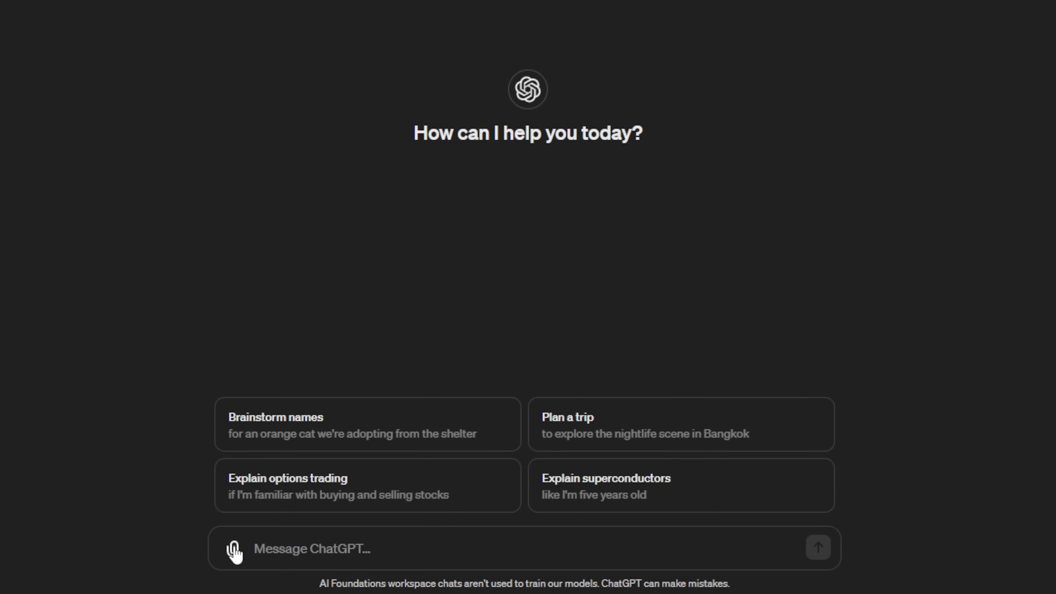
Start attaching a file, glance at the Top 50 Companies file, then clear that choice.
left_click(233, 551)
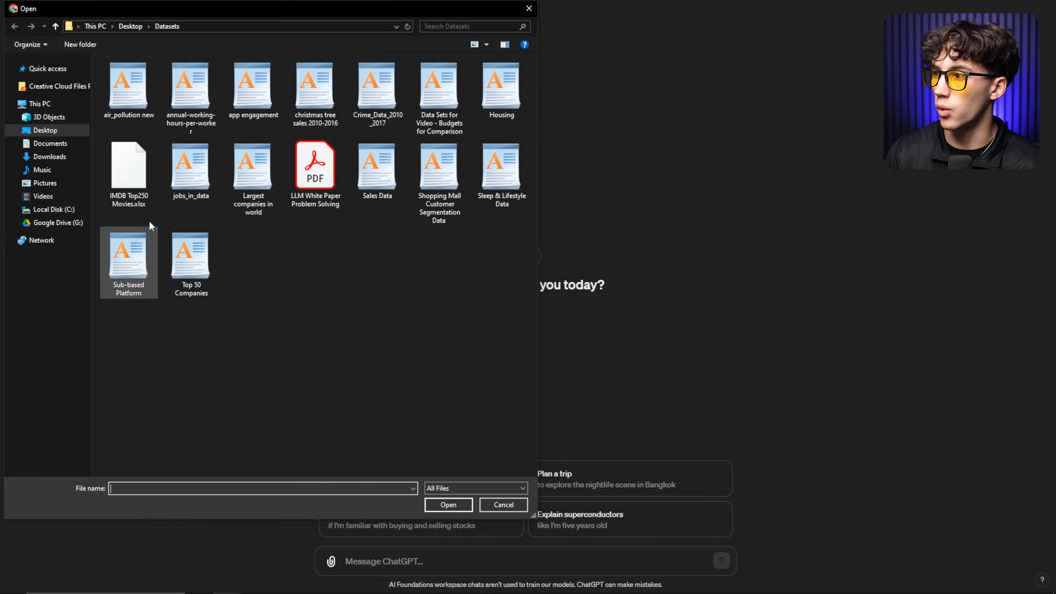
left_click(191, 256)
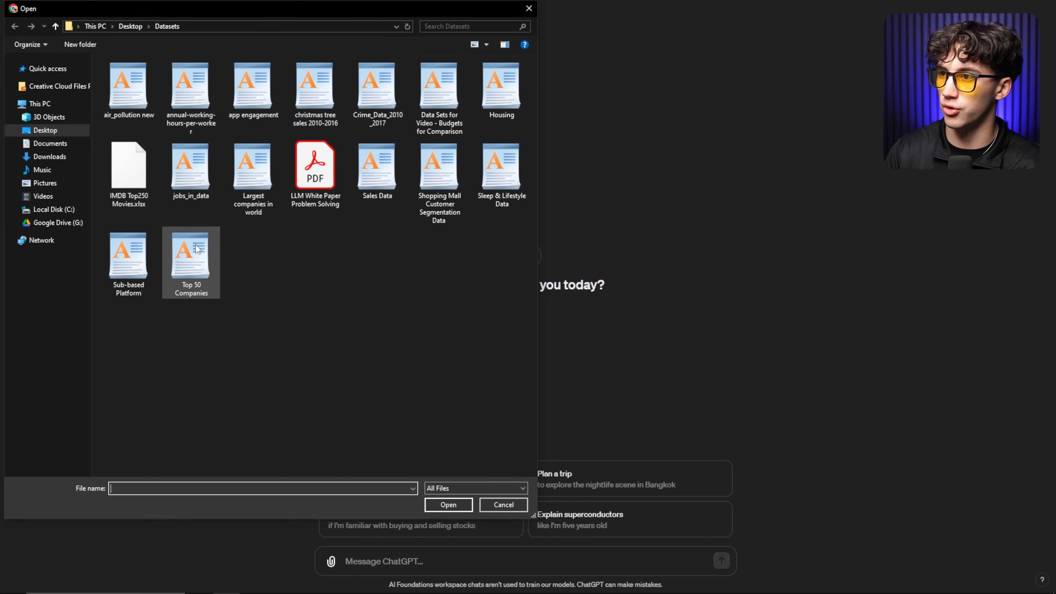
mouse_move(209, 246)
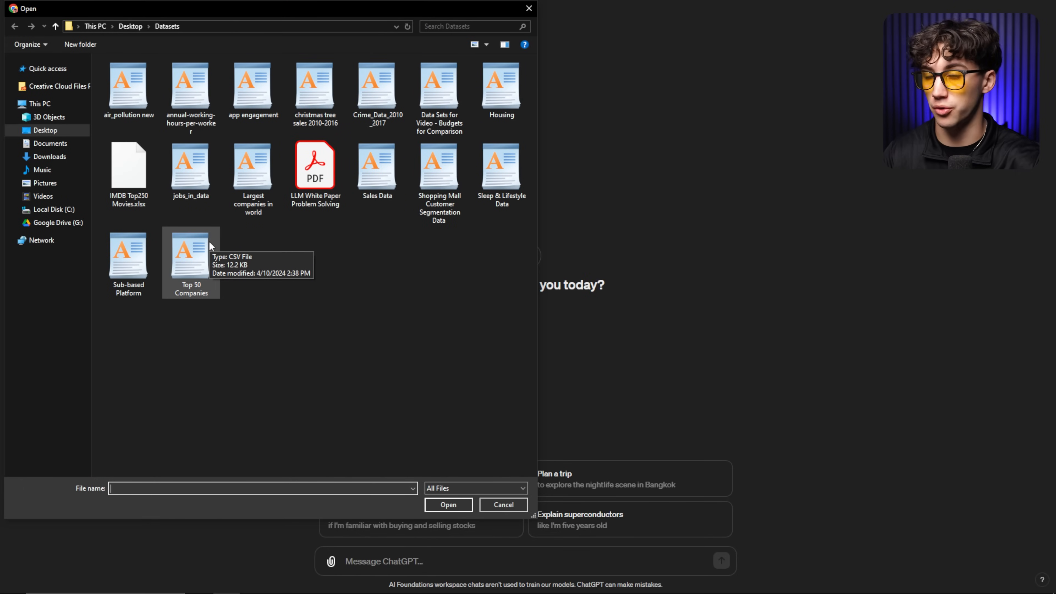
mouse_move(434, 307)
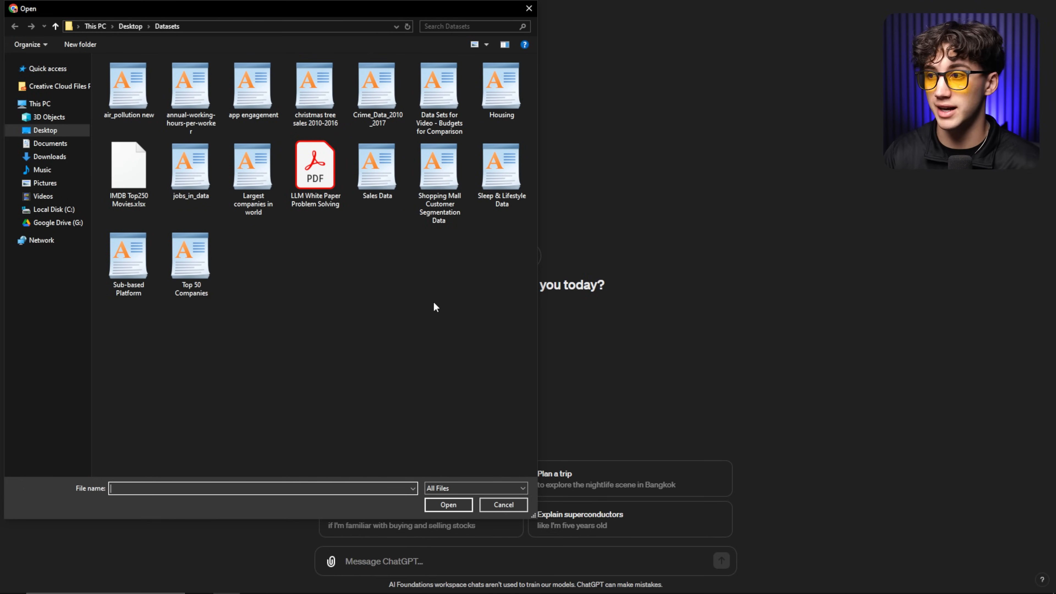
left_click(377, 87)
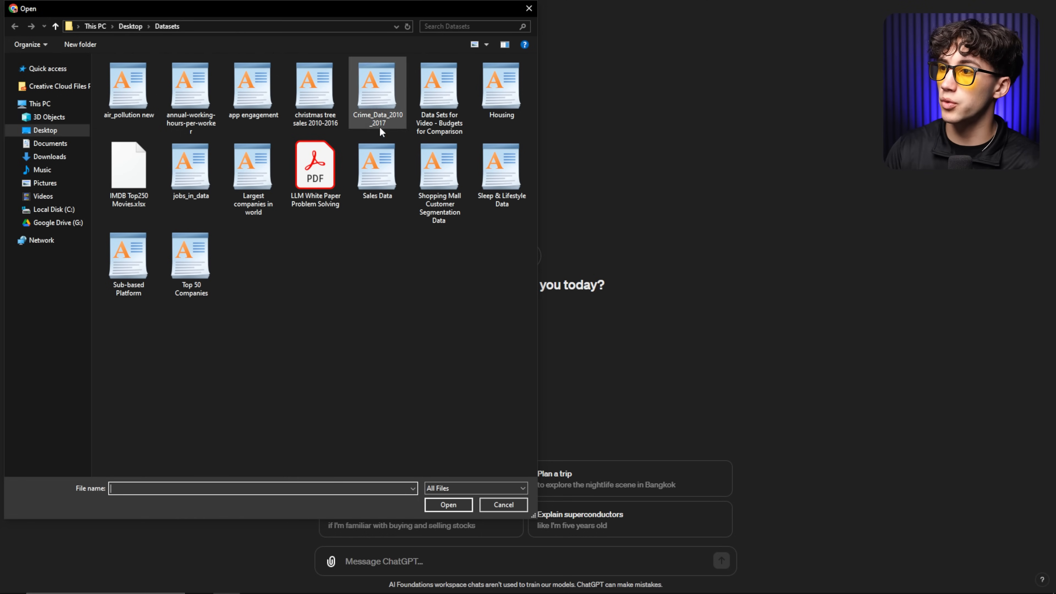
left_click(303, 330)
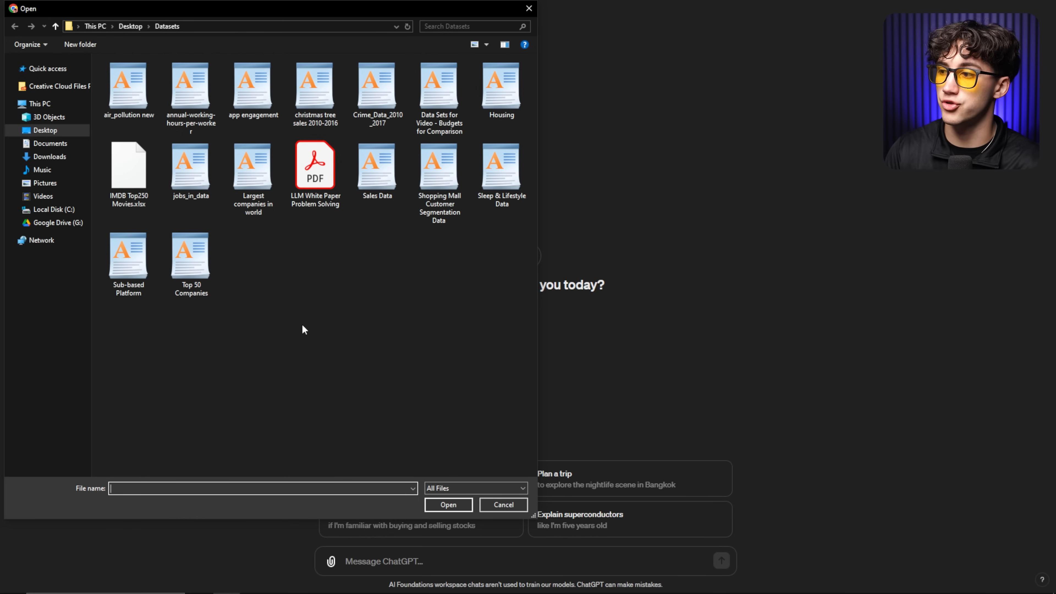
Attach the annual-working-hours-per-worker spreadsheet to the new chat.
left_click(190, 85)
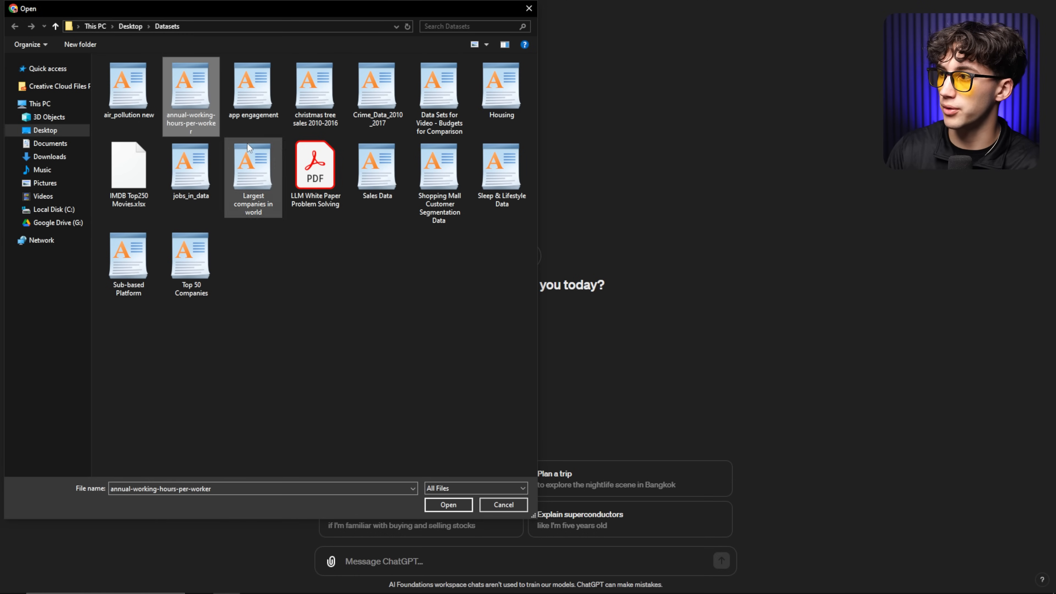
left_click(447, 504)
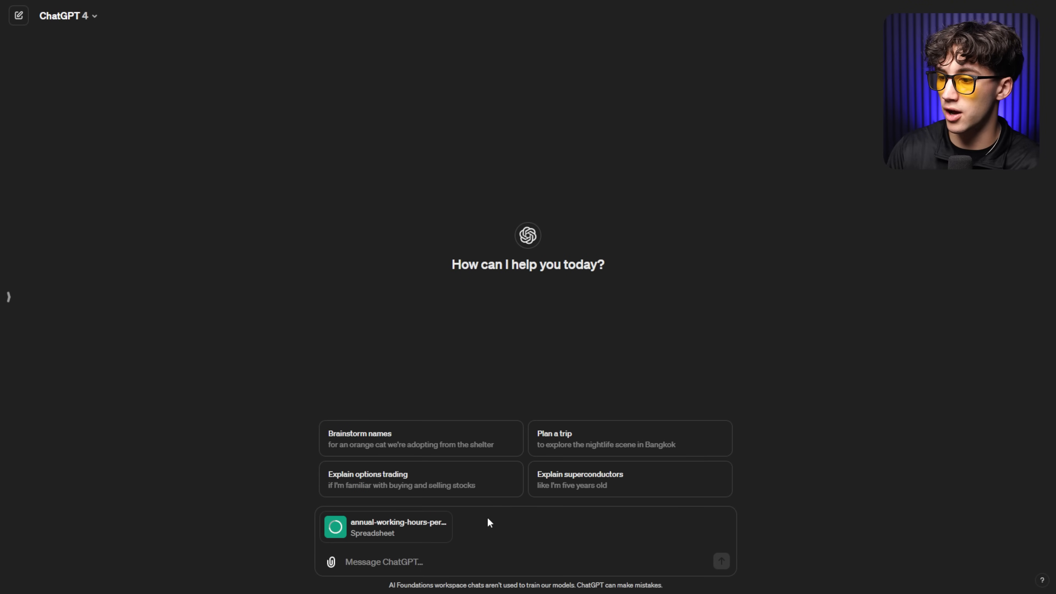
Send the prompt 'Clean this data and get it ready for analysis.' with the spreadsheet.
left_click(471, 561)
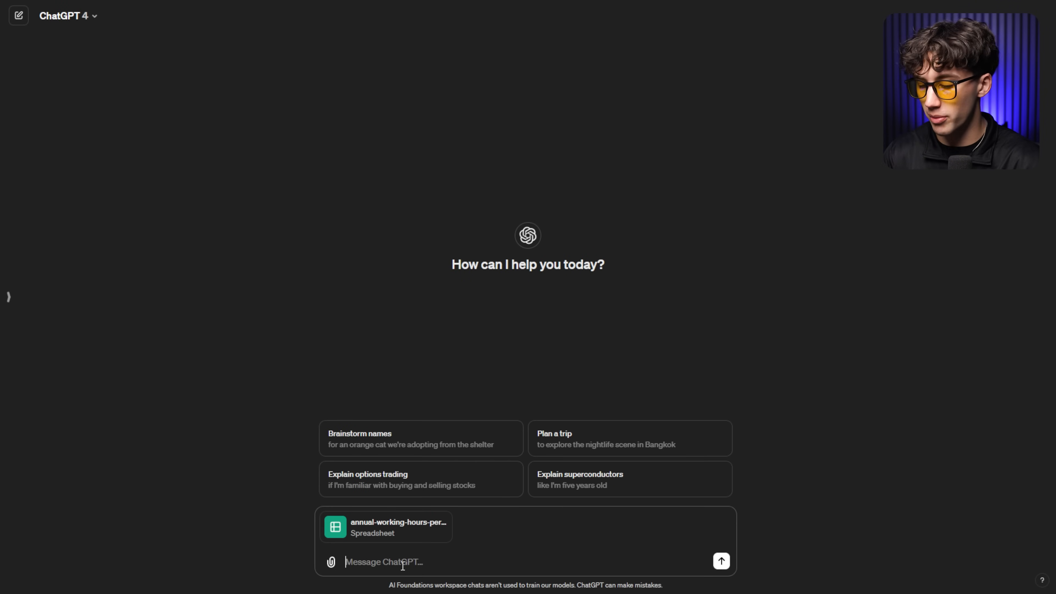
type("Clean this data and get")
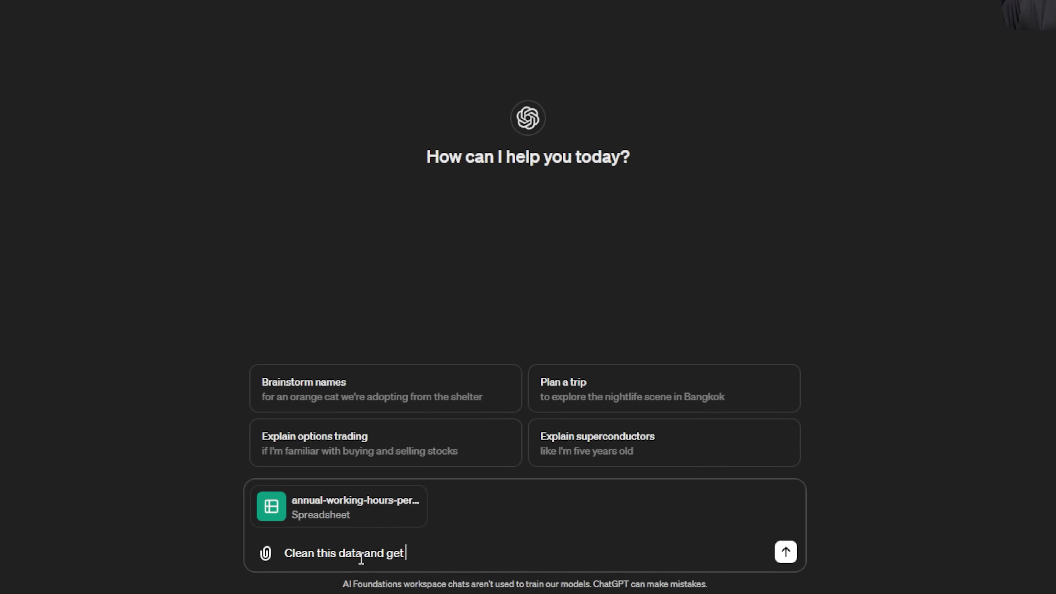
type("it ready for anal")
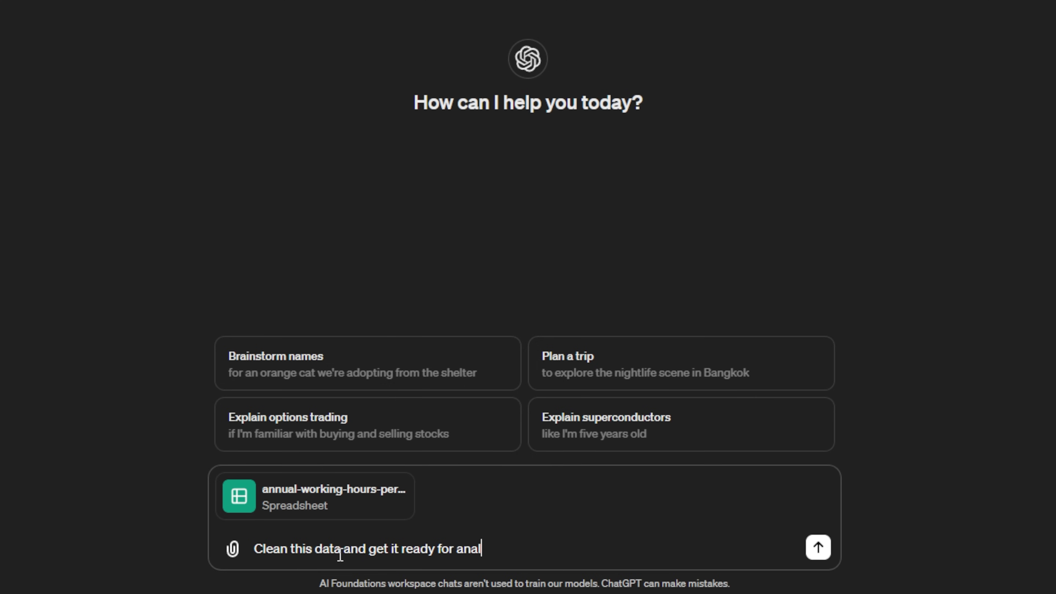
type("ysis.")
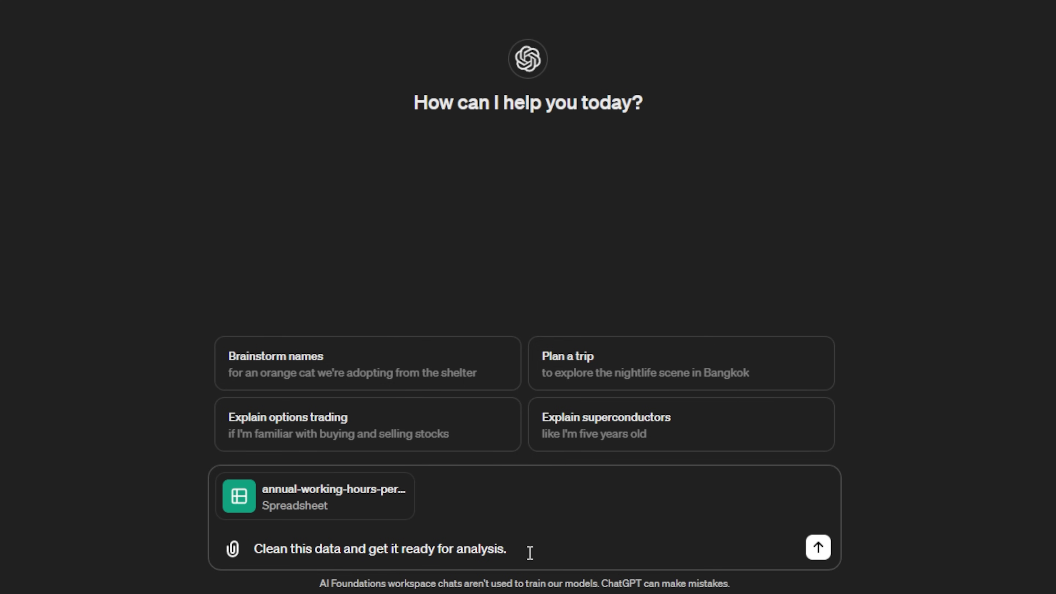
mouse_move(529, 548)
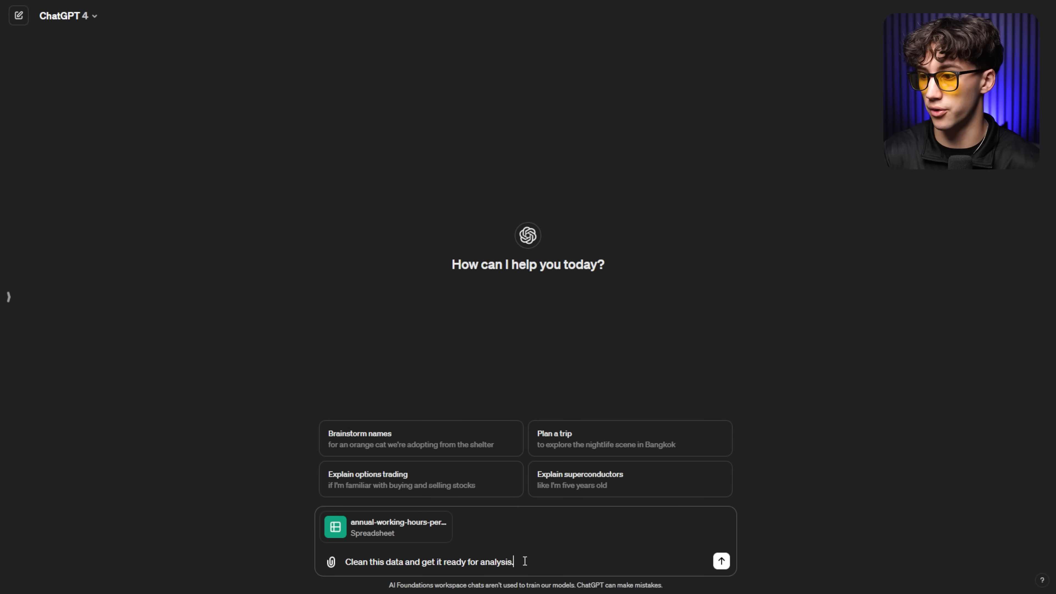
mouse_move(540, 518)
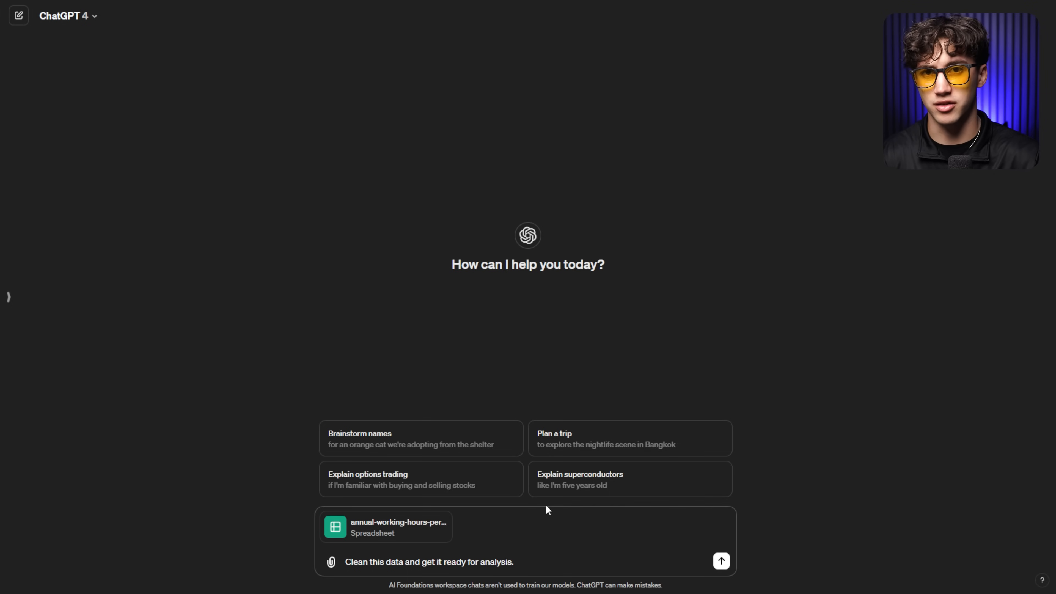
mouse_move(458, 486)
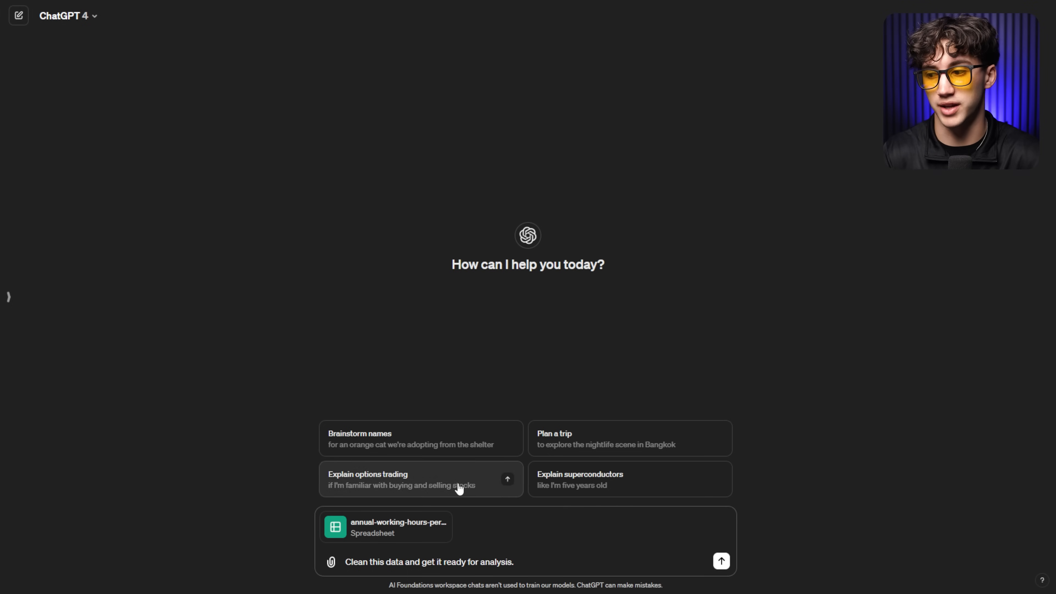
triple_click(428, 562)
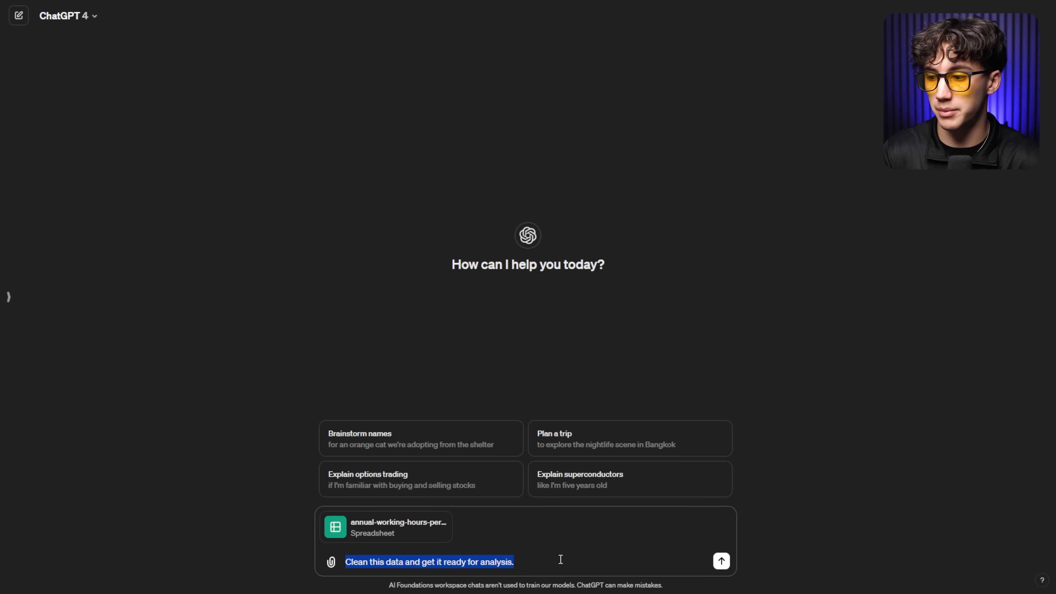
left_click(719, 561)
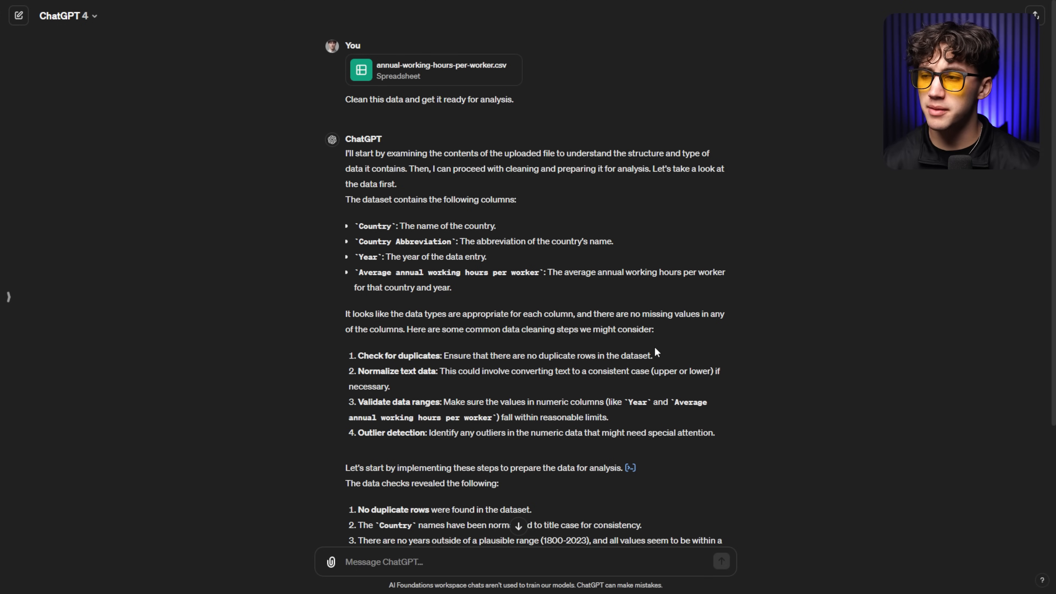
mouse_move(548, 345)
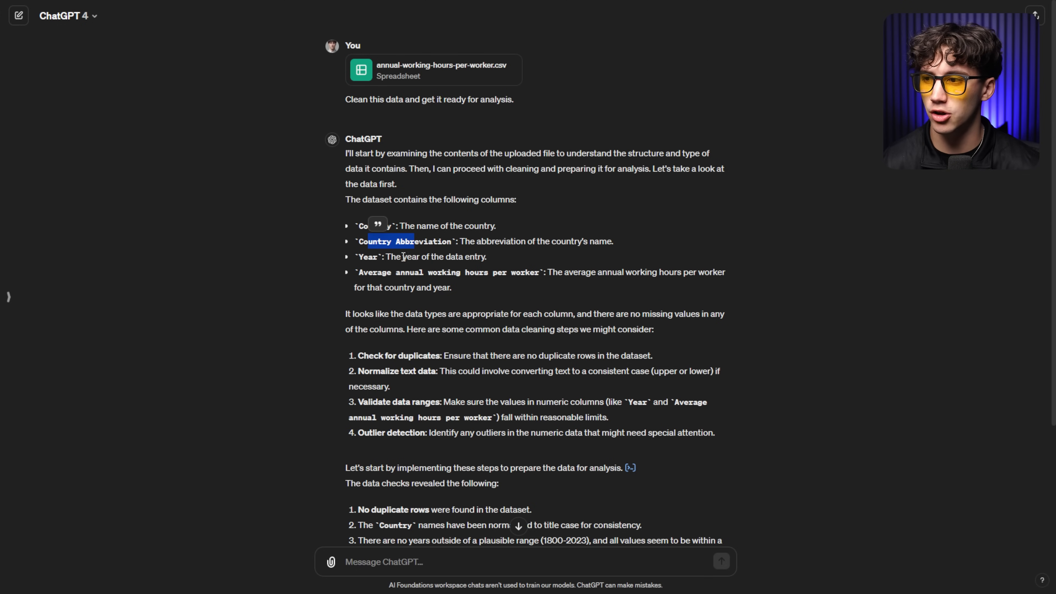
Read through ChatGPT's data-cleaning reply on columns, duplicates and valid ranges.
scroll("down", 3)
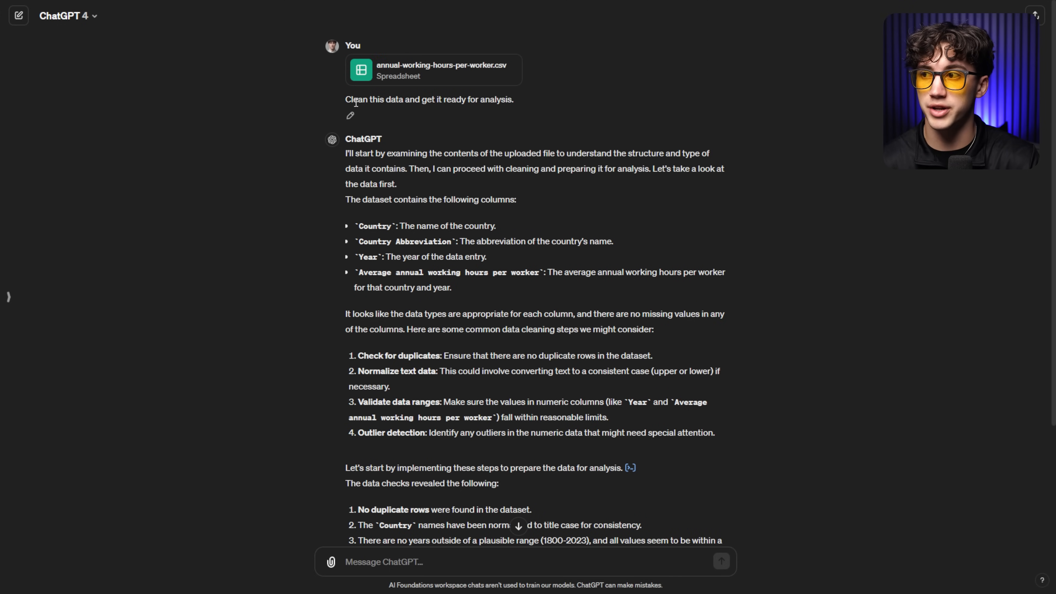
scroll("down", 3)
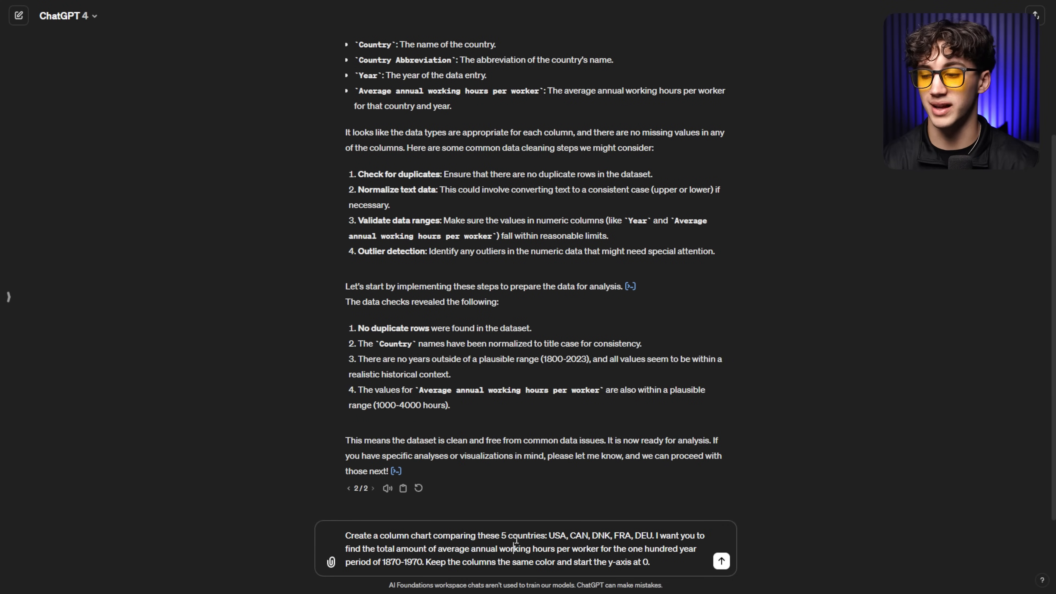
Send the column-chart request for USA, CAN, DNK, FRA and DEU 1870–1970 hours and view the blue chart.
left_click_drag(425, 561, 510, 561)
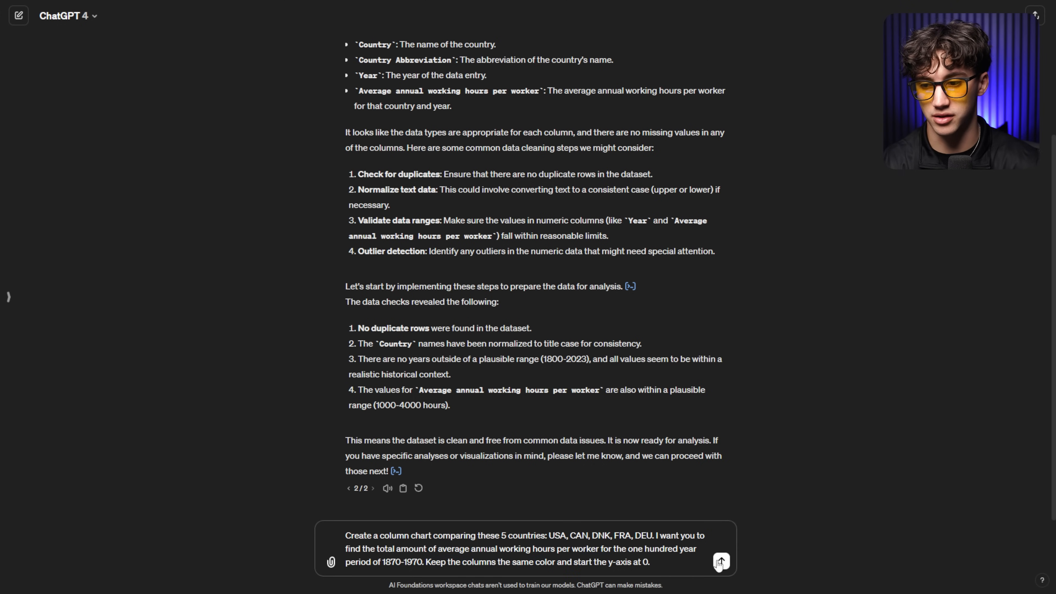
left_click(719, 562)
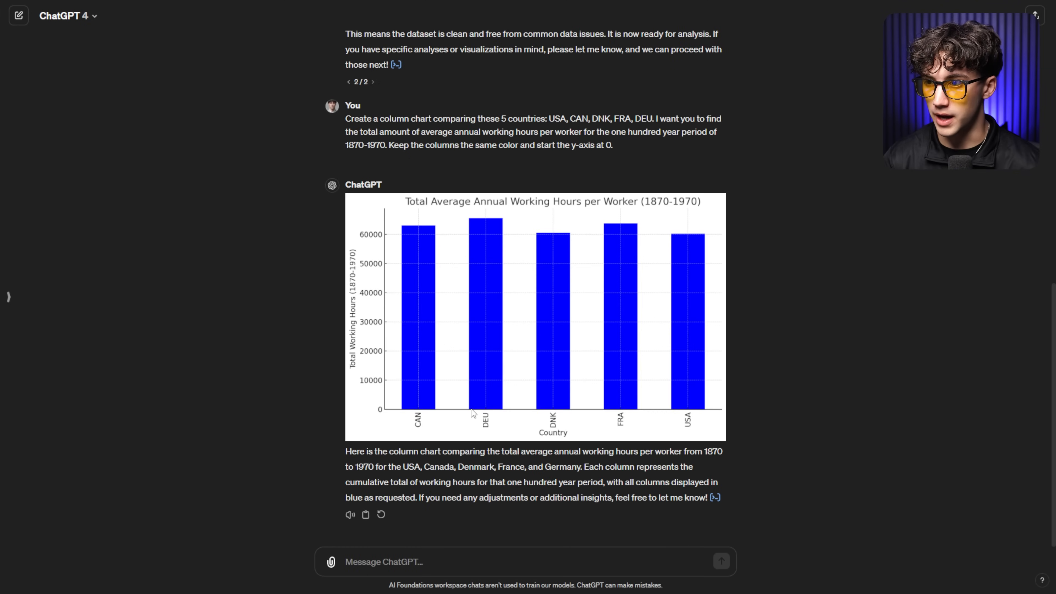
scroll("down", 3)
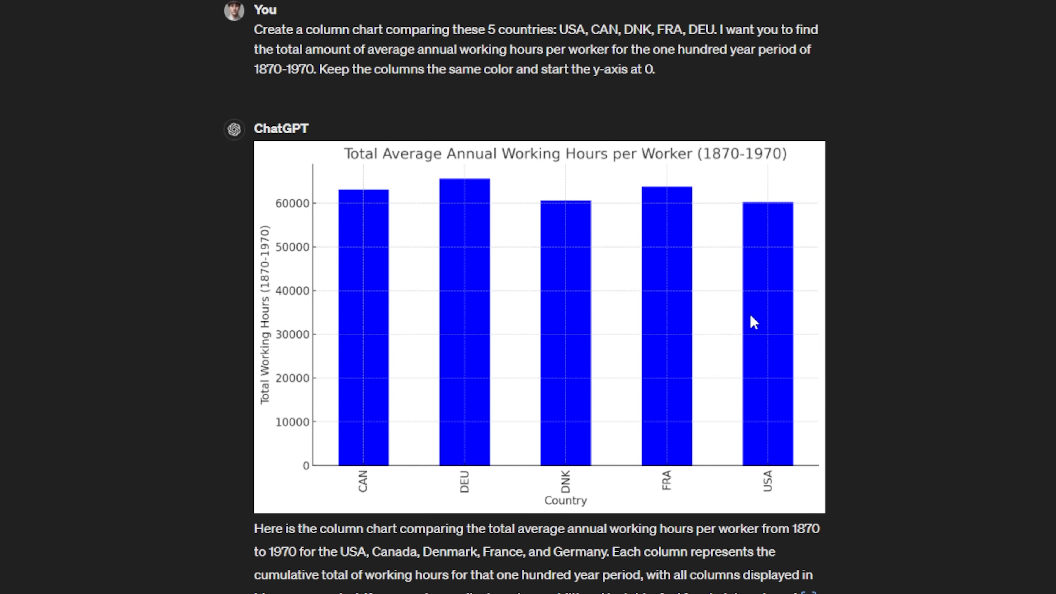
mouse_move(609, 381)
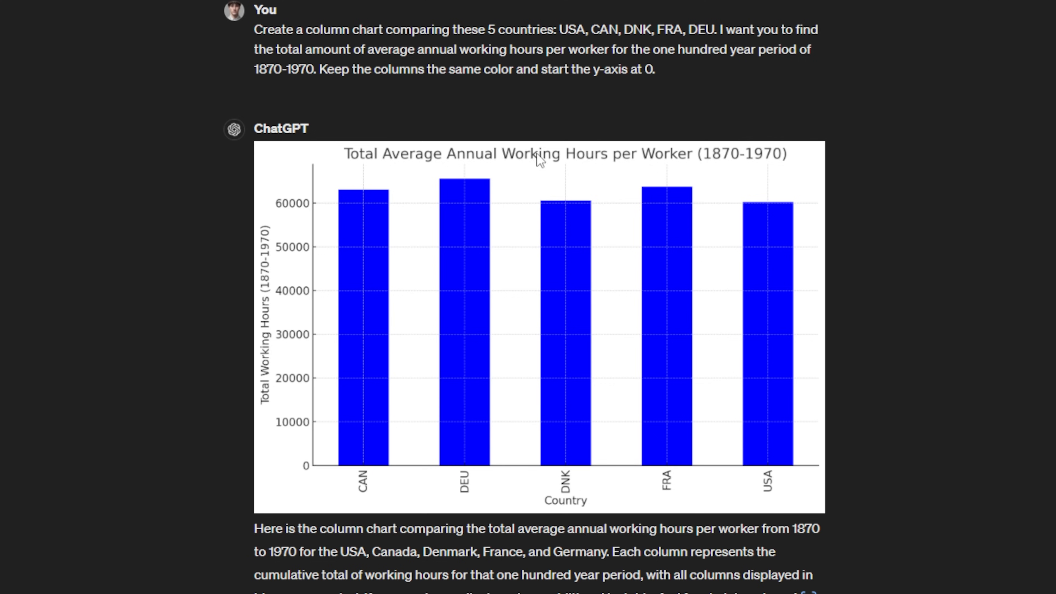
mouse_move(488, 202)
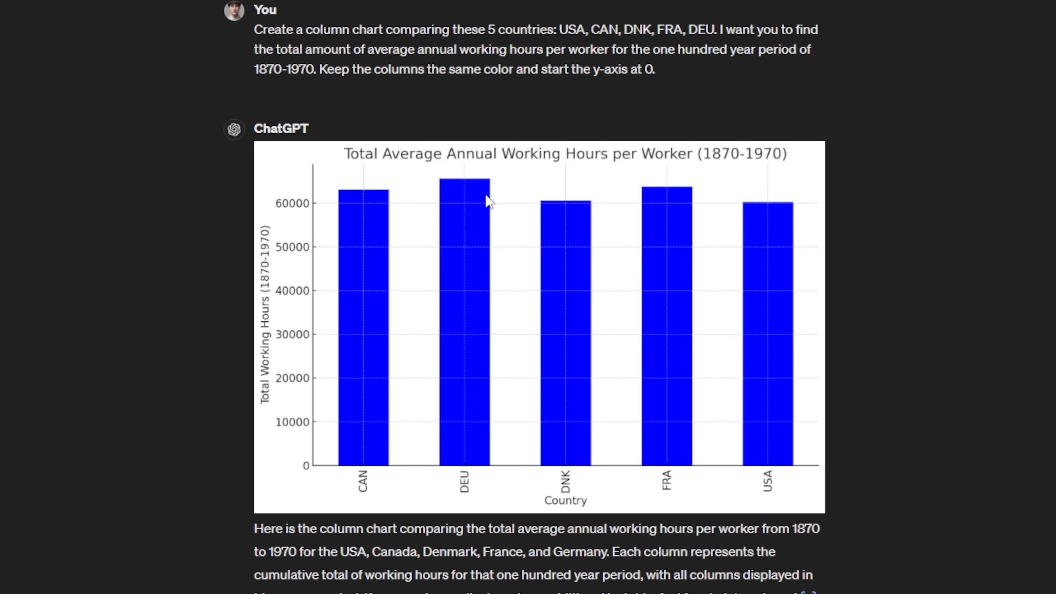
mouse_move(453, 204)
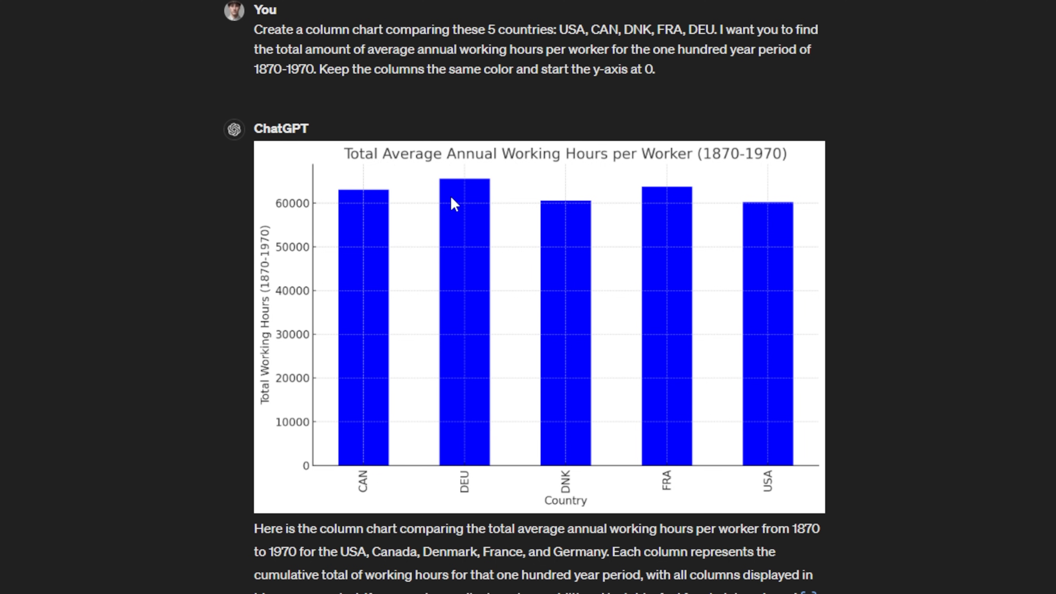
scroll("down", 3)
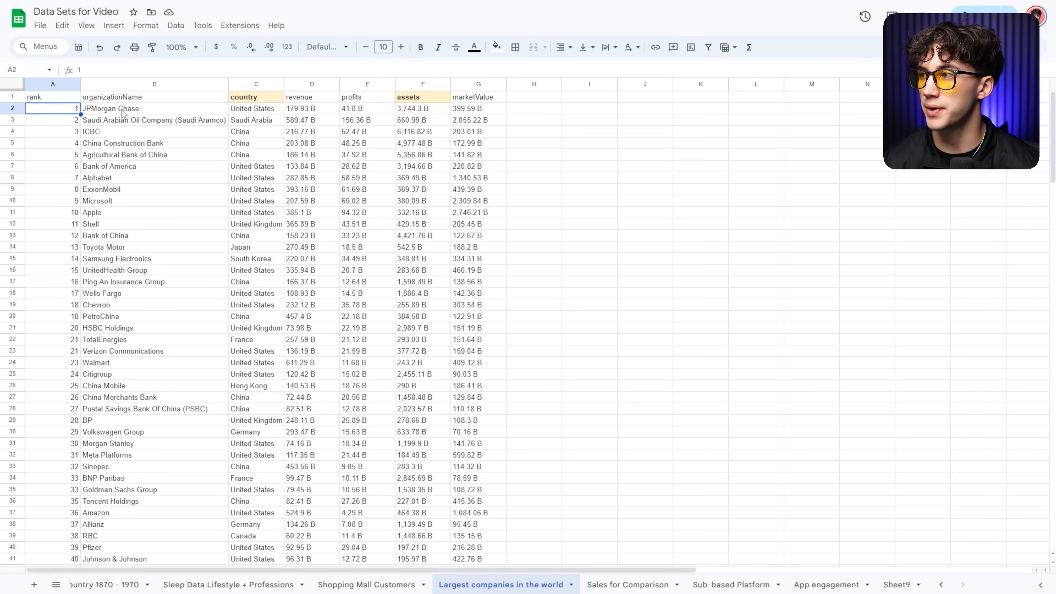
left_click(154, 108)
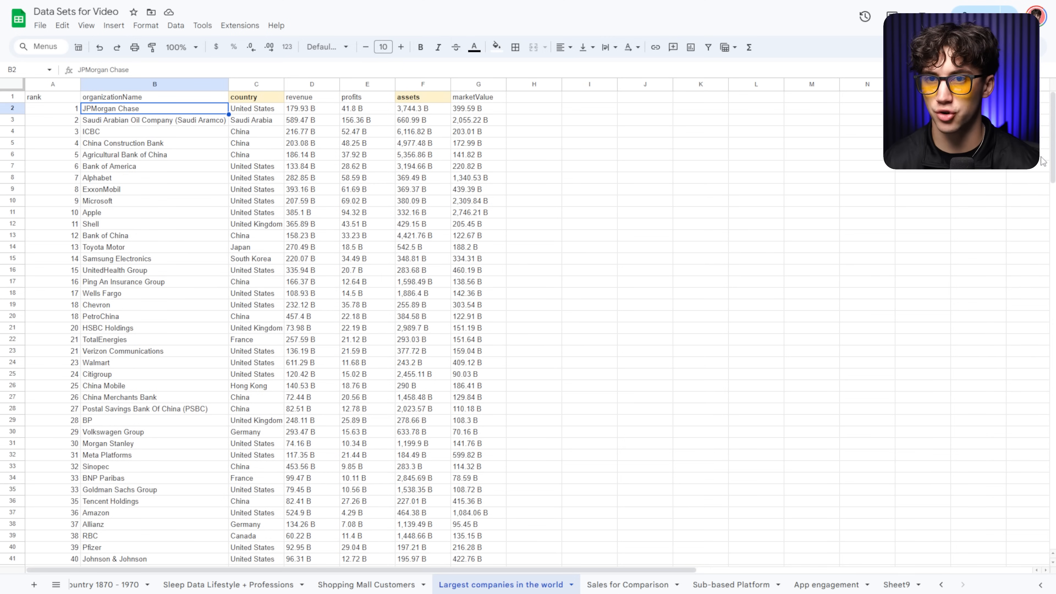
scroll("down", 3)
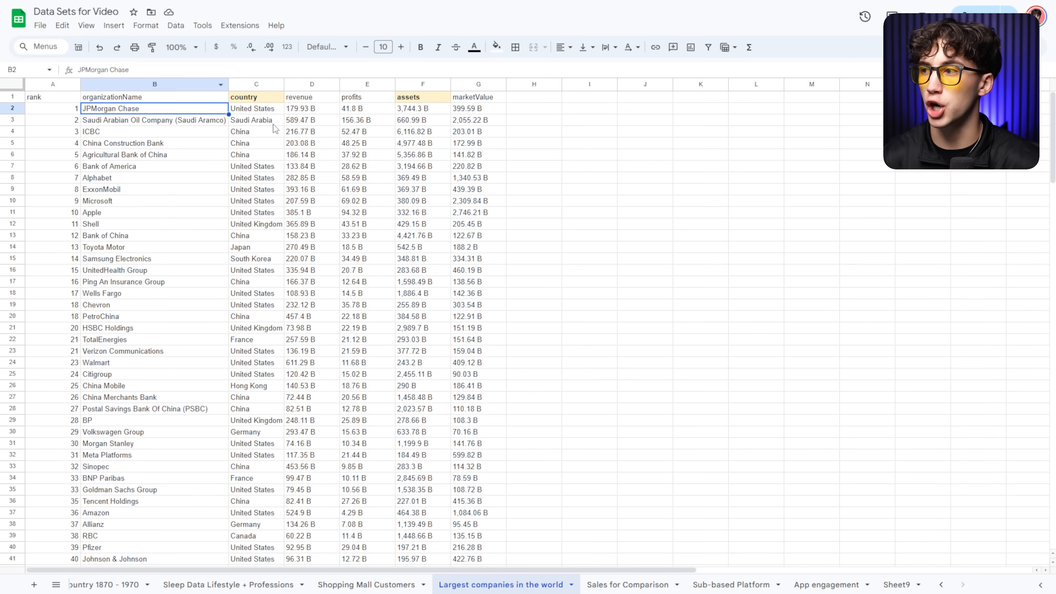
mouse_move(555, 191)
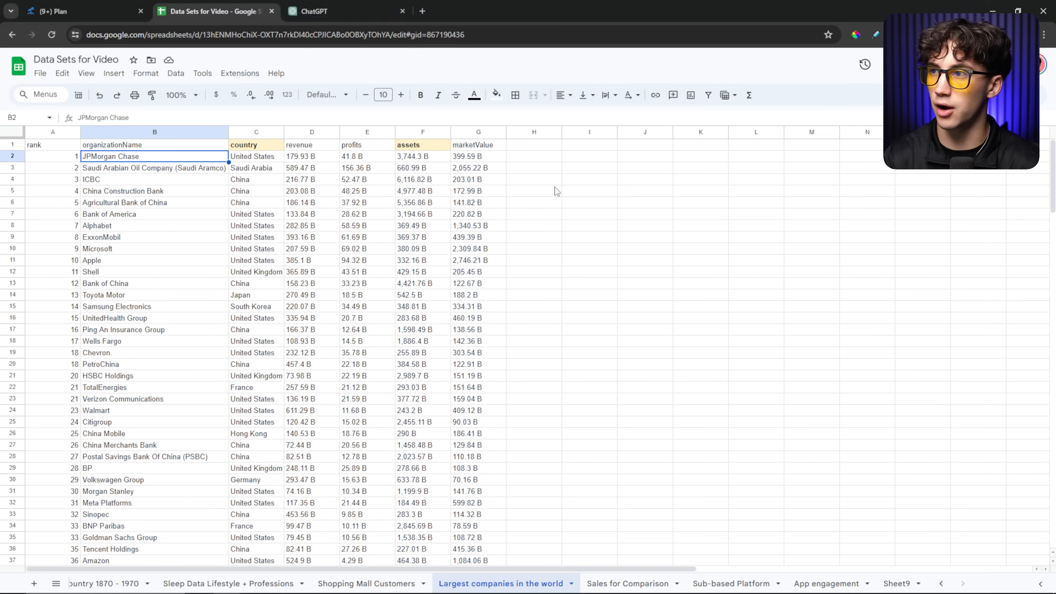
Upload the 'Largest companies in world' file to the ChatGPT chat.
left_click(320, 11)
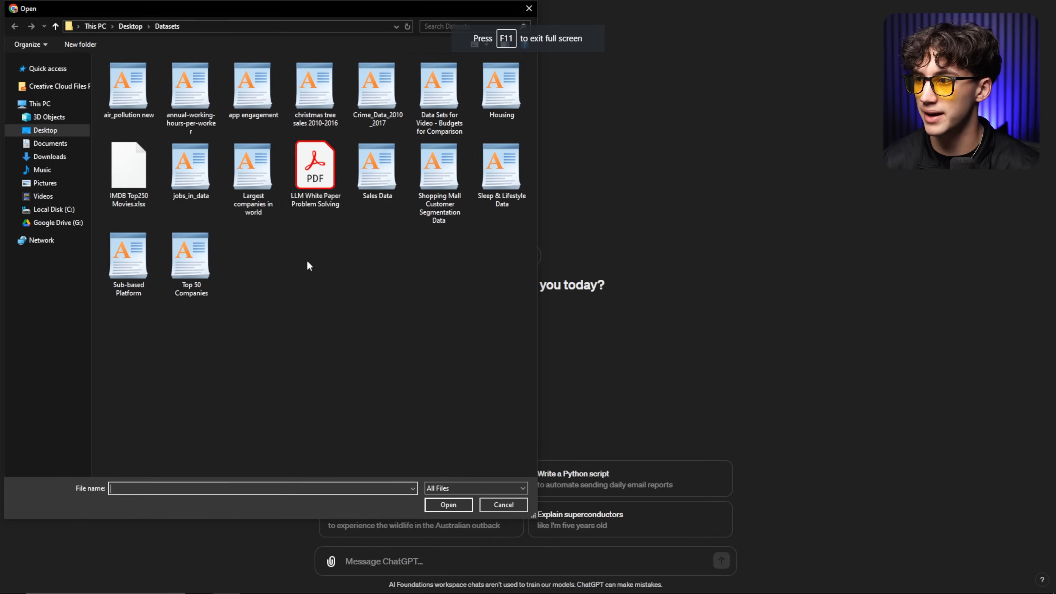
left_click(252, 162)
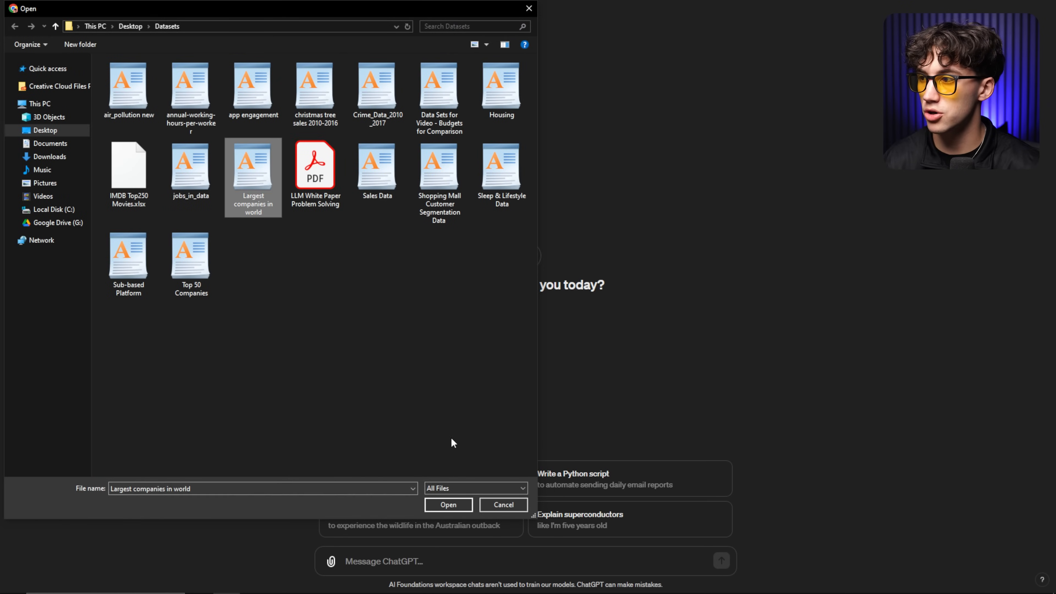
left_click(447, 504)
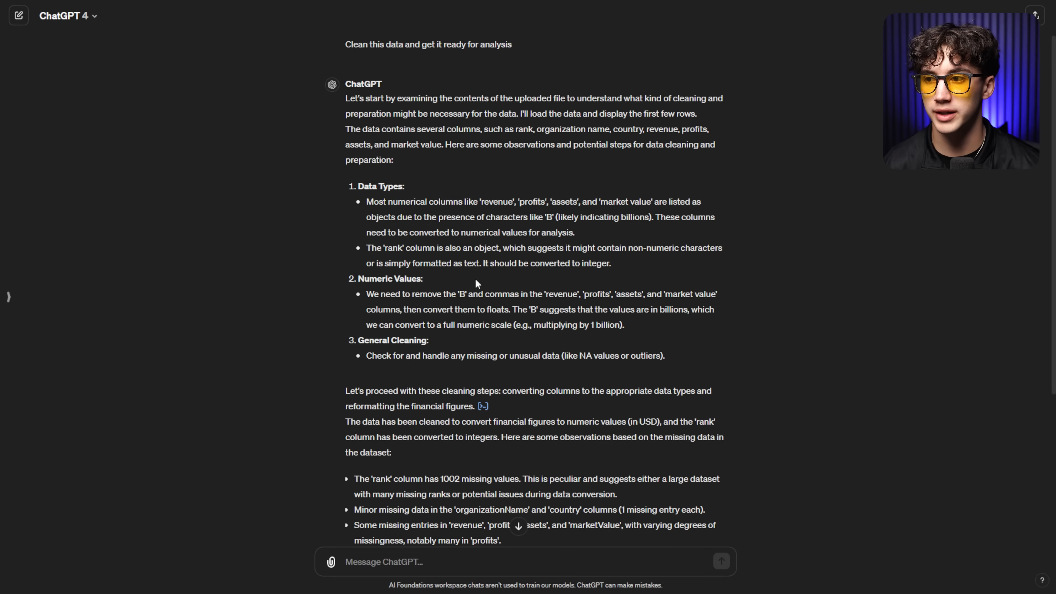
mouse_move(764, 101)
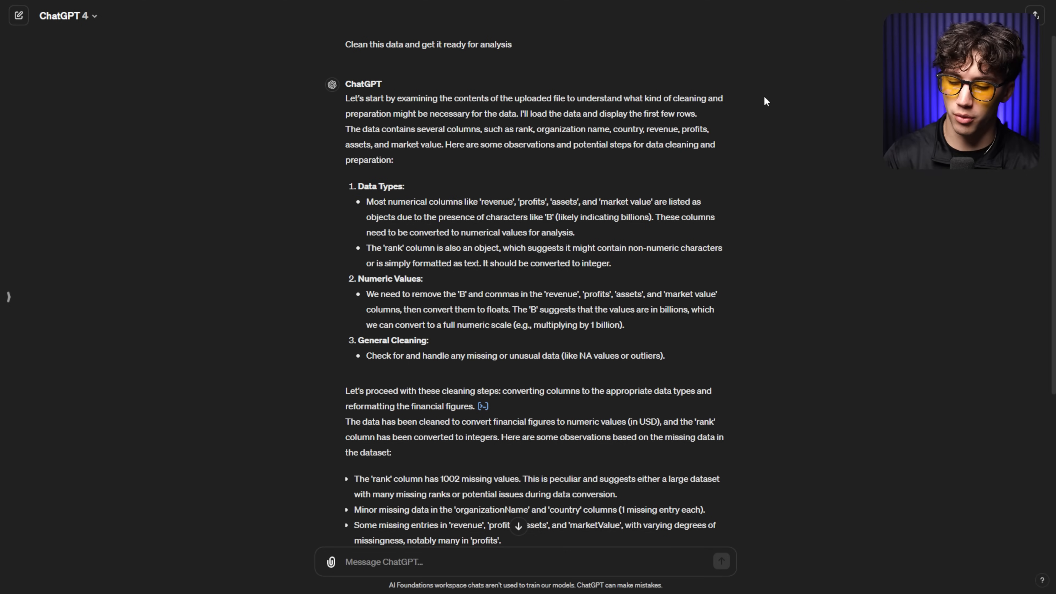
Compare the spreadsheet's assets figures with ChatGPT's cleaning report of converted numbers and missing values.
left_click(214, 11)
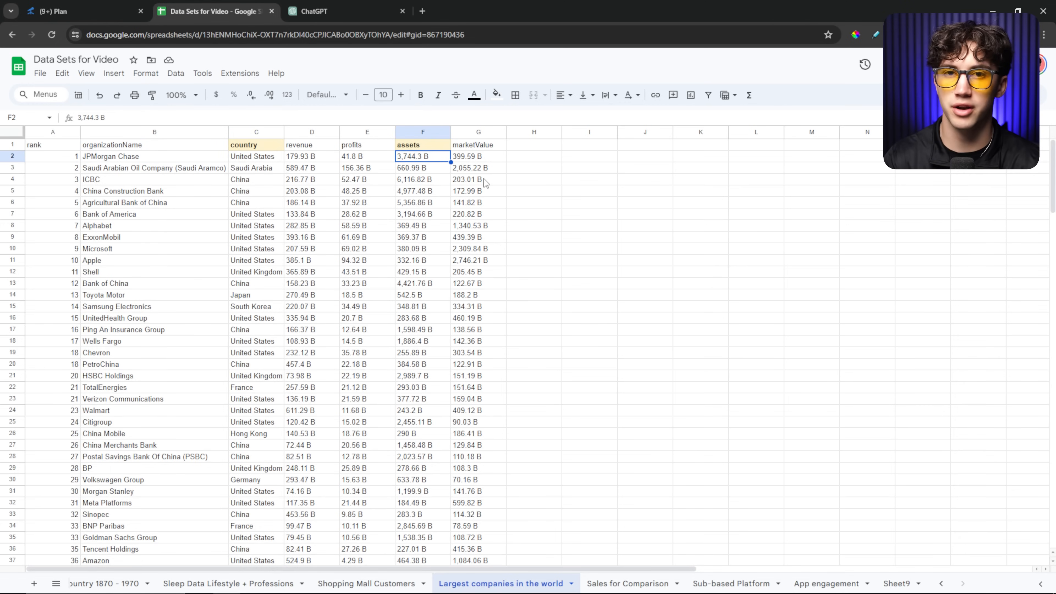
left_click(320, 11)
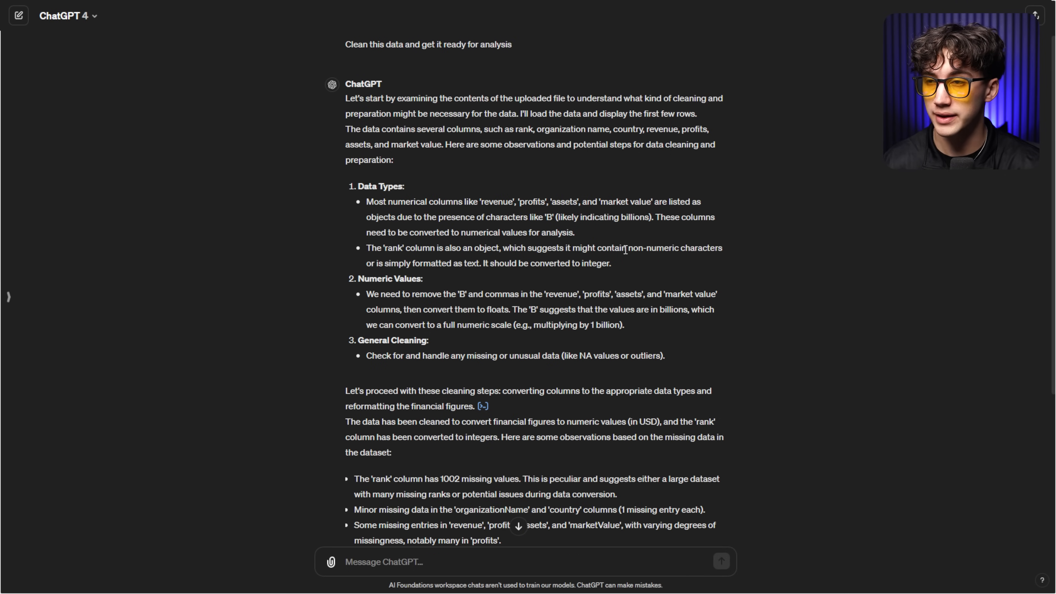
scroll("down", 3)
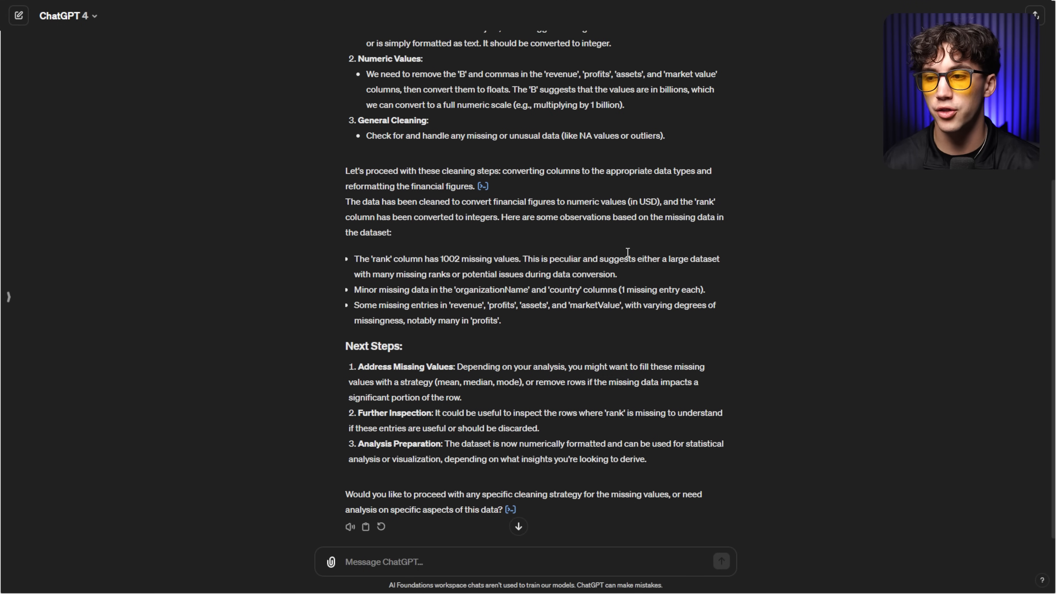
scroll("down", 3)
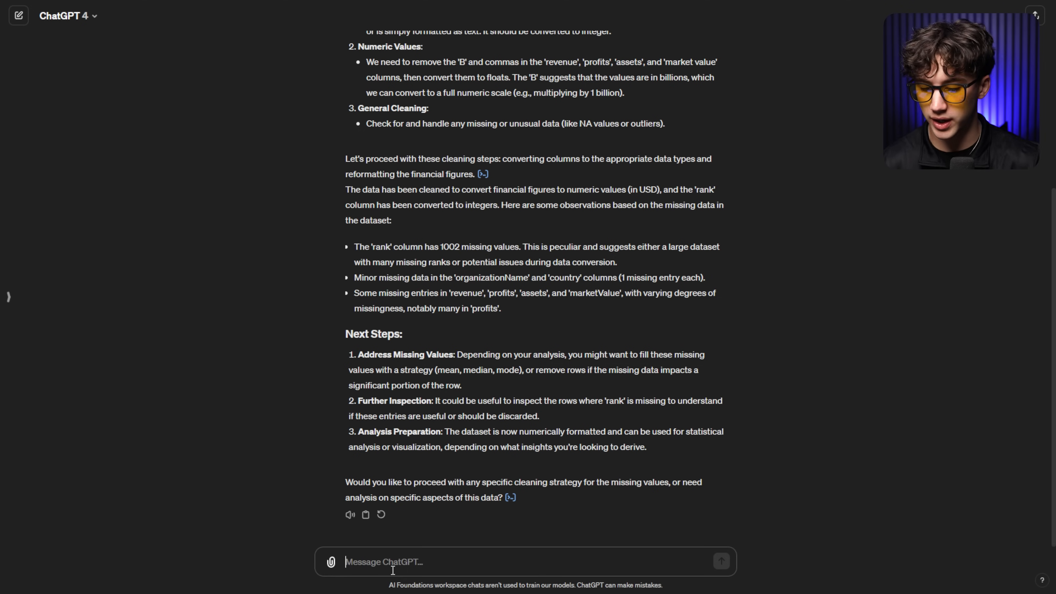
Send a request for a top-10-countries total-assets pie chart with contrasting slice colors and an Other group.
type("Proceed with a")
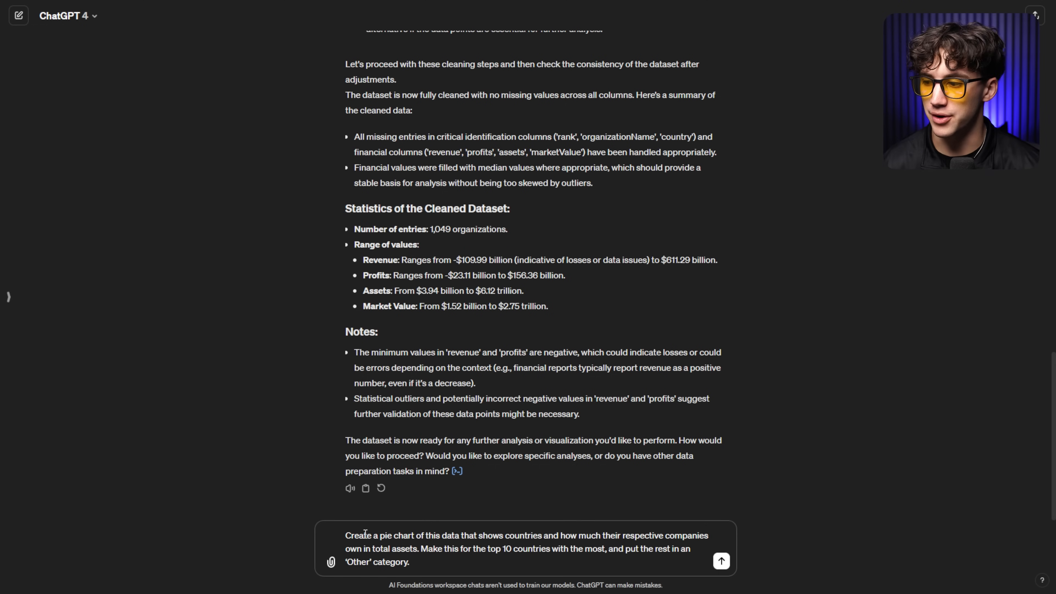
left_click_drag(345, 535, 414, 535)
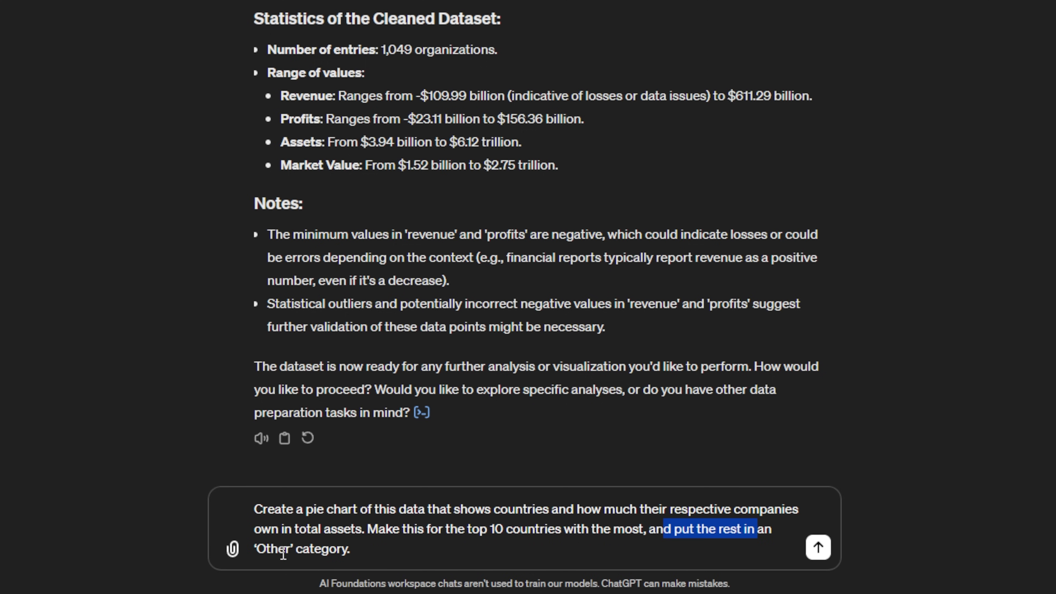
type("m")
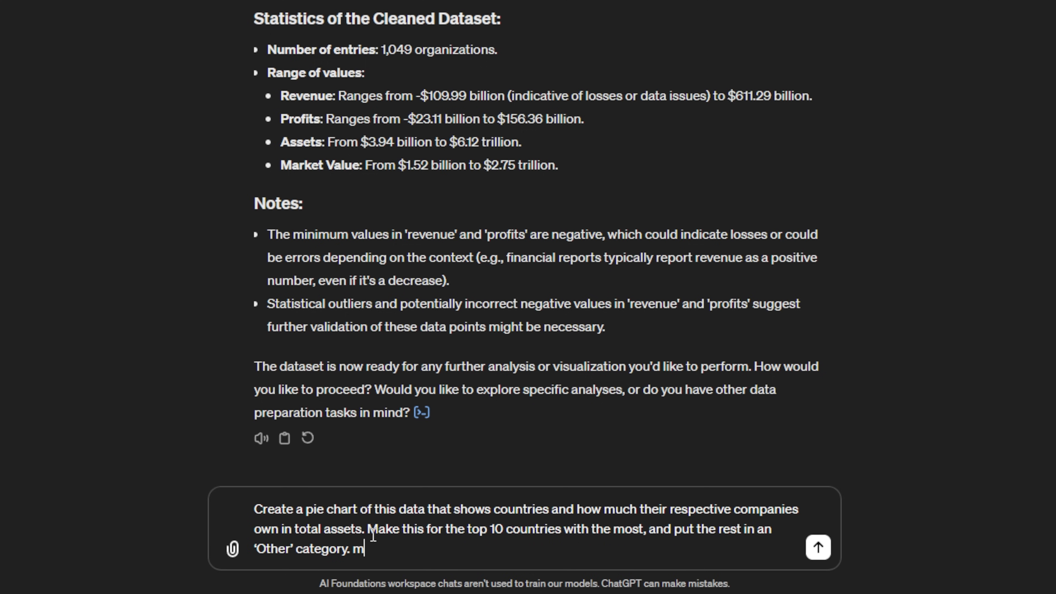
type("ake the slice")
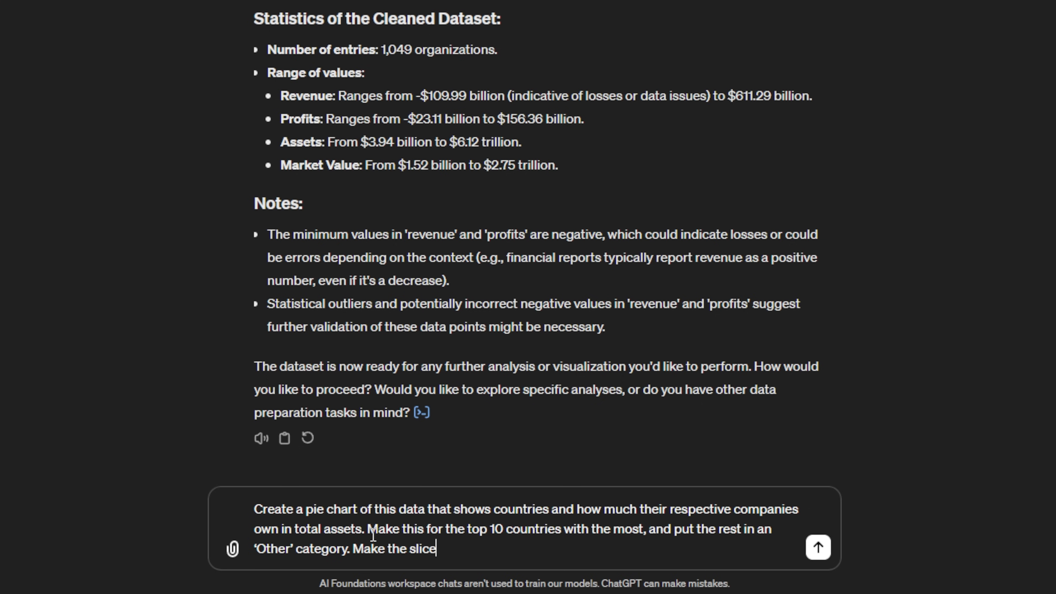
type("s")
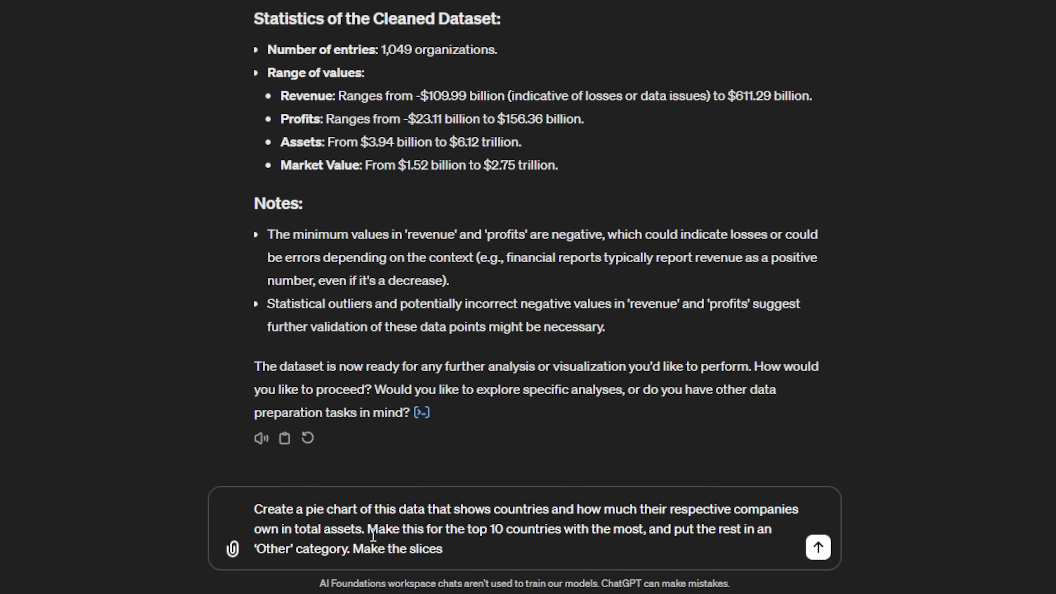
type("contrasting in")
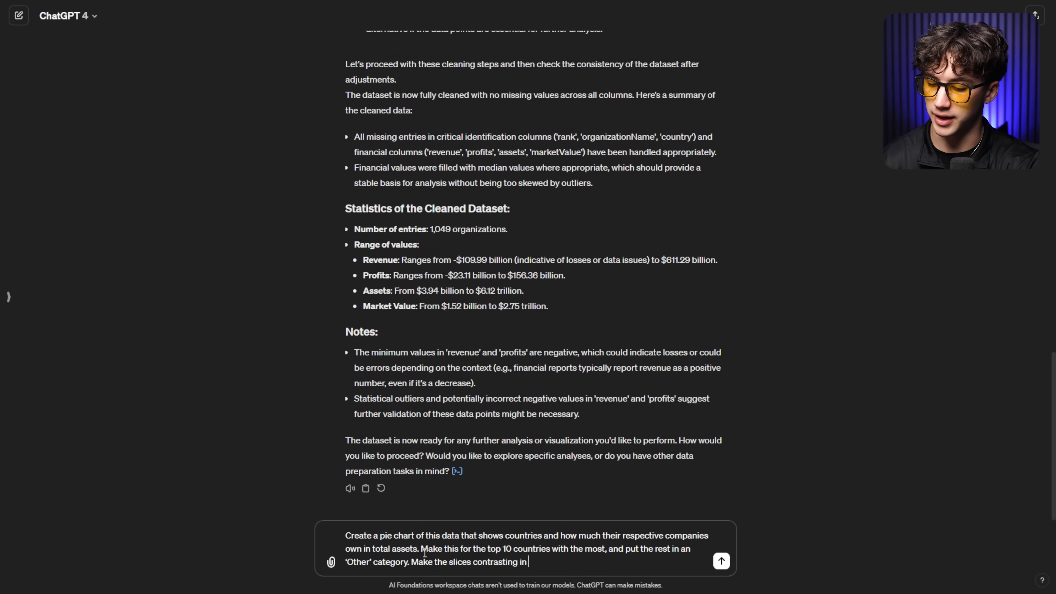
type("color.")
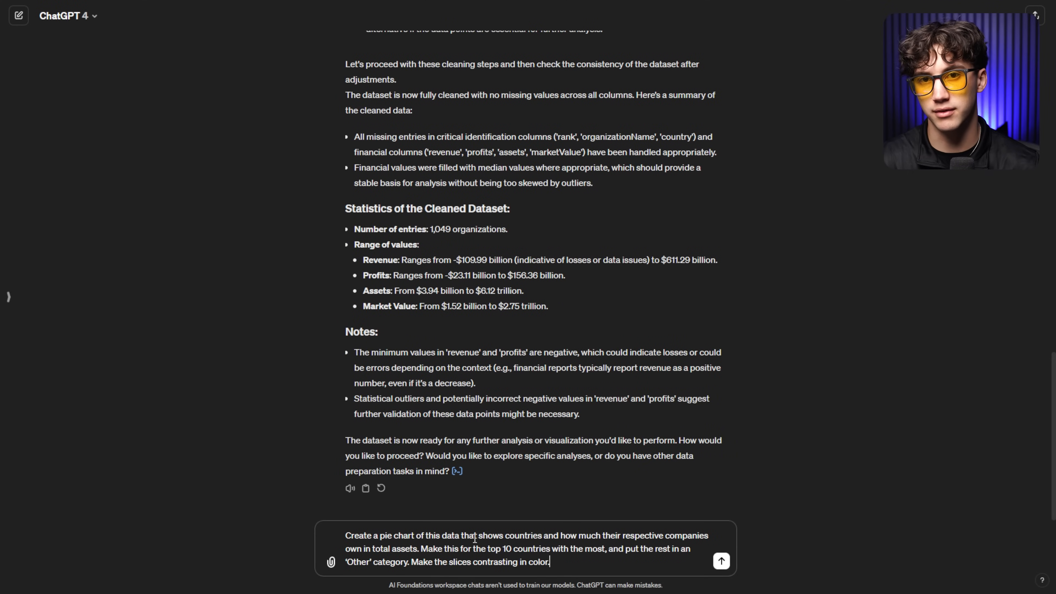
mouse_move(750, 387)
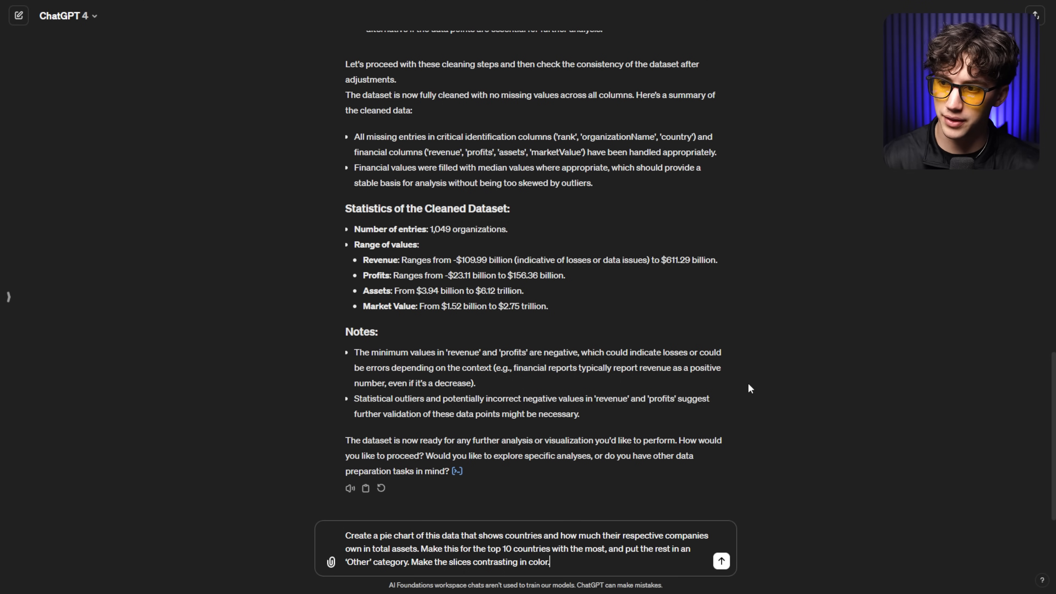
left_click(720, 561)
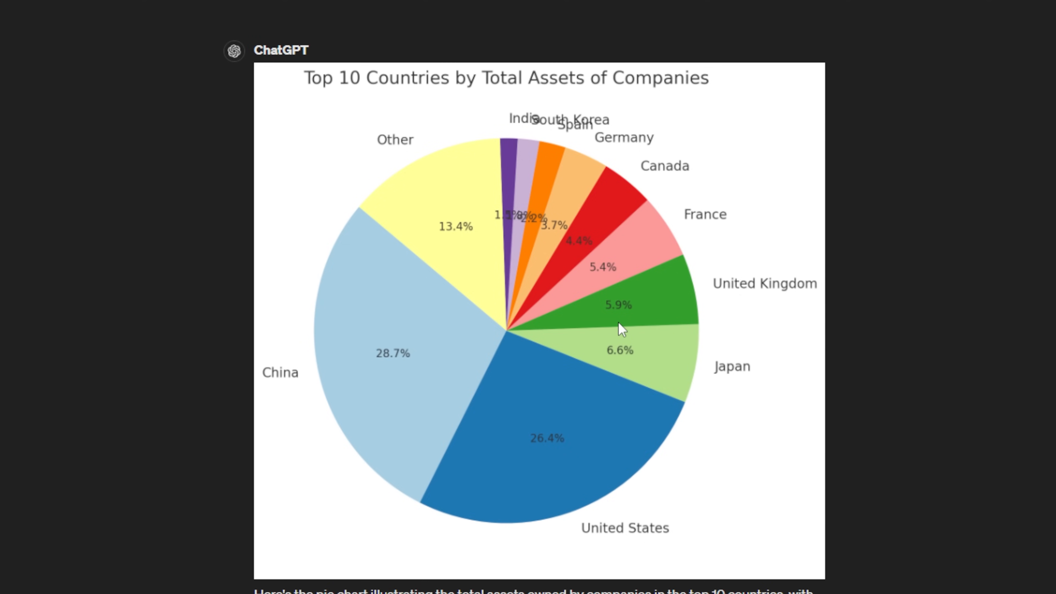
mouse_move(524, 155)
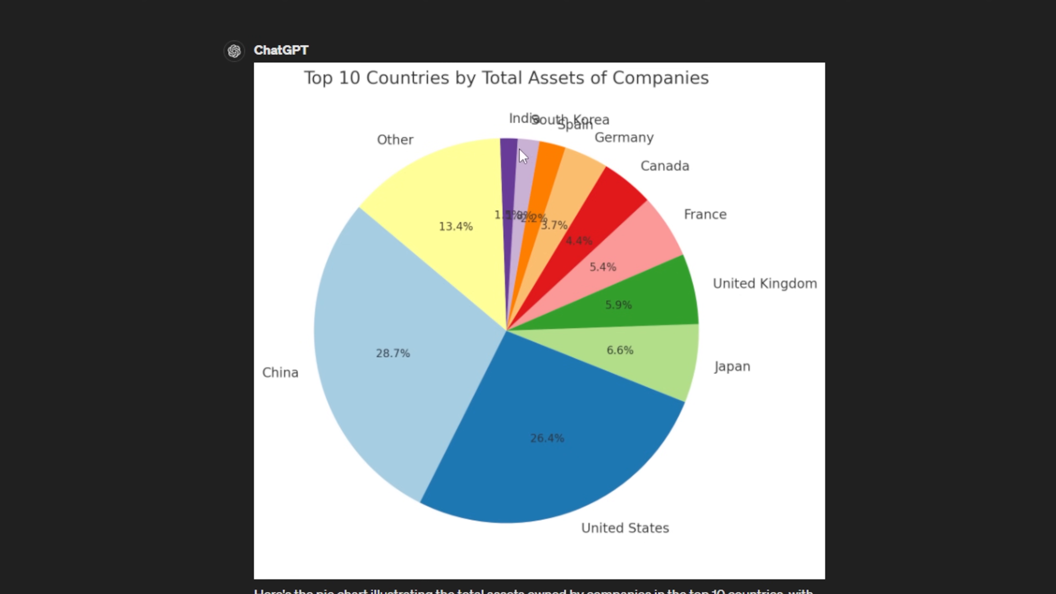
mouse_move(596, 135)
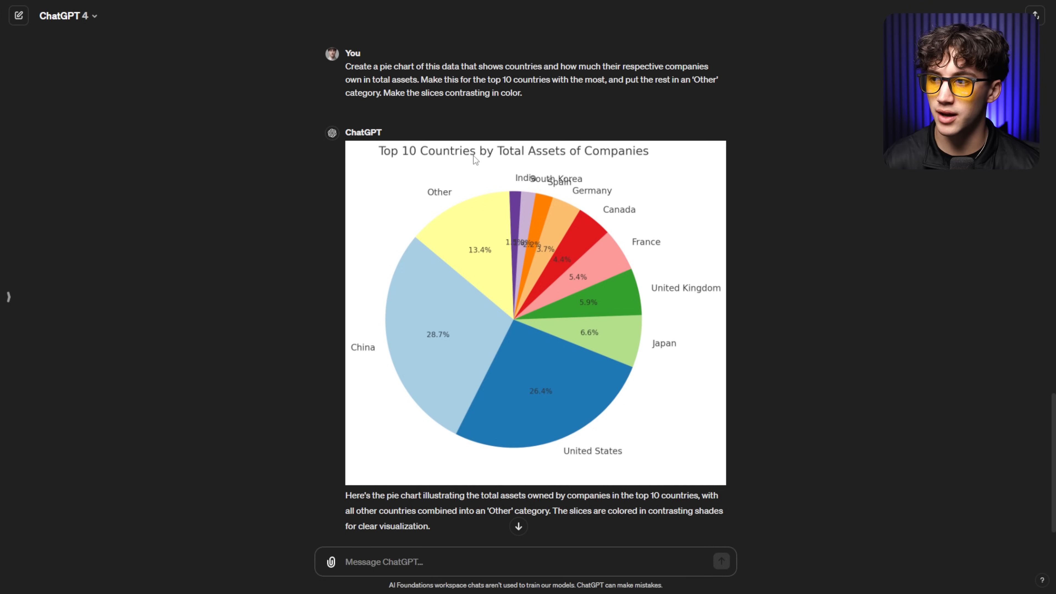
mouse_move(596, 389)
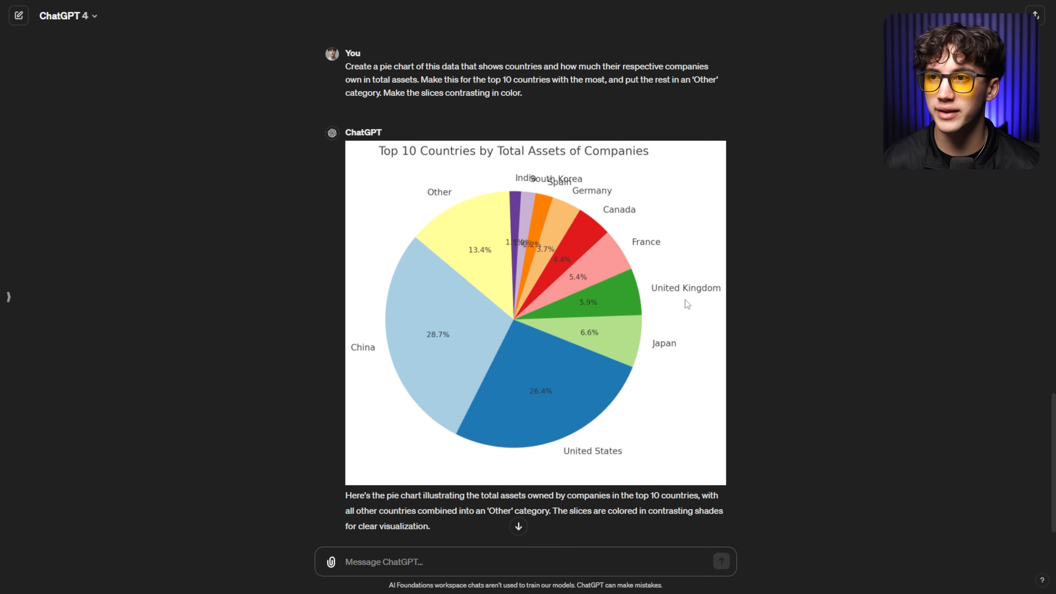
Scroll to view the generated pie chart led by China and the United States.
scroll("down", 3)
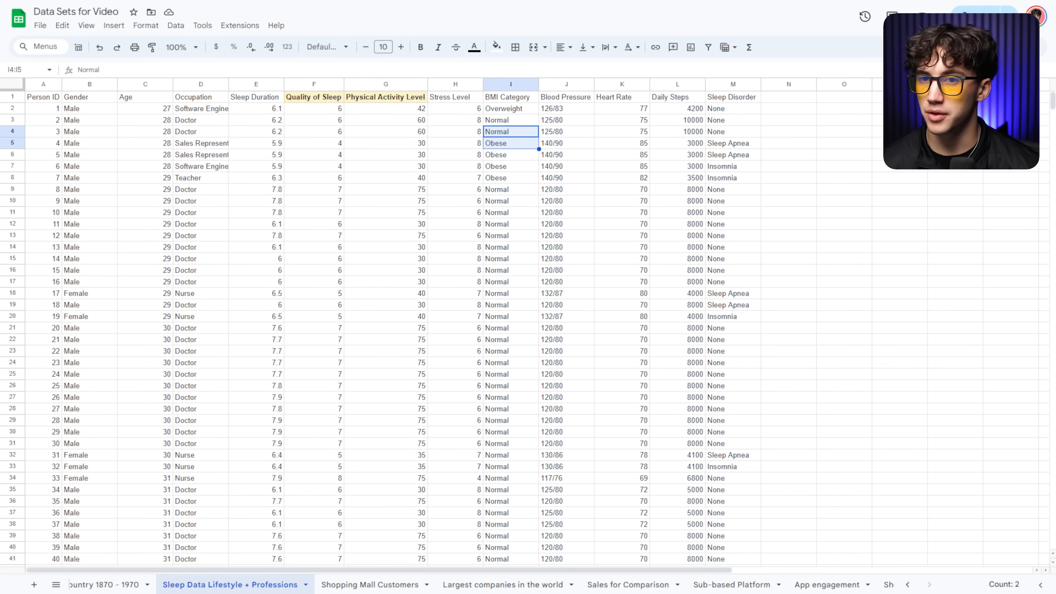
Scan the sleep dataset and highlight its Quality of Sleep and Physical Activity Level columns.
scroll("down", 3)
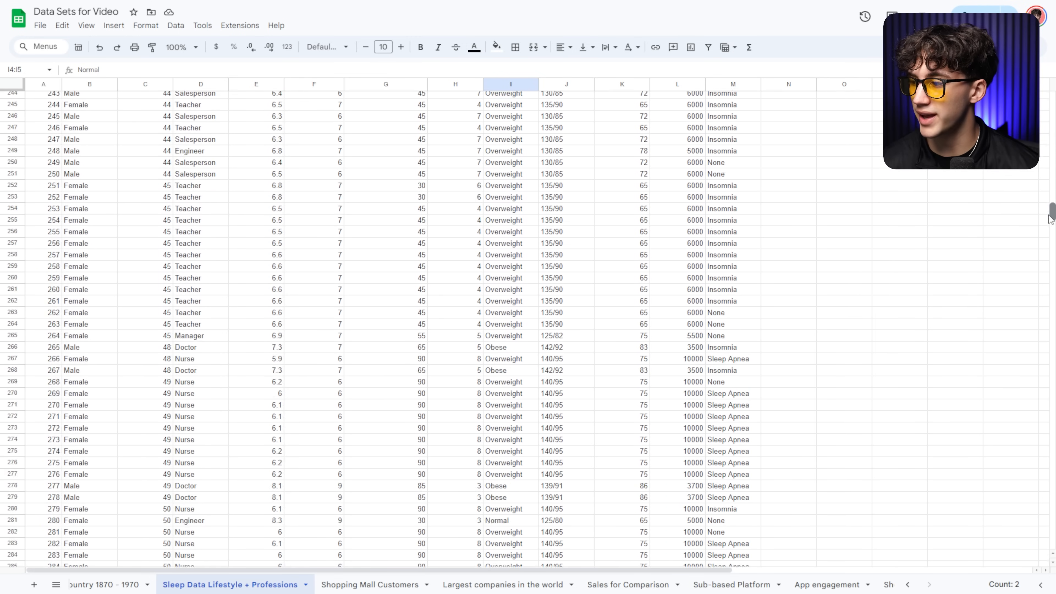
scroll("up", 3)
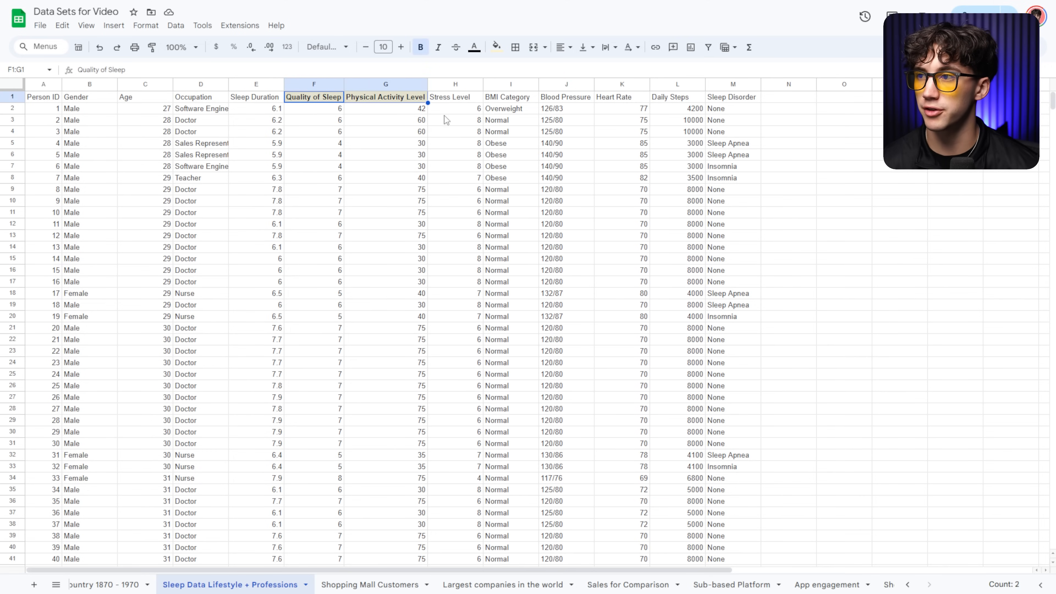
left_click(455, 143)
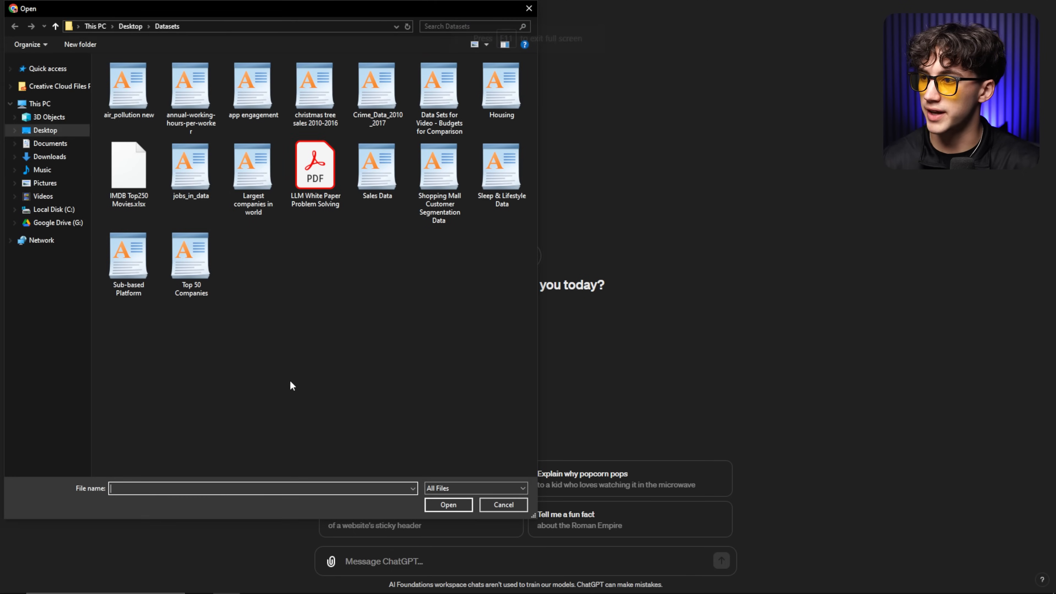
Attach Sleep & Lifestyle Data.csv and send the request to clean the dataset.
left_click(501, 164)
type("Clea")
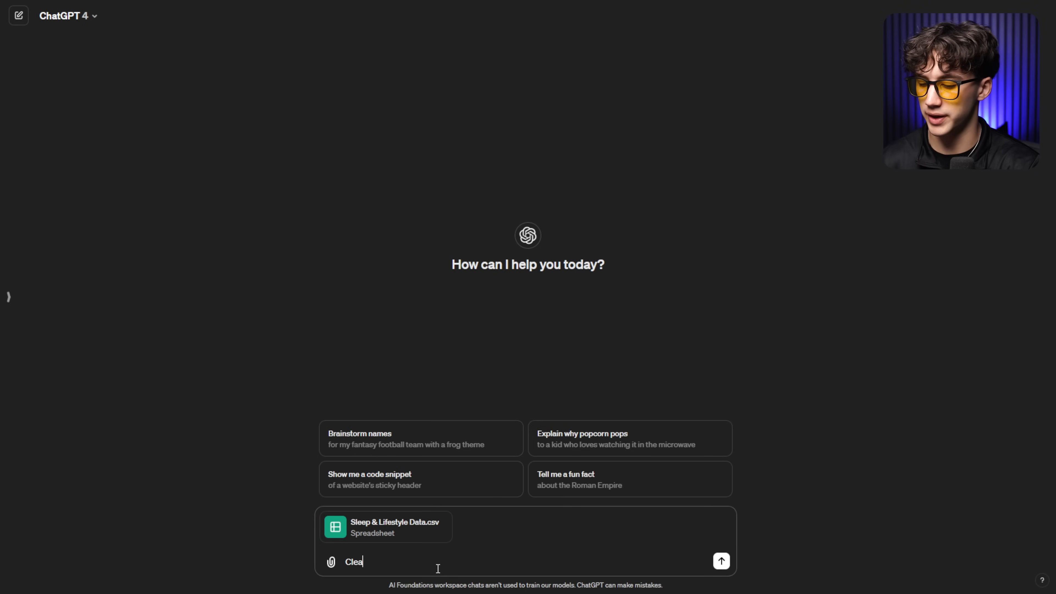
type("n")
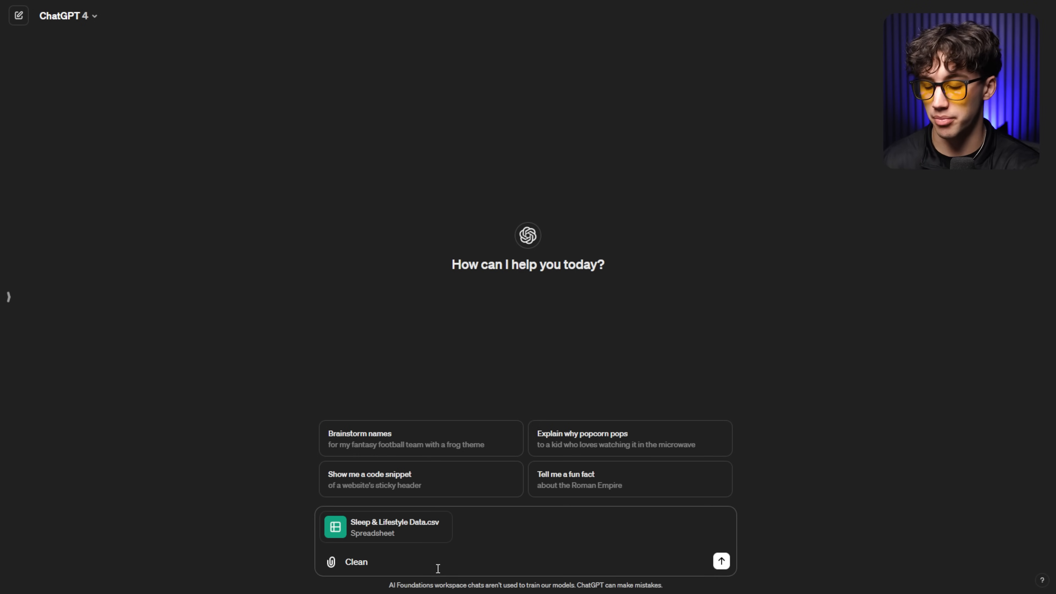
left_click(720, 561)
type("reate a scatter plot for the relationship between physical activity level and sleep duration.")
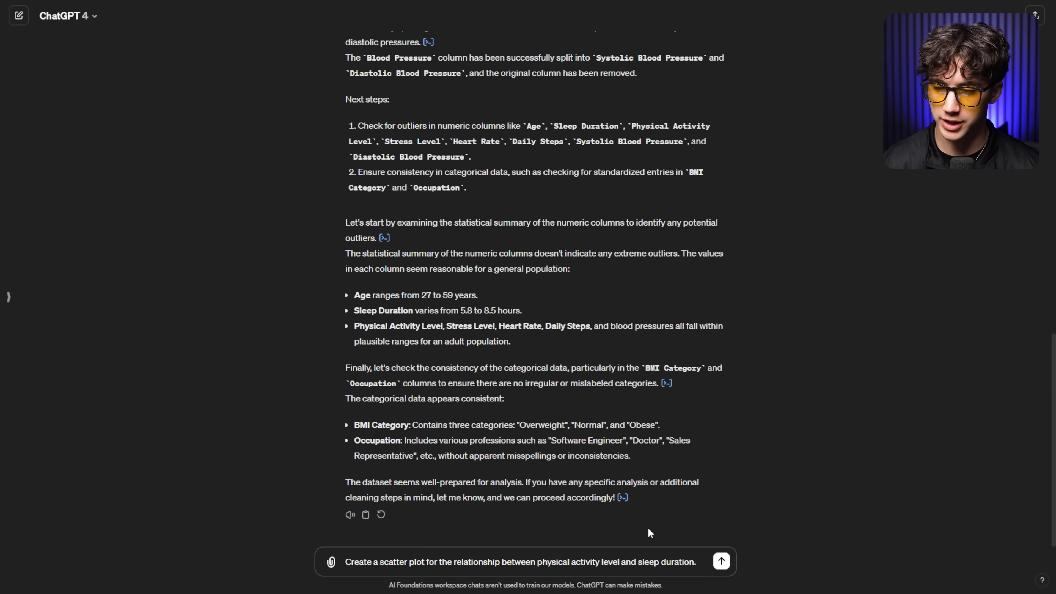
scroll("down", 3)
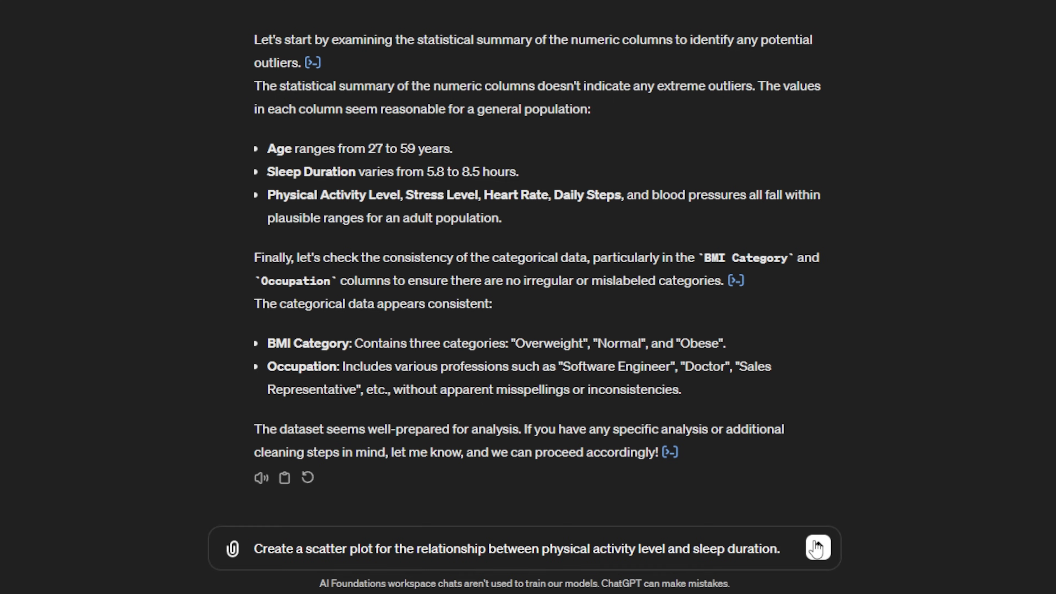
Send the request for a scatter plot of Physical Activity Level against Sleep Duration.
left_click(817, 547)
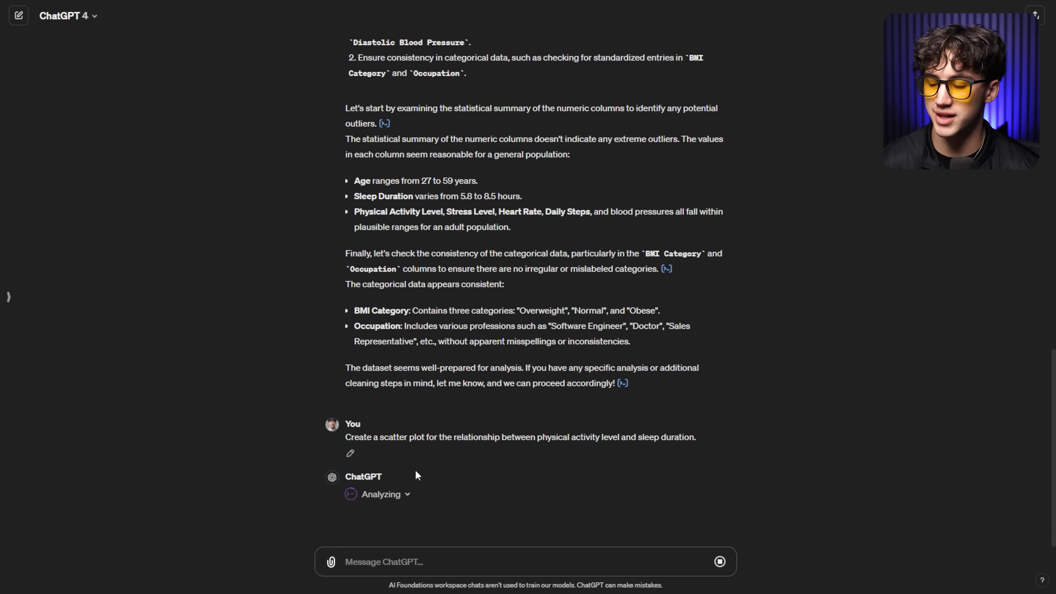
mouse_move(508, 498)
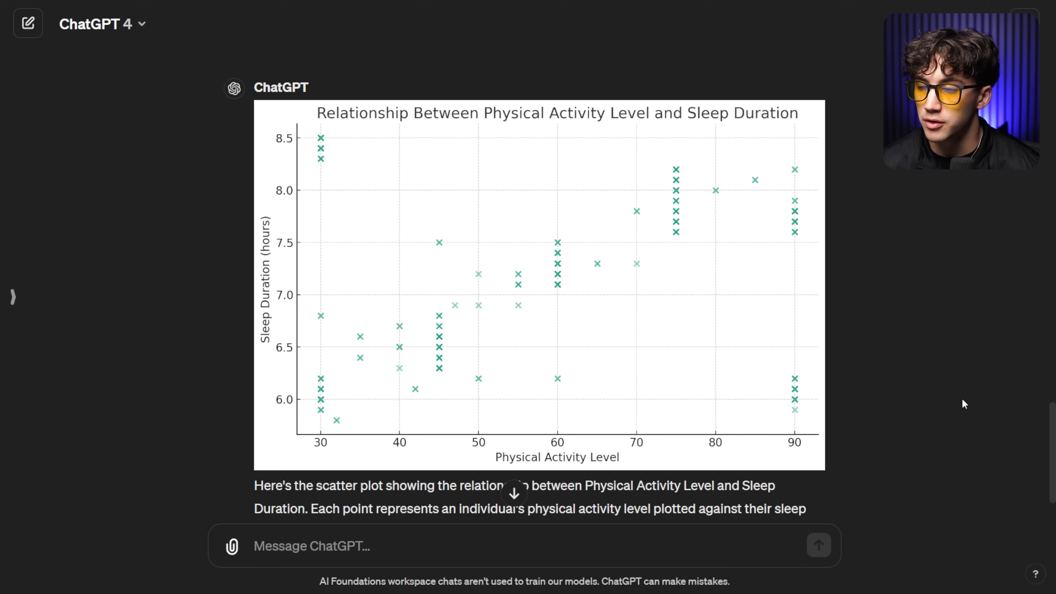
mouse_move(952, 393)
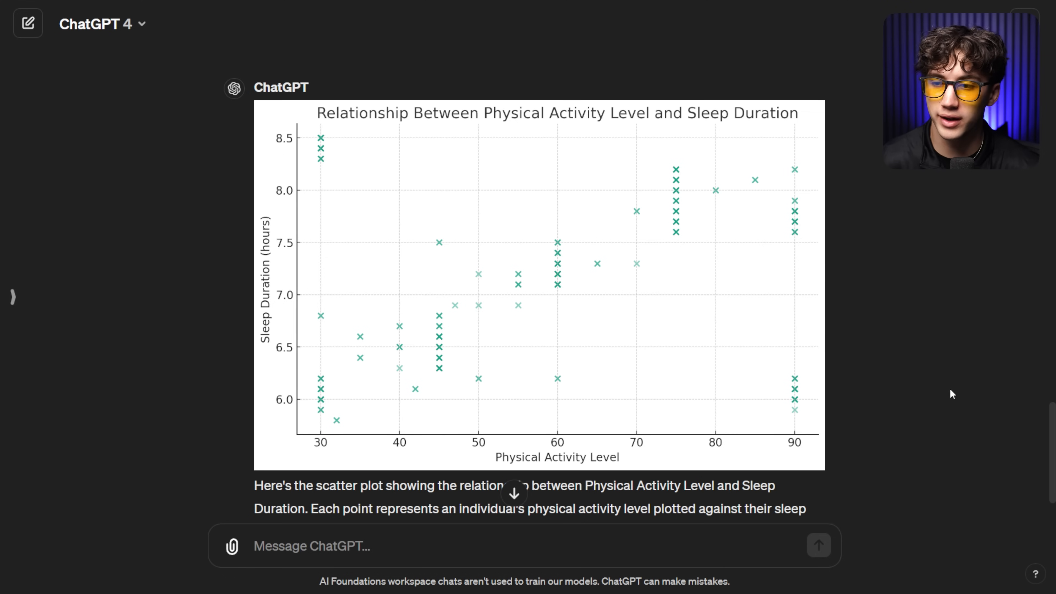
mouse_move(370, 421)
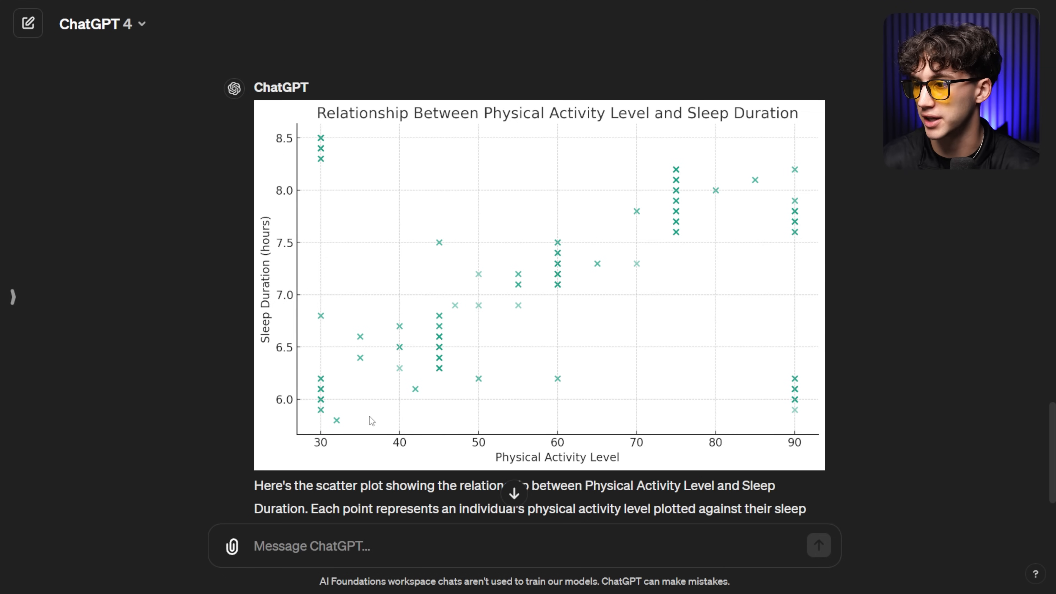
mouse_move(598, 259)
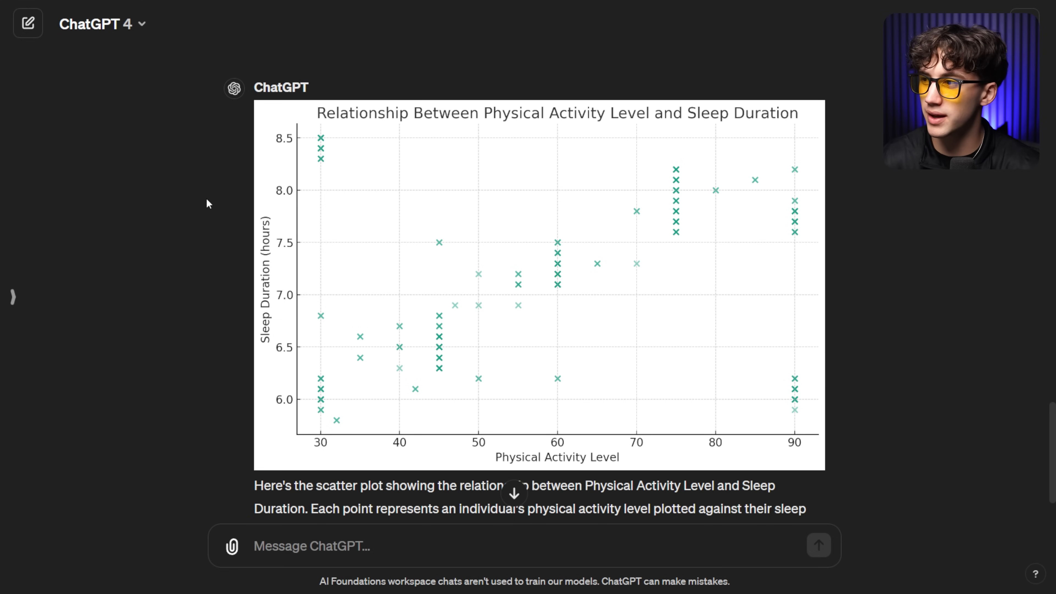
mouse_move(737, 78)
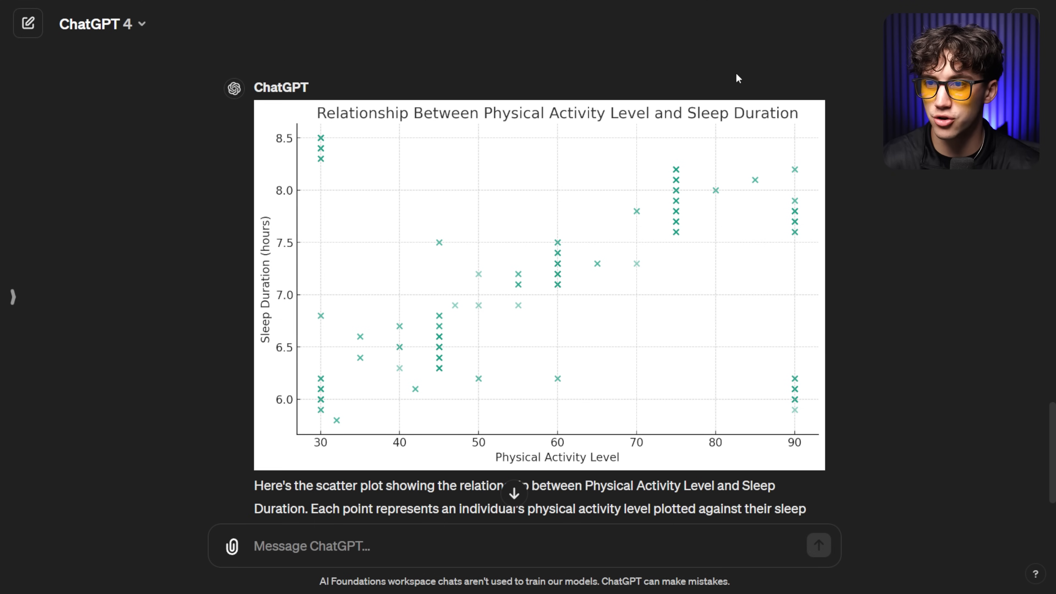
mouse_move(660, 359)
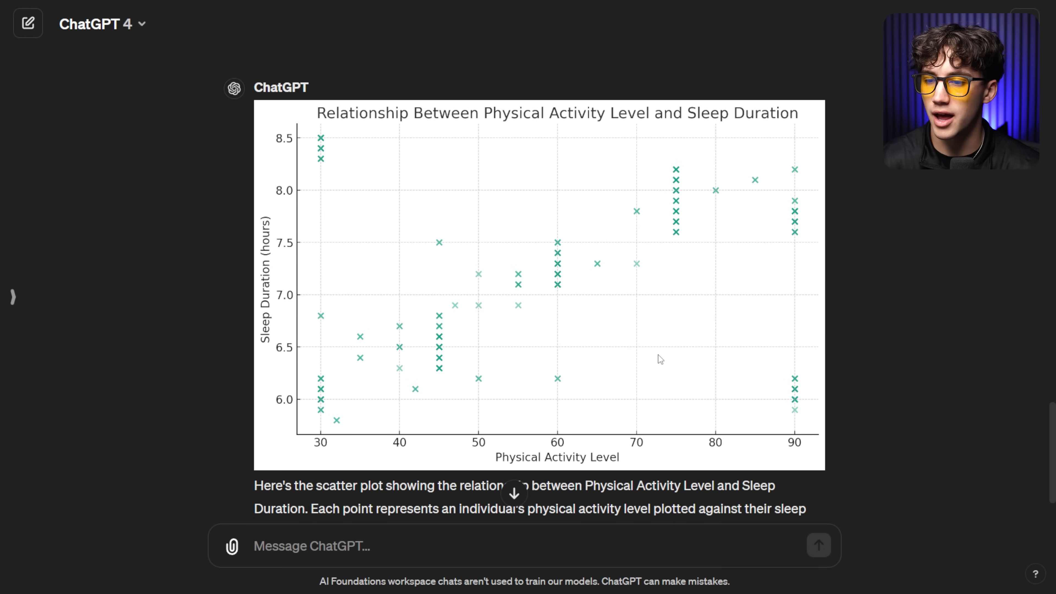
mouse_move(688, 166)
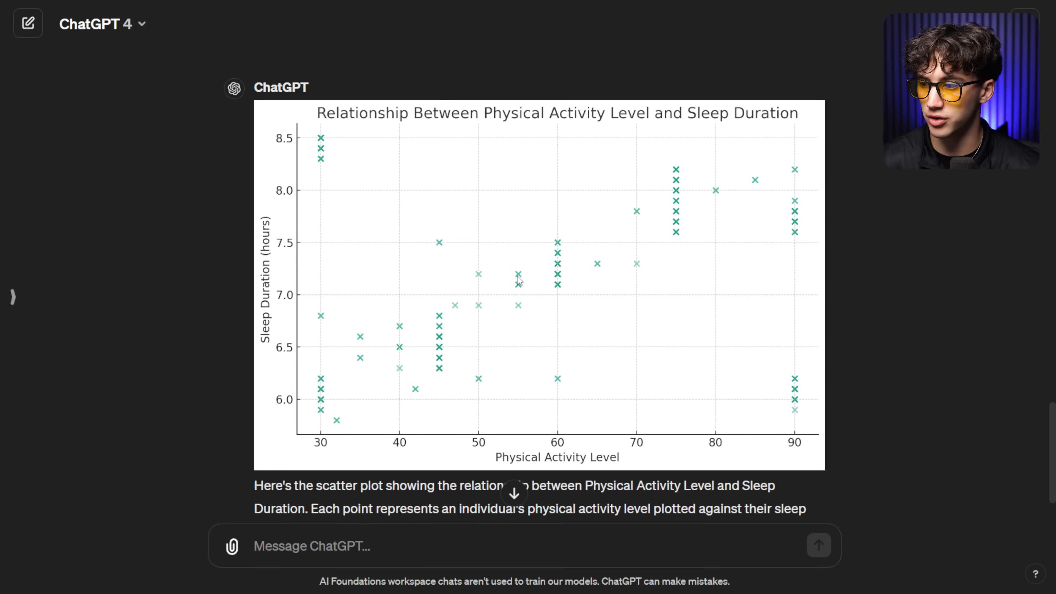
mouse_move(327, 435)
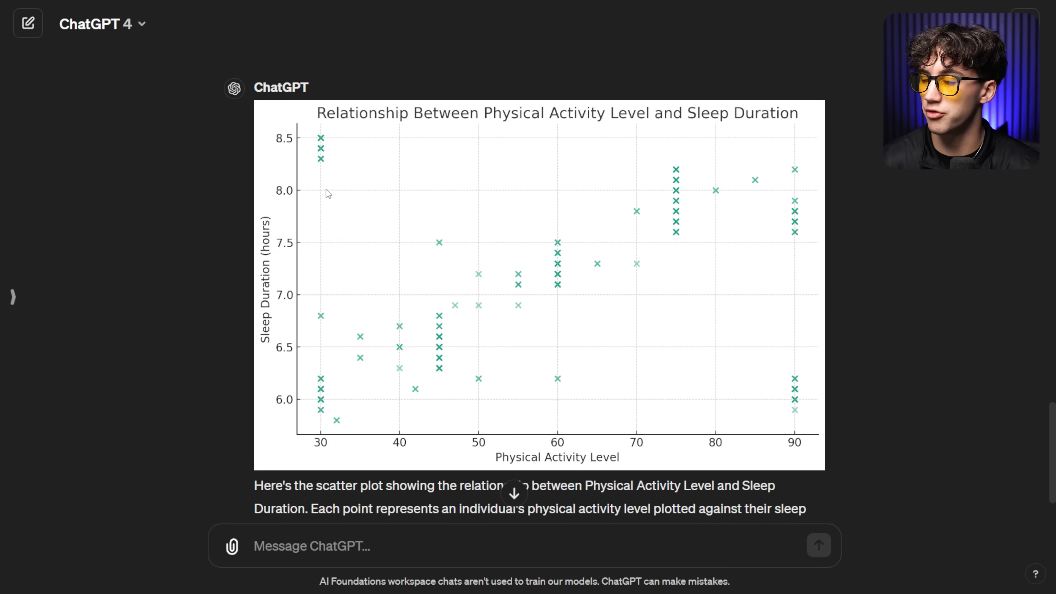
mouse_move(826, 395)
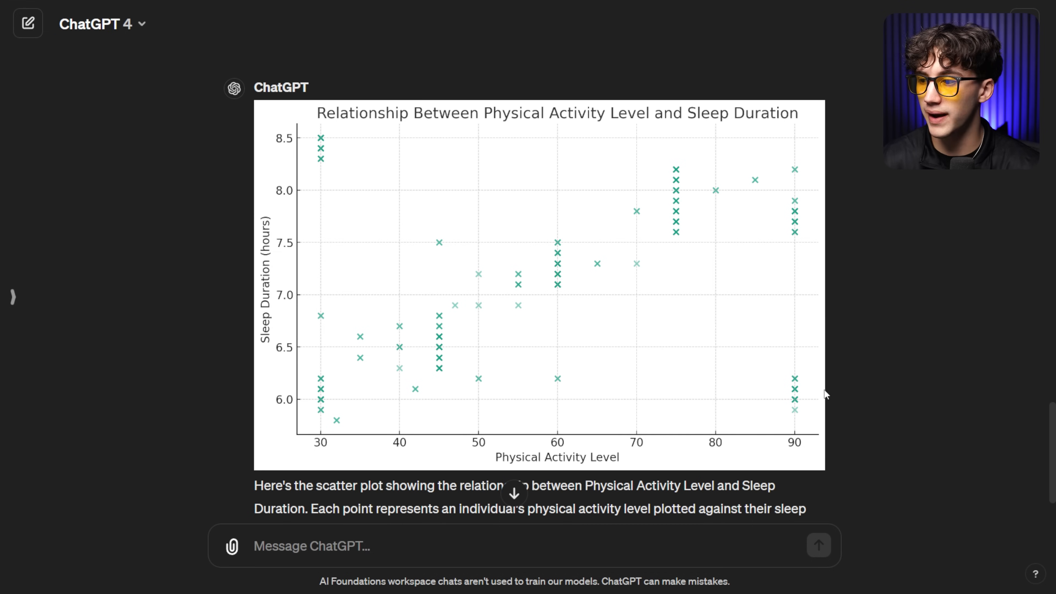
mouse_move(792, 387)
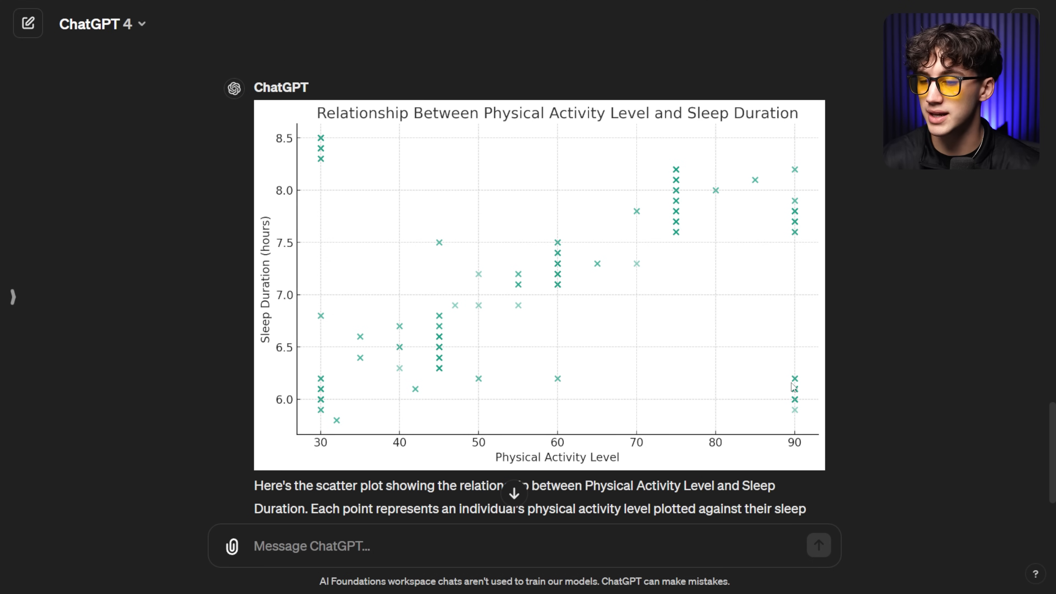
mouse_move(353, 272)
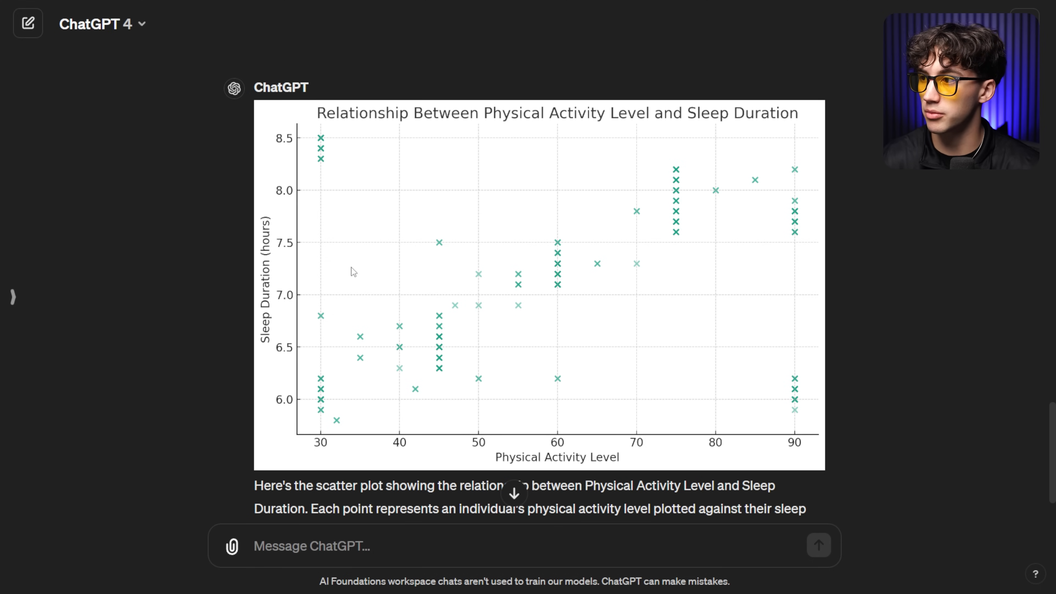
mouse_move(309, 147)
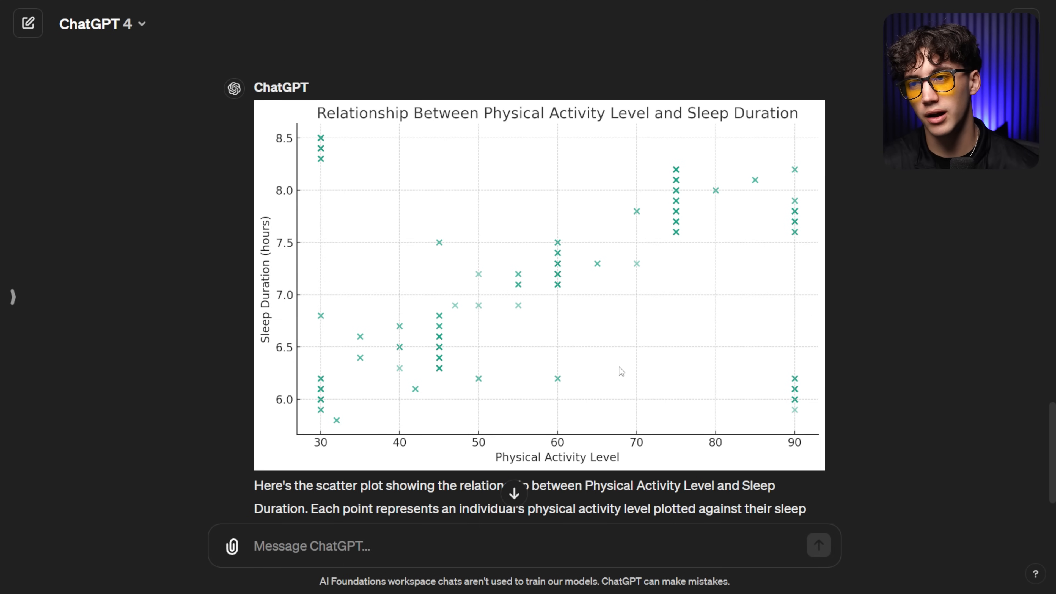
mouse_move(608, 214)
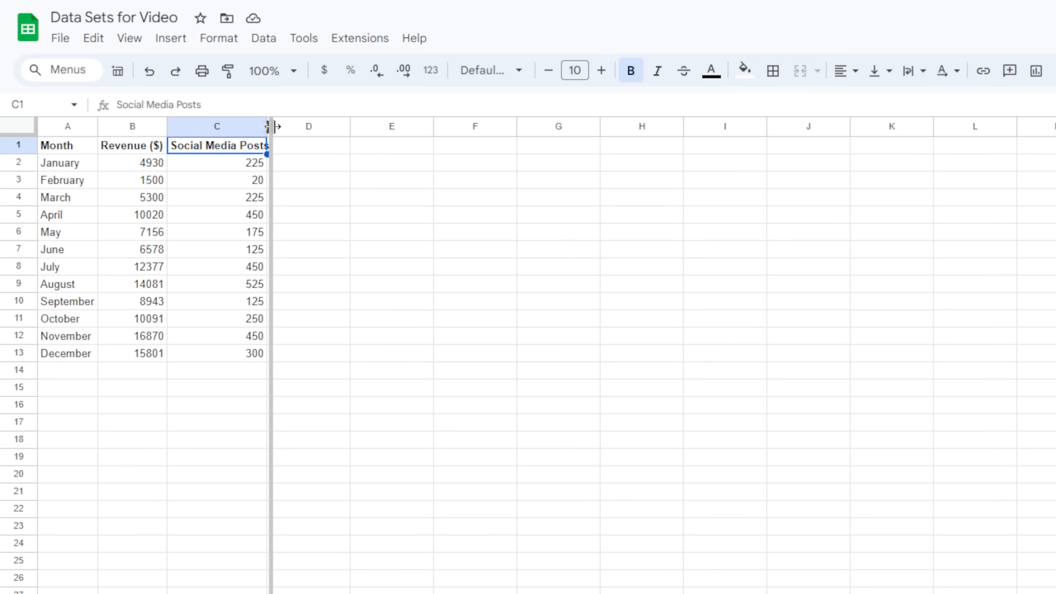
Review January's Revenue ($) and Social Media Posts values in the monthly sheet.
left_click(396, 180)
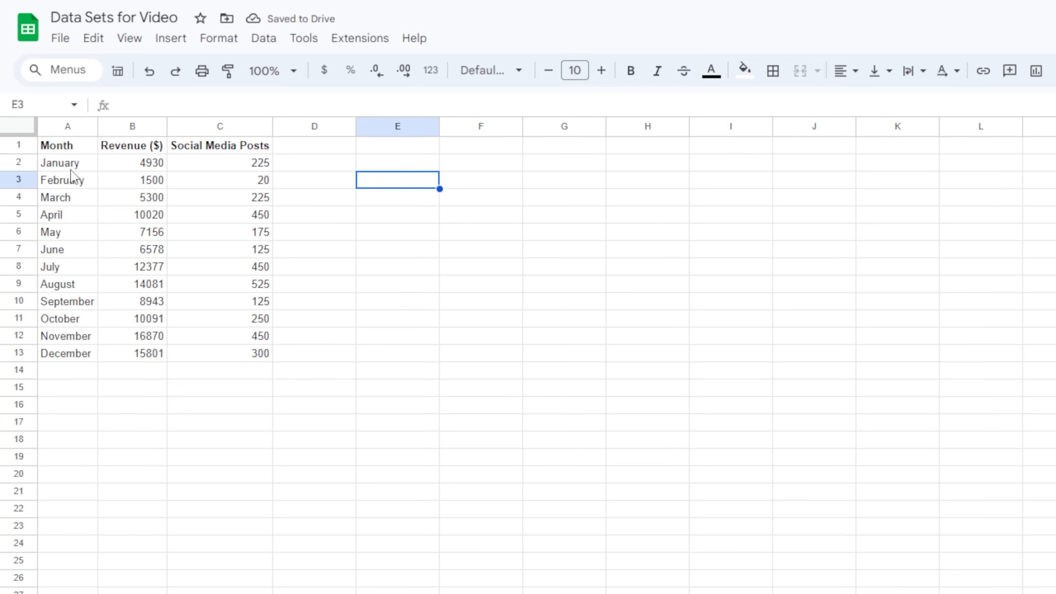
left_click(132, 162)
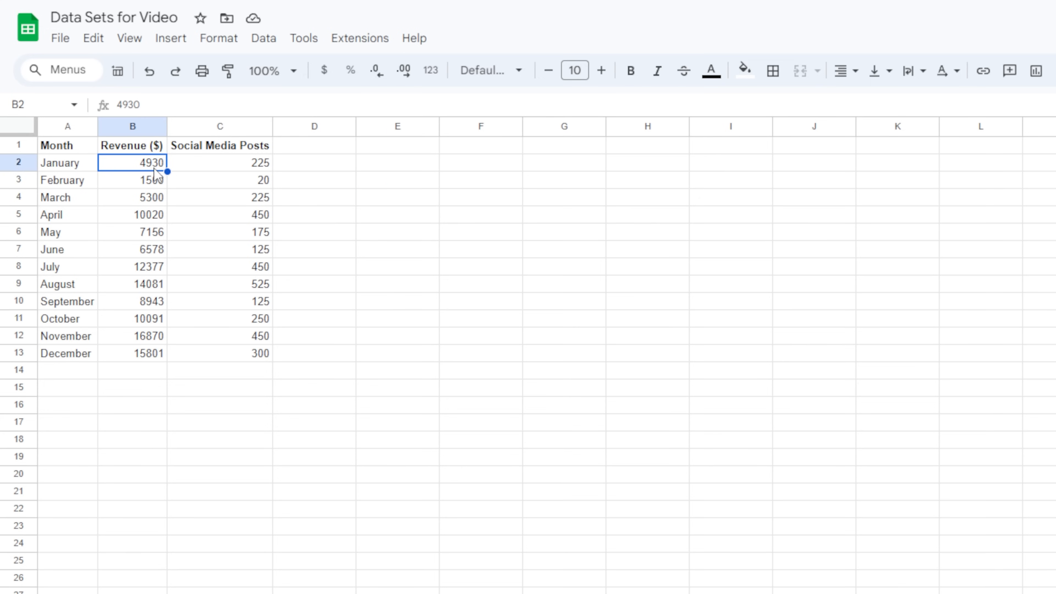
left_click(219, 162)
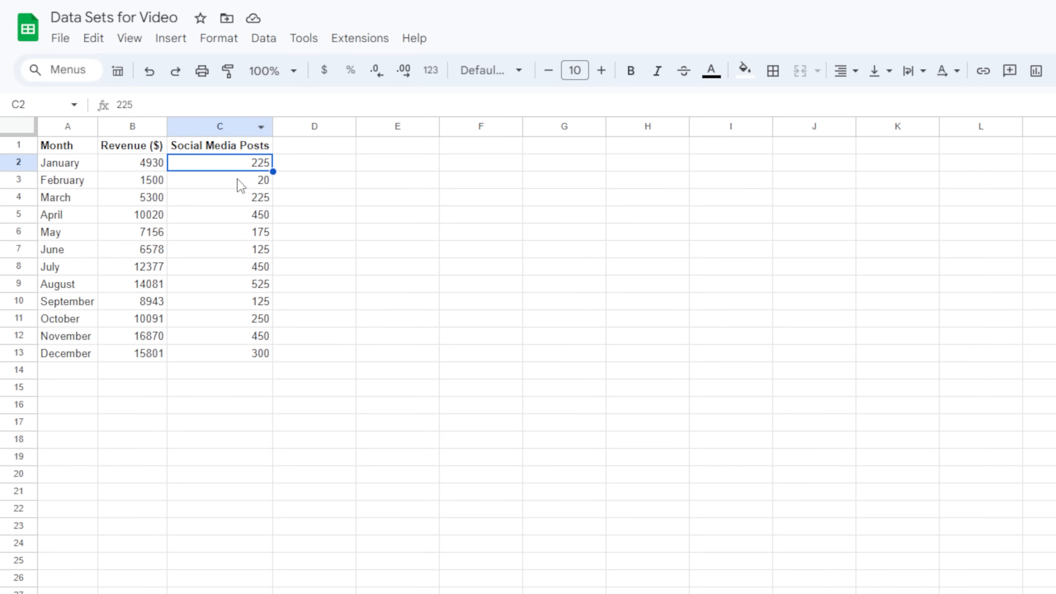
mouse_move(391, 350)
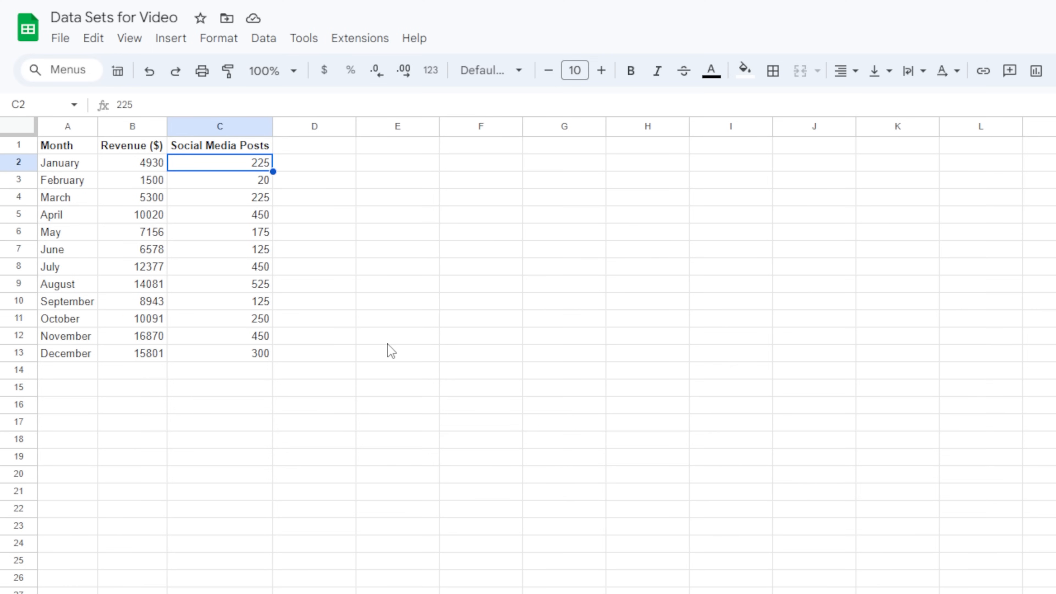
mouse_move(247, 250)
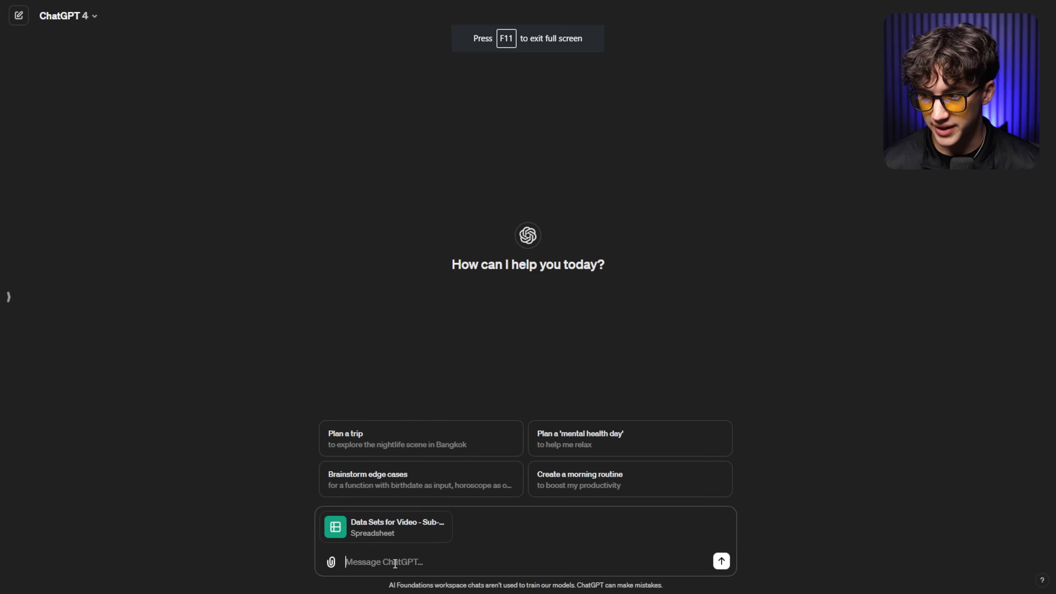
Ask ChatGPT to "Clean and get this ready for analysis" with the attached spreadsheet.
type("Clean and")
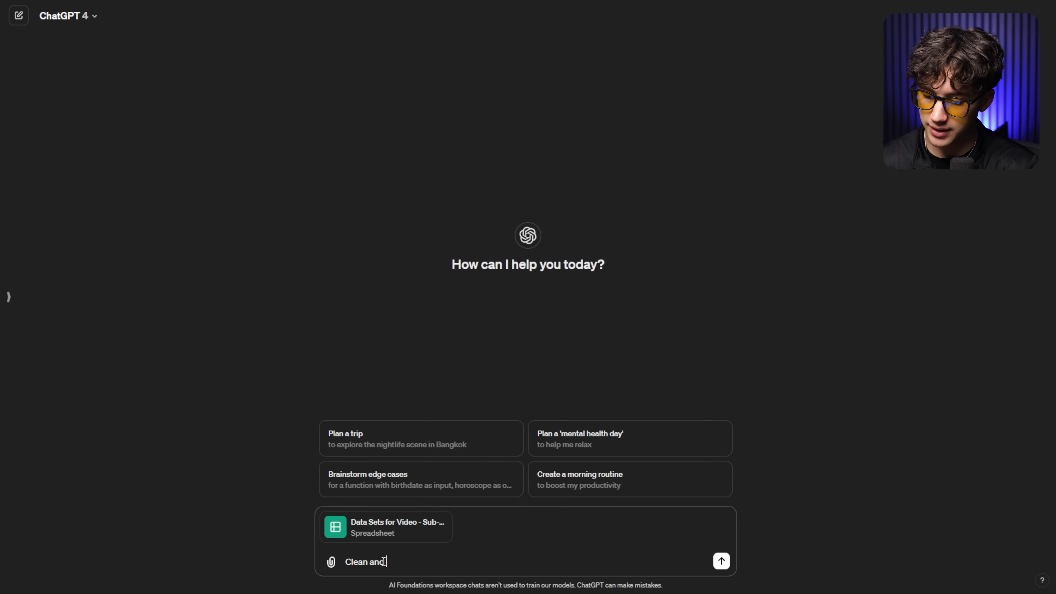
type("get this ready for")
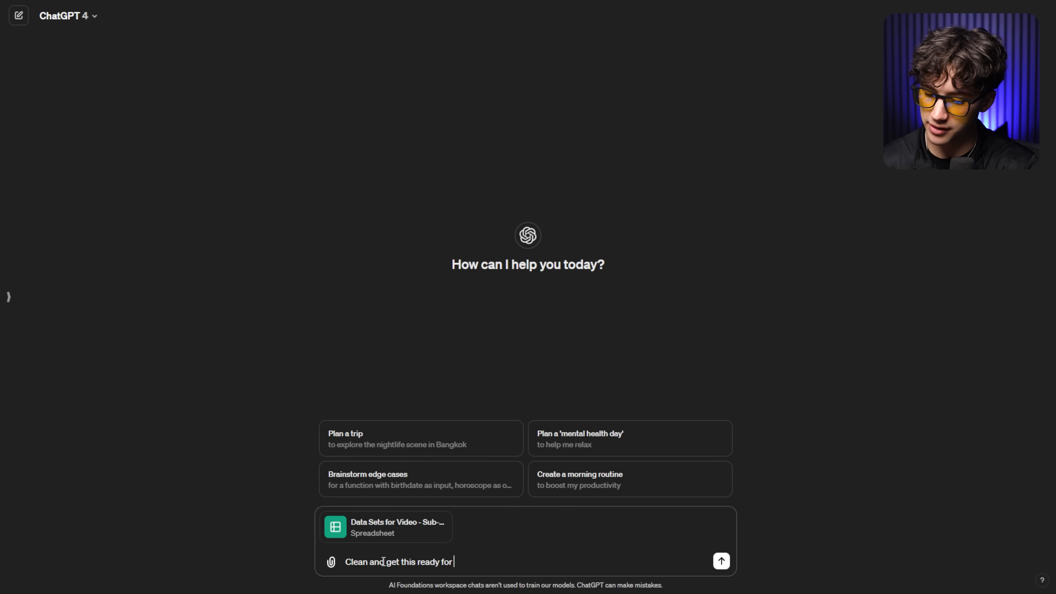
left_click(720, 561)
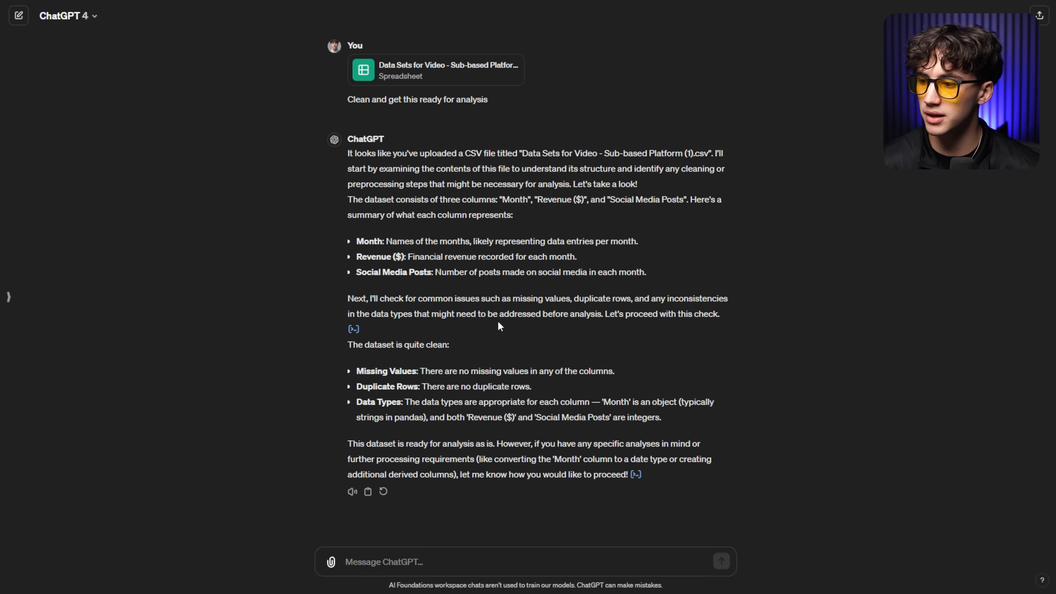
mouse_move(491, 337)
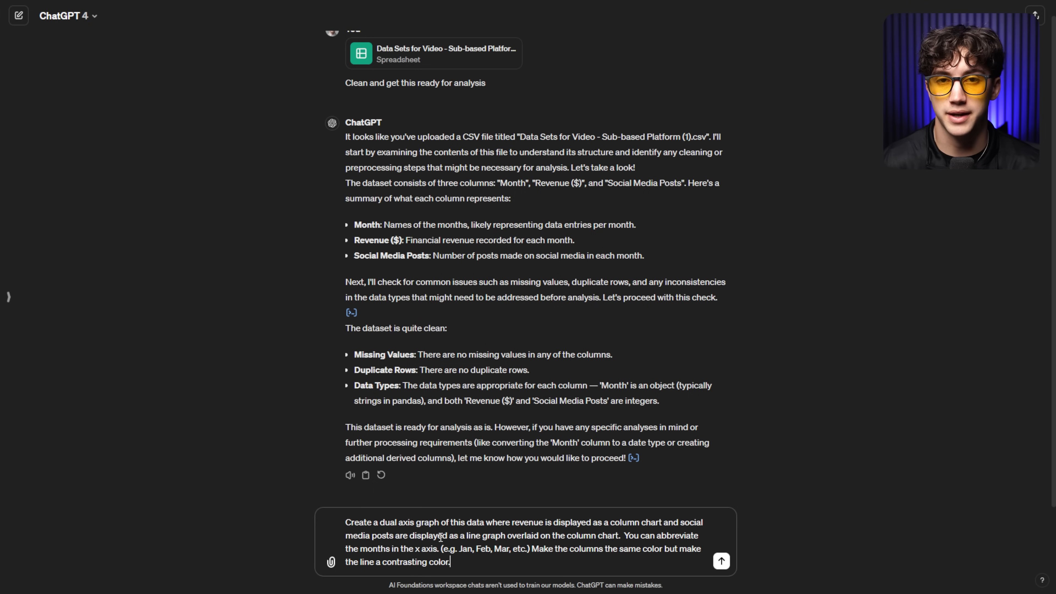
mouse_move(347, 521)
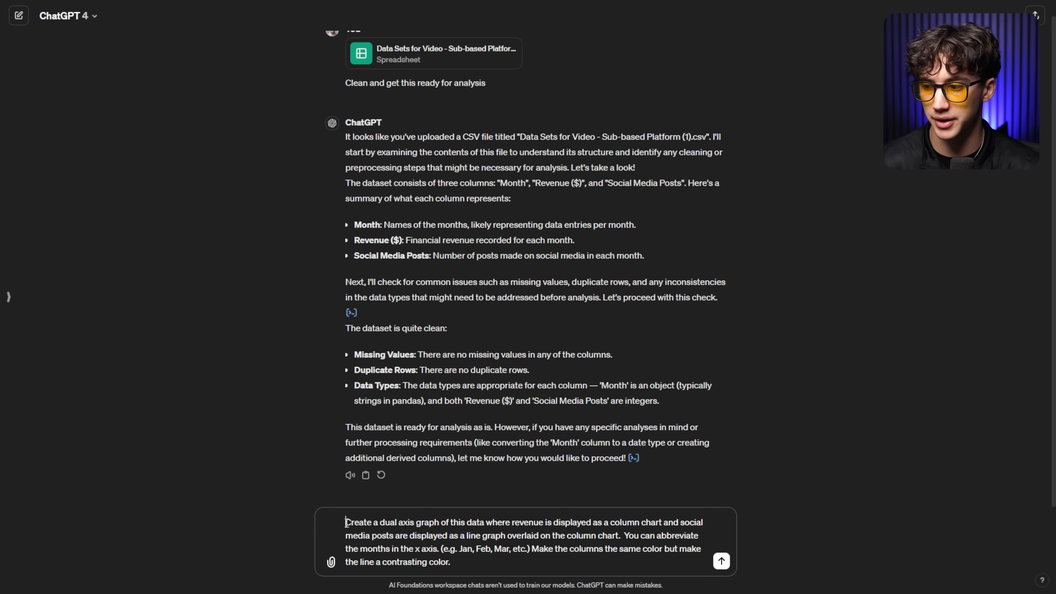
Highlight the revenue-columns, posts-line, month-abbreviation and colour phrases, then send the dual-axis chart prompt.
double_click(452, 522)
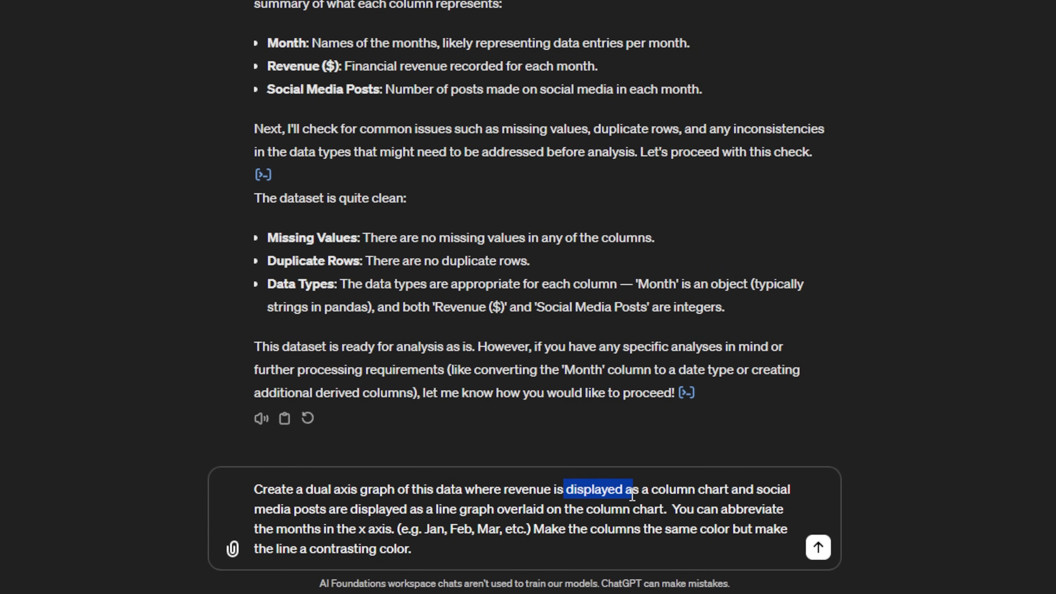
left_click(279, 510)
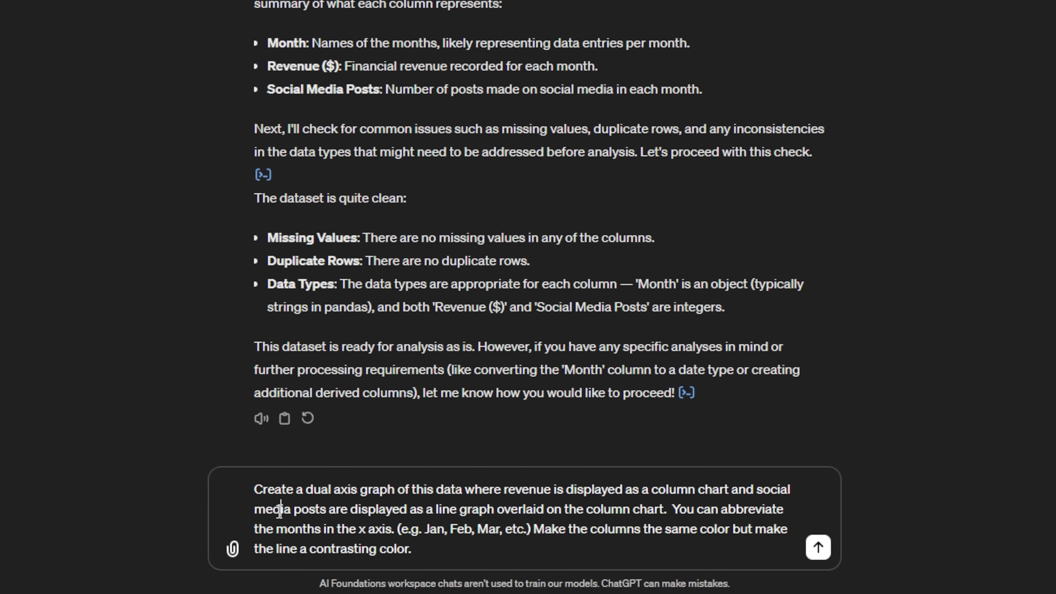
double_click(521, 508)
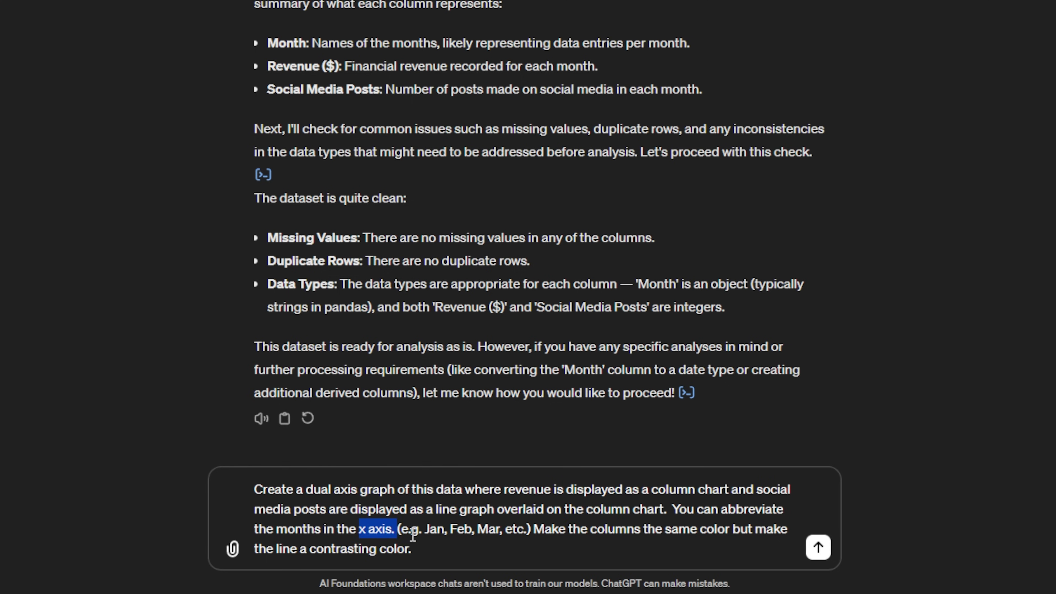
double_click(432, 528)
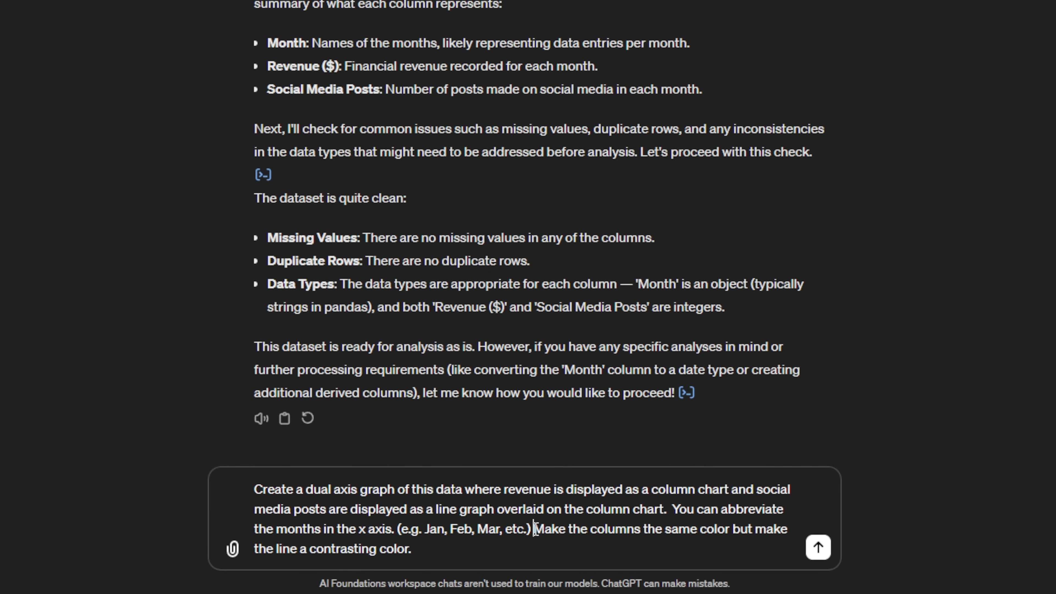
double_click(765, 528)
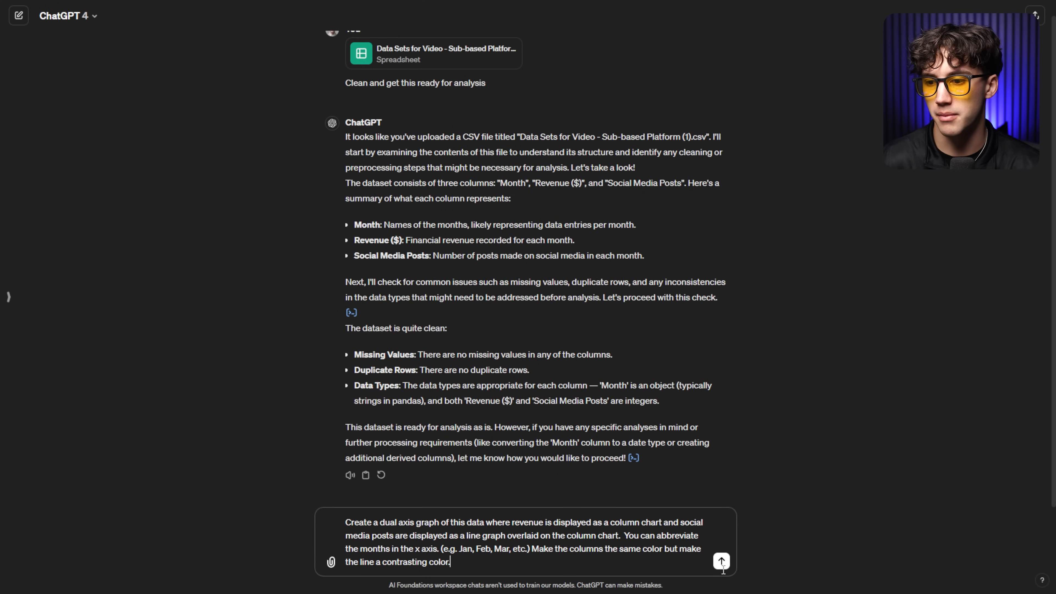
left_click(720, 561)
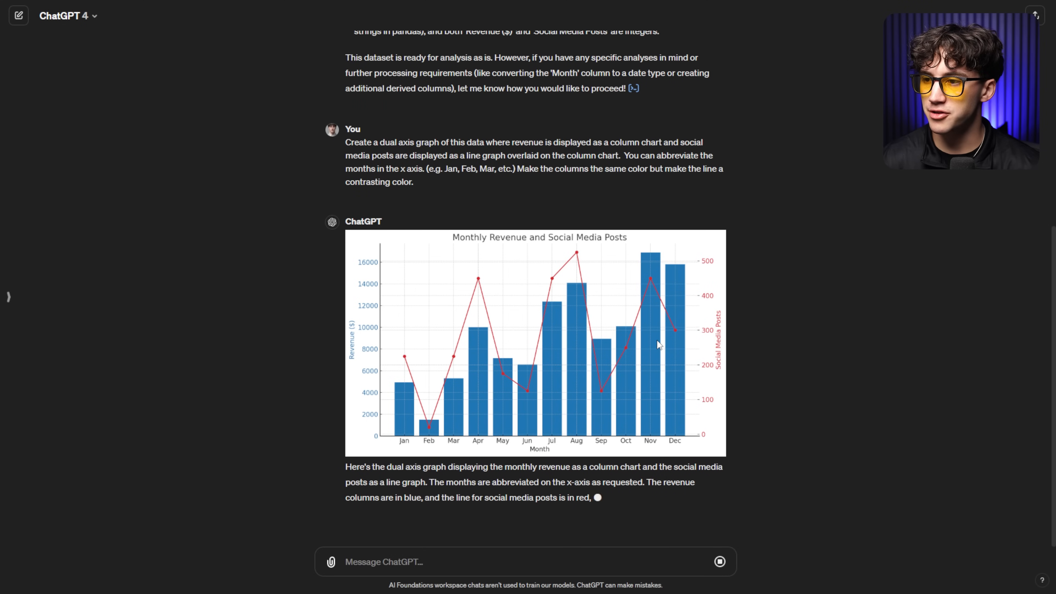
Scroll to review the Monthly Revenue and Social Media Posts dual-axis chart and its explanation.
scroll("down", 3)
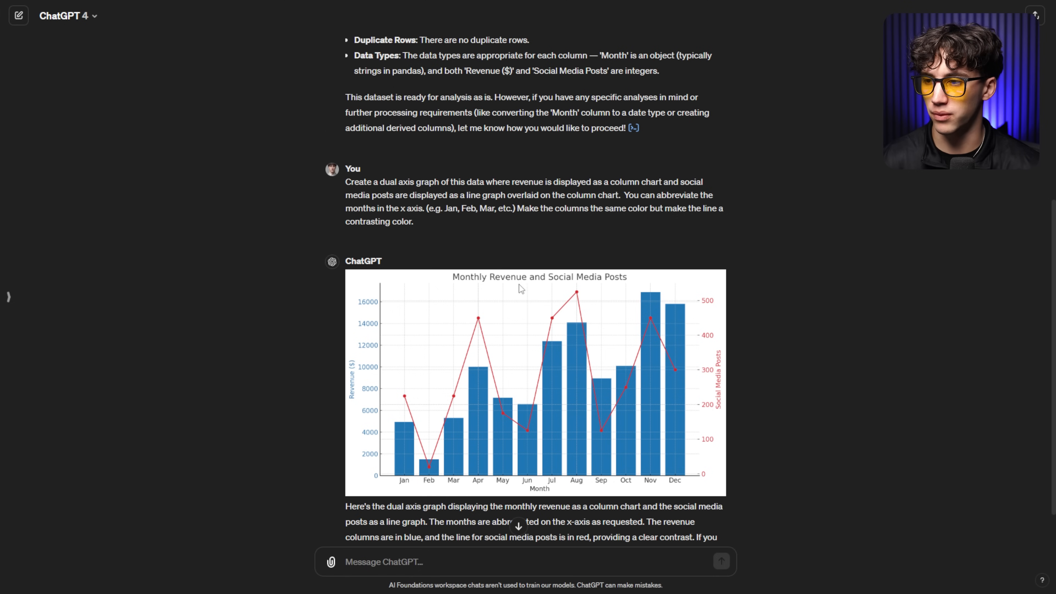
mouse_move(726, 517)
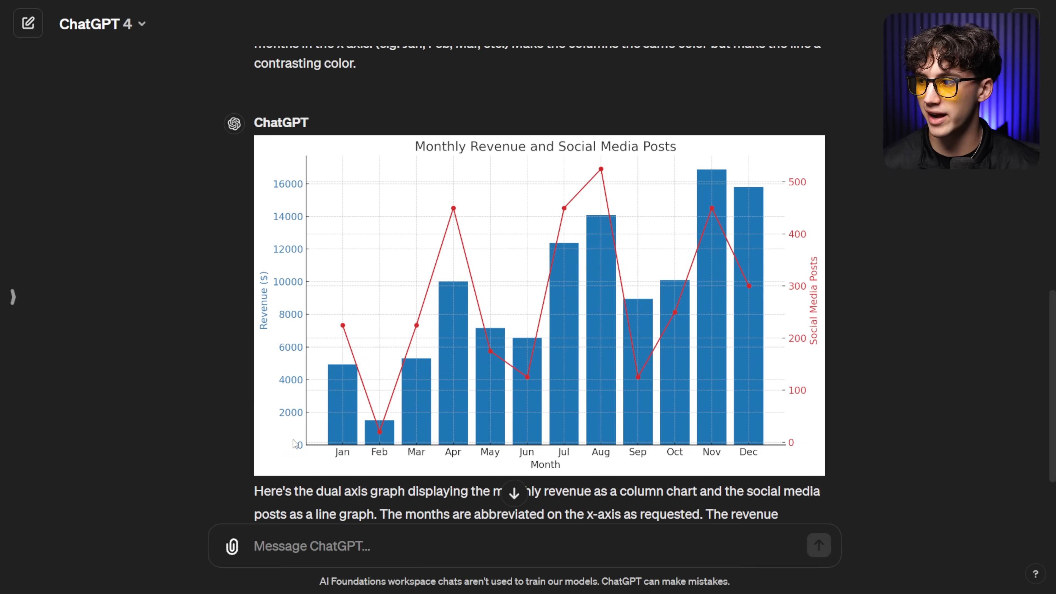
mouse_move(849, 175)
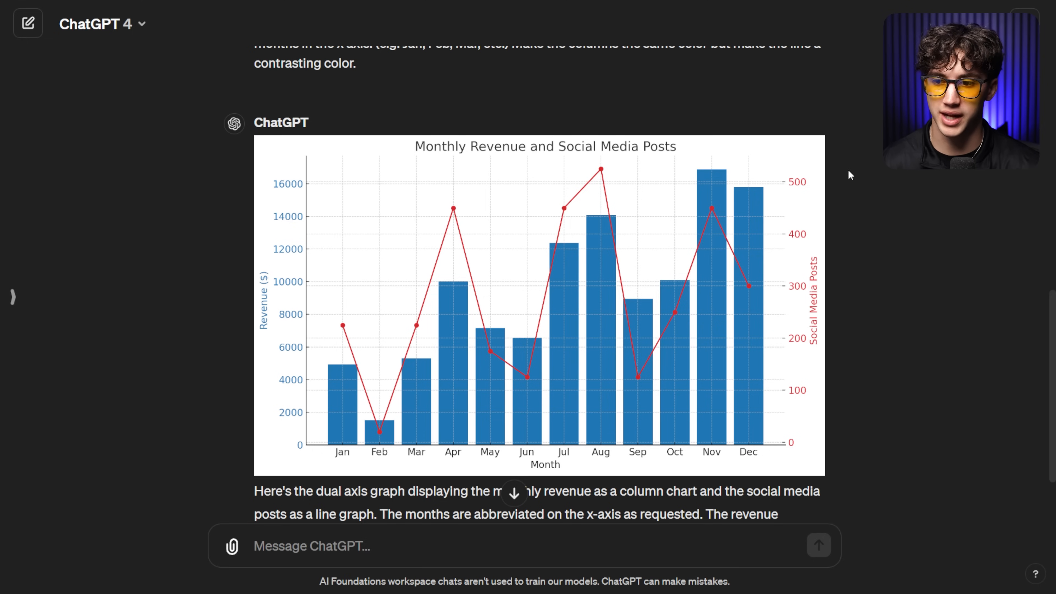
mouse_move(799, 166)
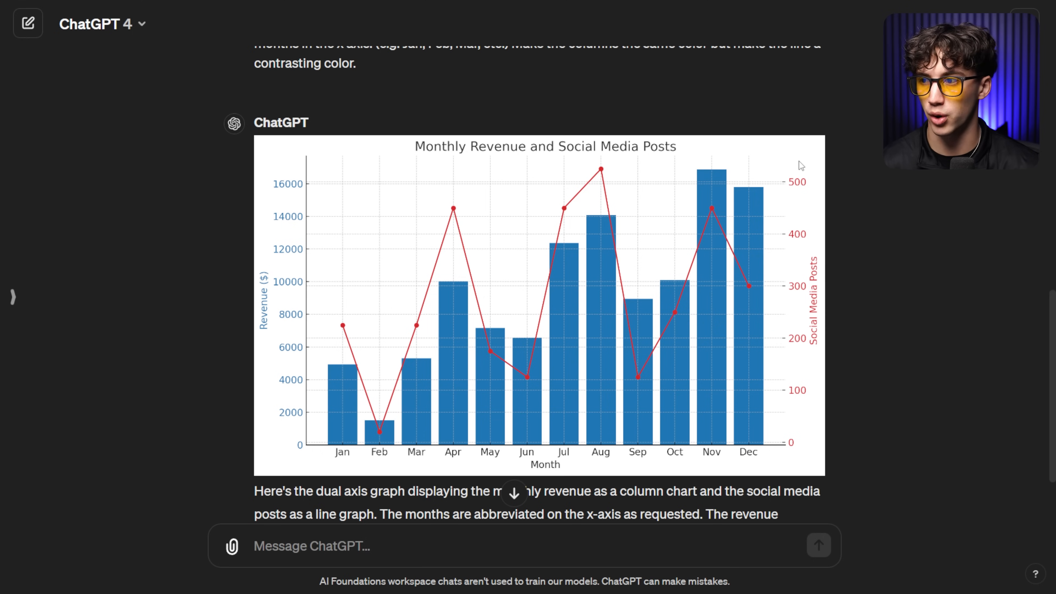
mouse_move(504, 432)
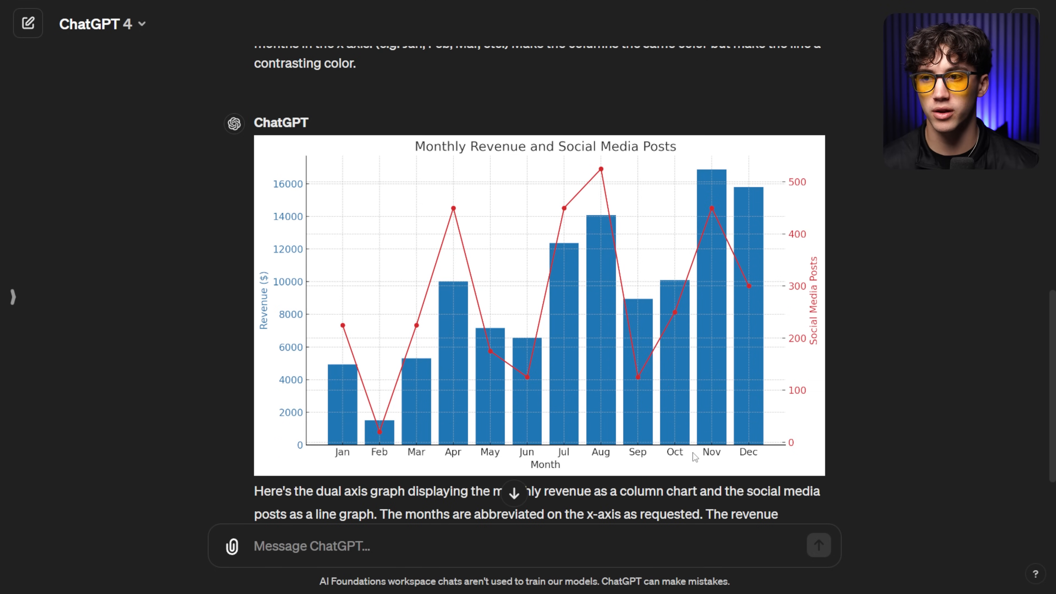
mouse_move(572, 281)
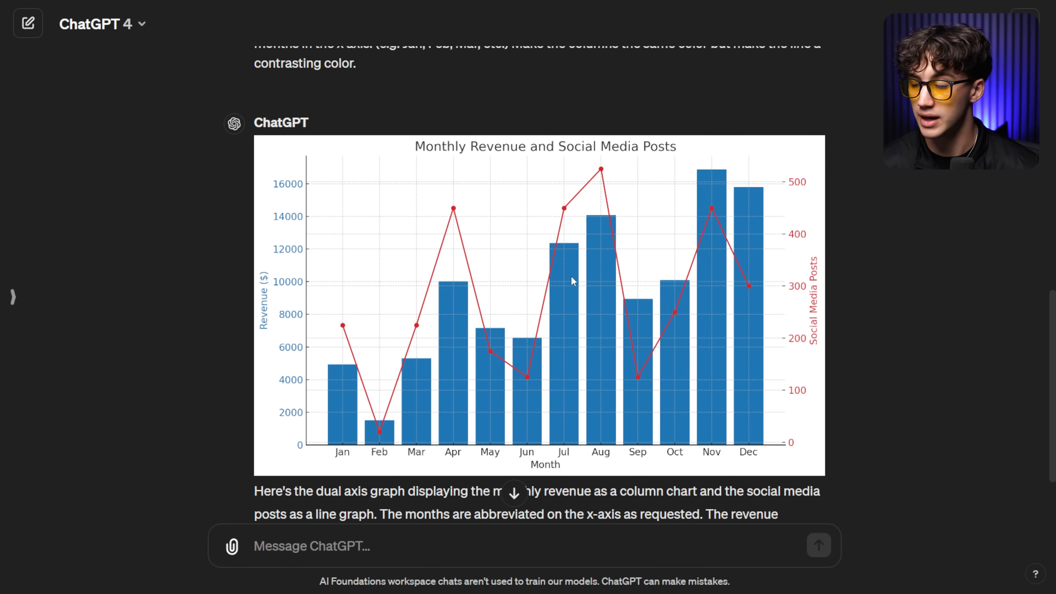
mouse_move(370, 437)
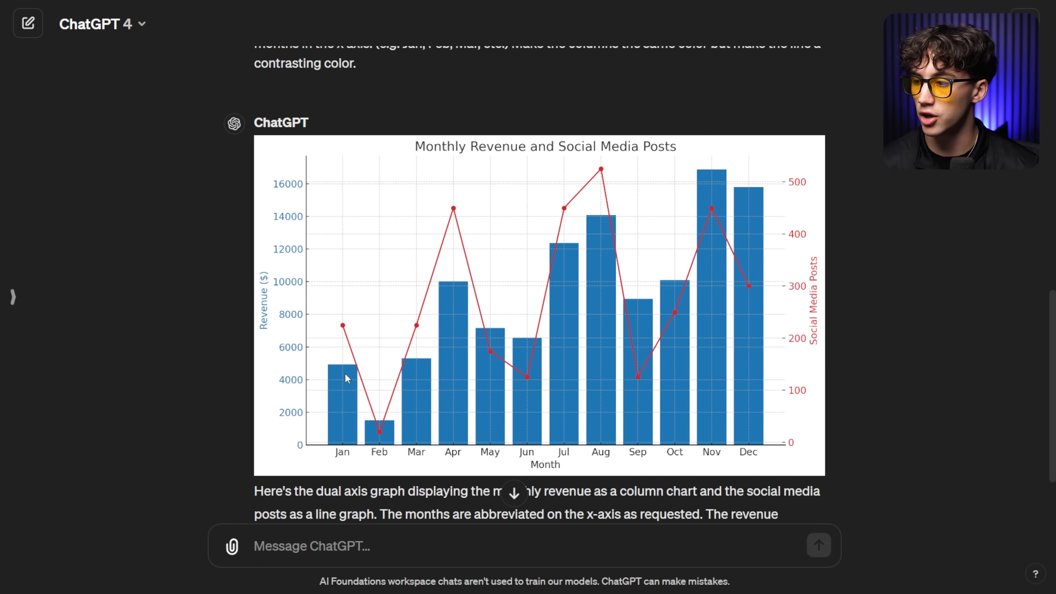
mouse_move(337, 326)
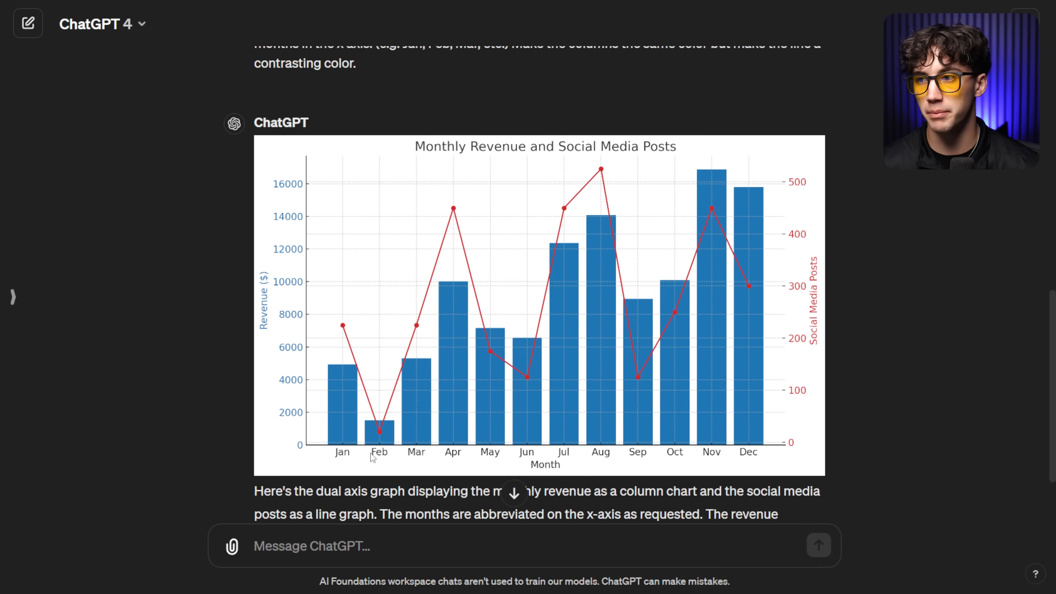
mouse_move(514, 375)
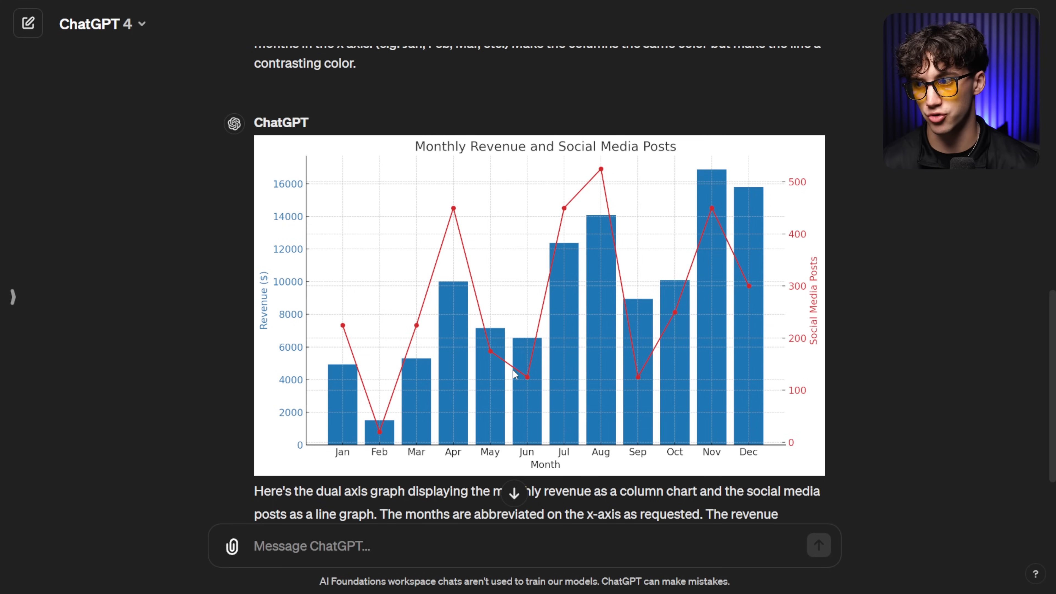
mouse_move(637, 374)
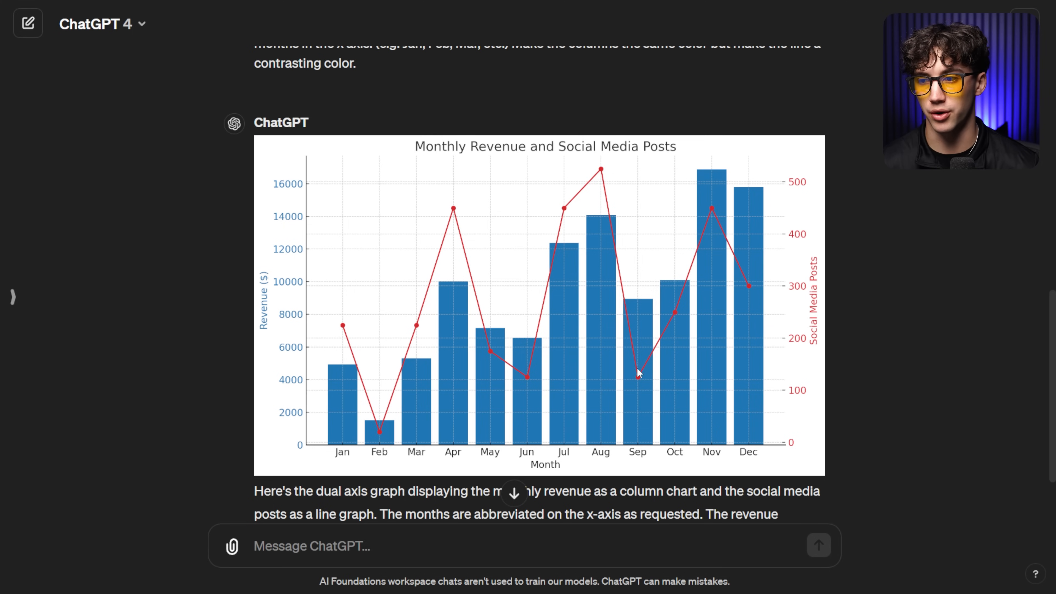